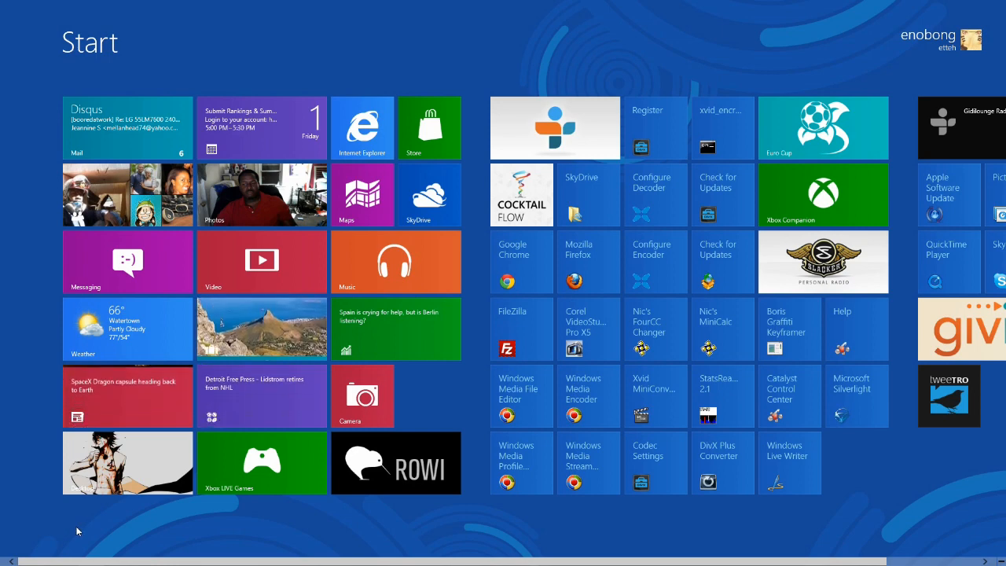
pyautogui.moveTo(362, 129)
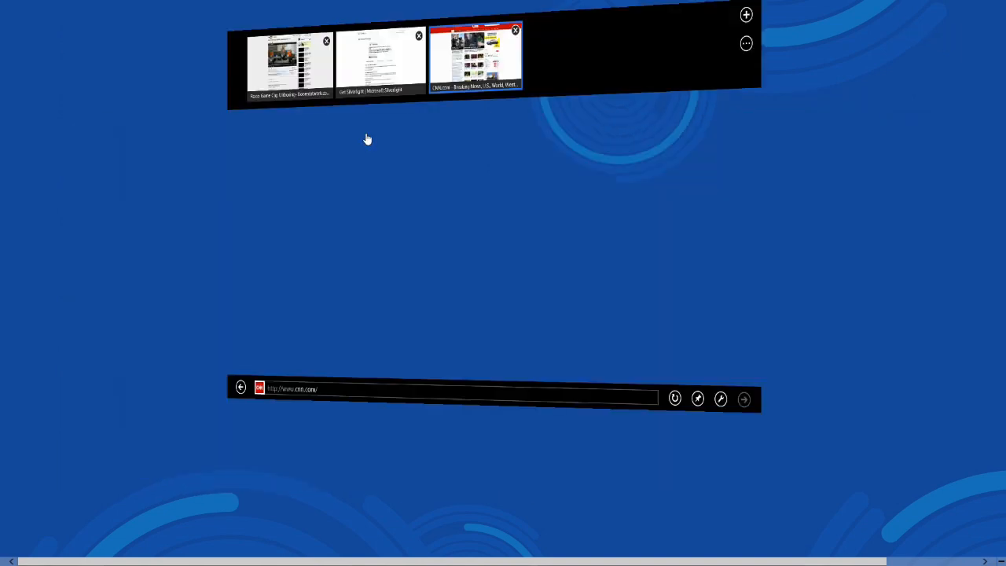
# - Switch to the Roxio Game Cap Unboxing YouTube tab
pyautogui.click(475, 55)
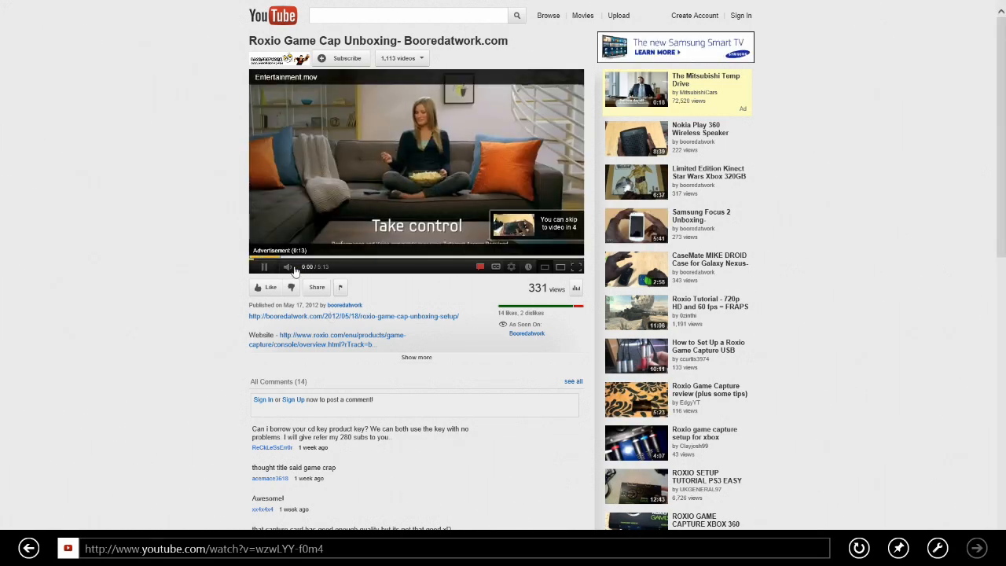
# - Mute the pre-roll ad, skip it, then restore the video's sound
pyautogui.click(265, 267)
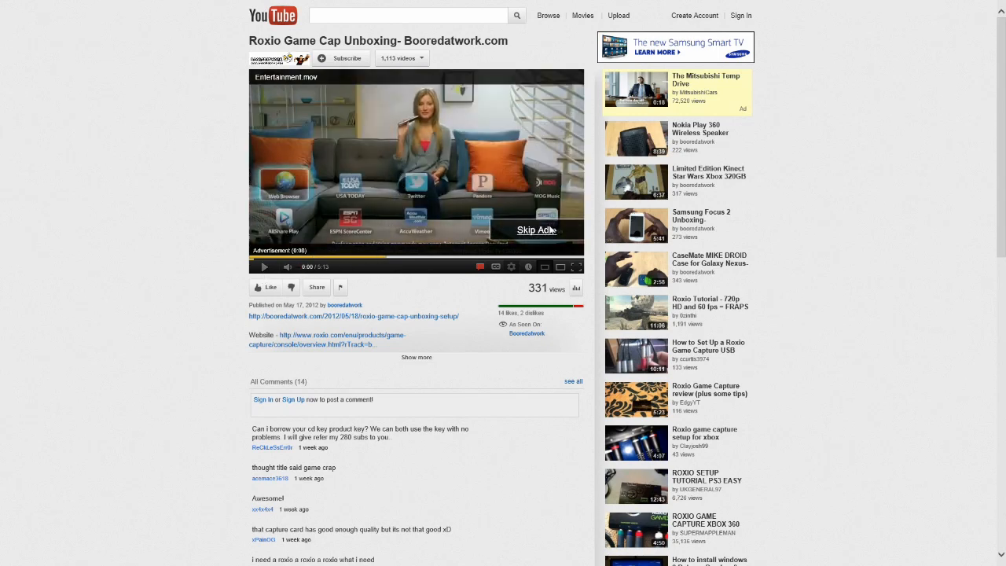
pyautogui.click(535, 229)
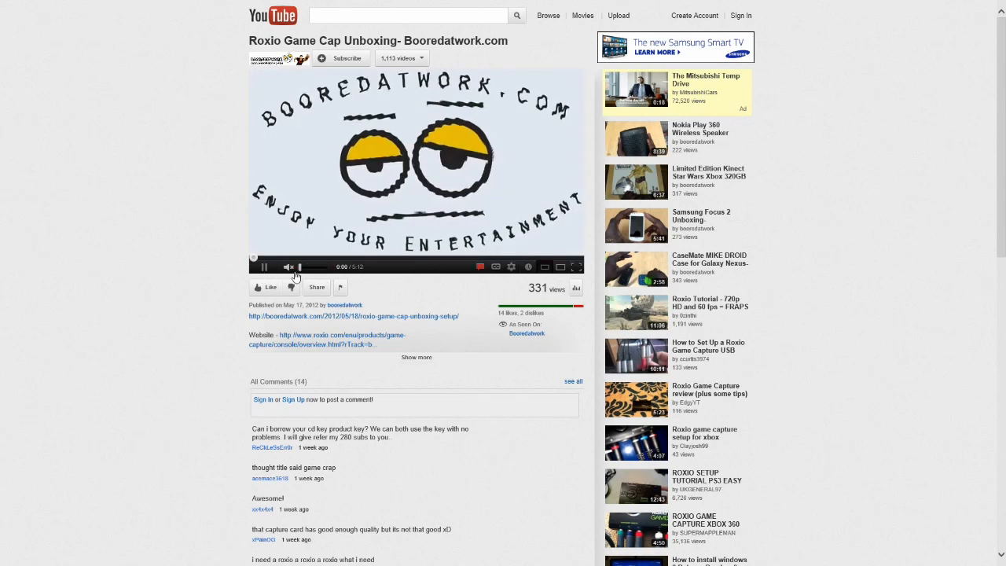
pyautogui.click(265, 266)
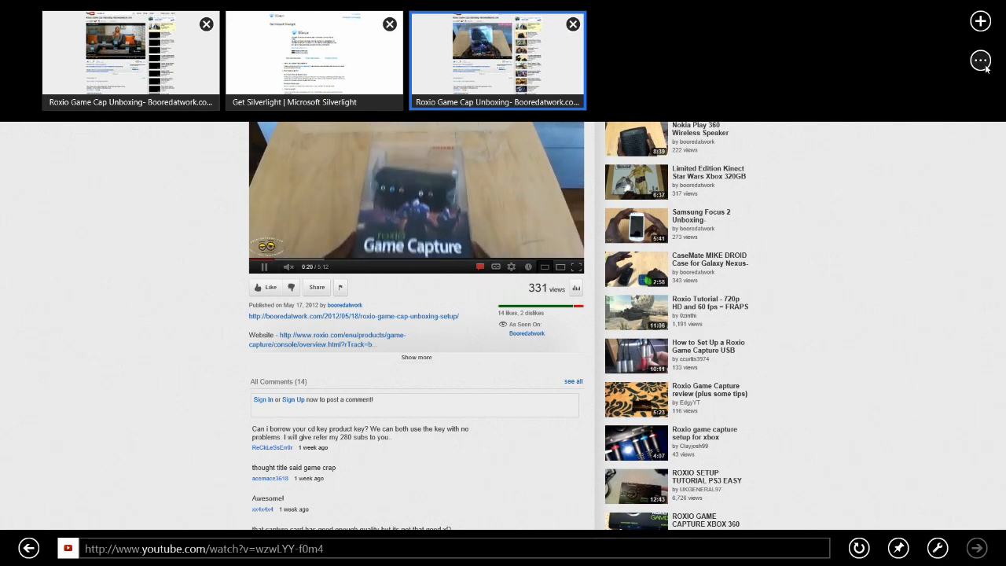
# - Show the site's page tools, then open browser Settings and the About information
pyautogui.click(980, 61)
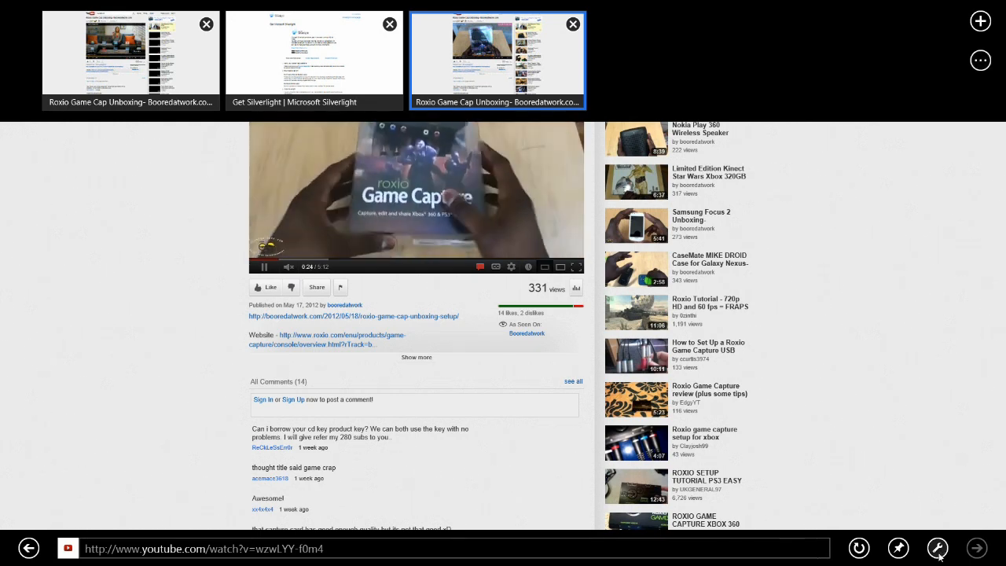
pyautogui.click(937, 549)
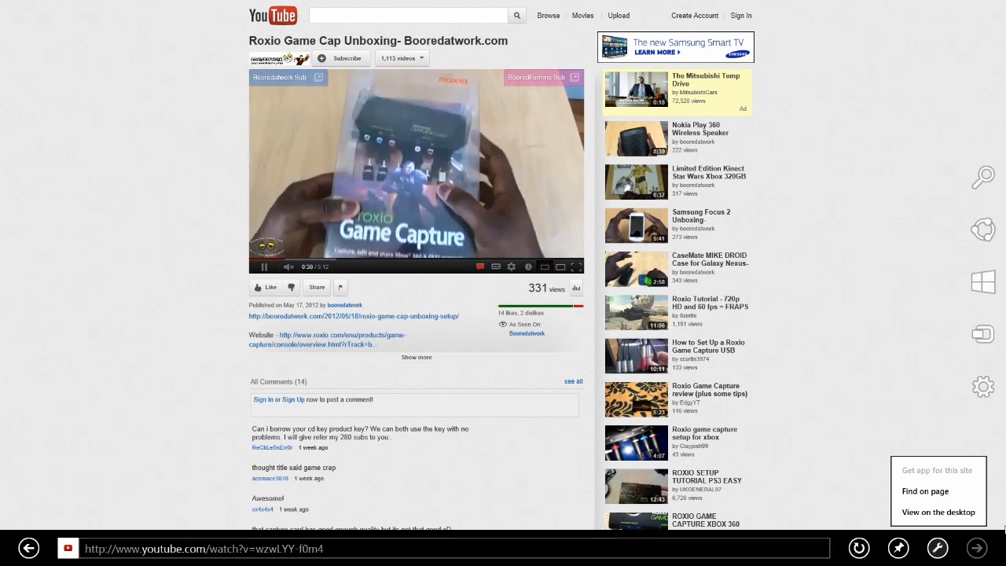
pyautogui.click(983, 386)
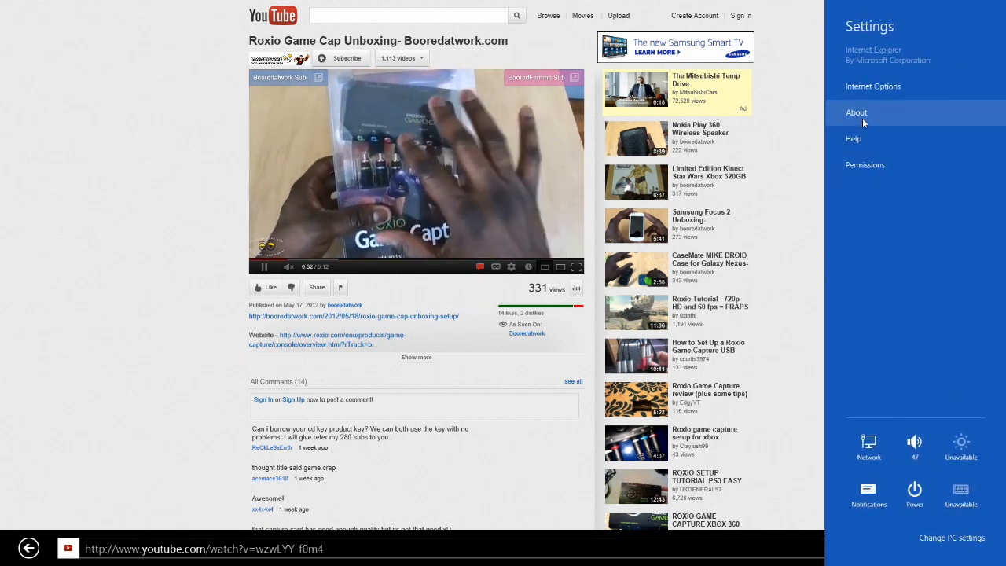
pyautogui.click(873, 86)
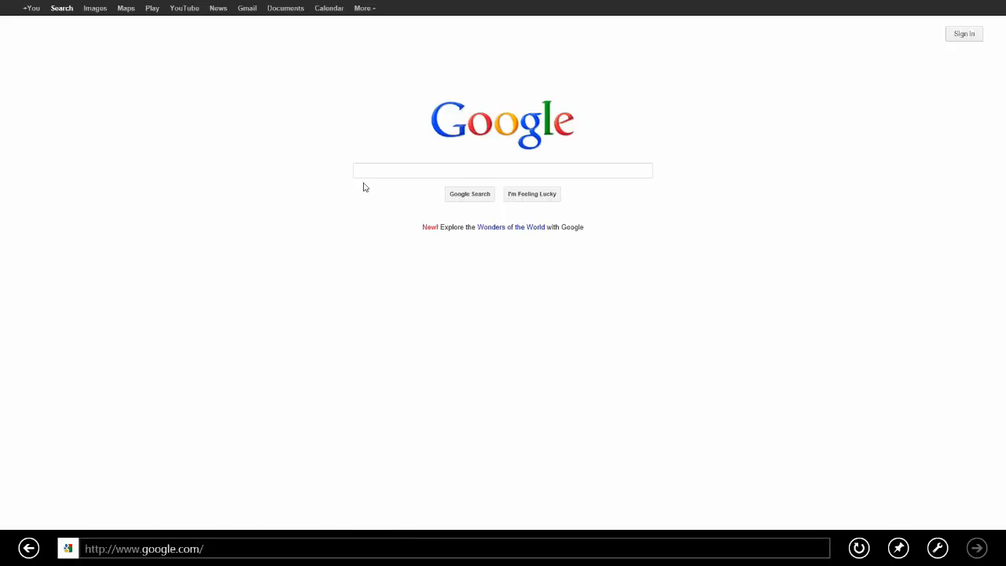
# - Search Google for bleach, open a Bleach wallpaper, and bring up its save options
pyautogui.write('blo')
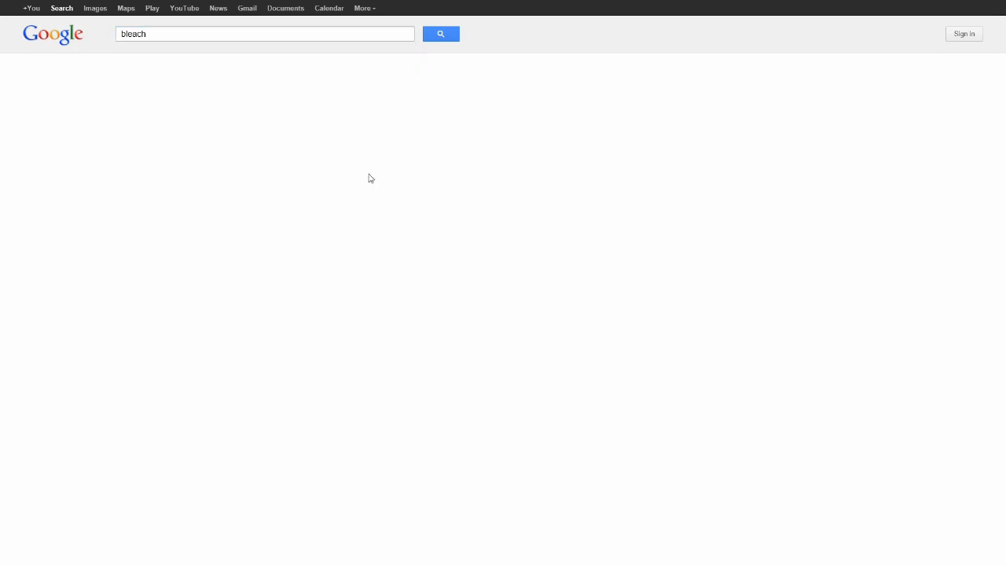
pyautogui.click(440, 33)
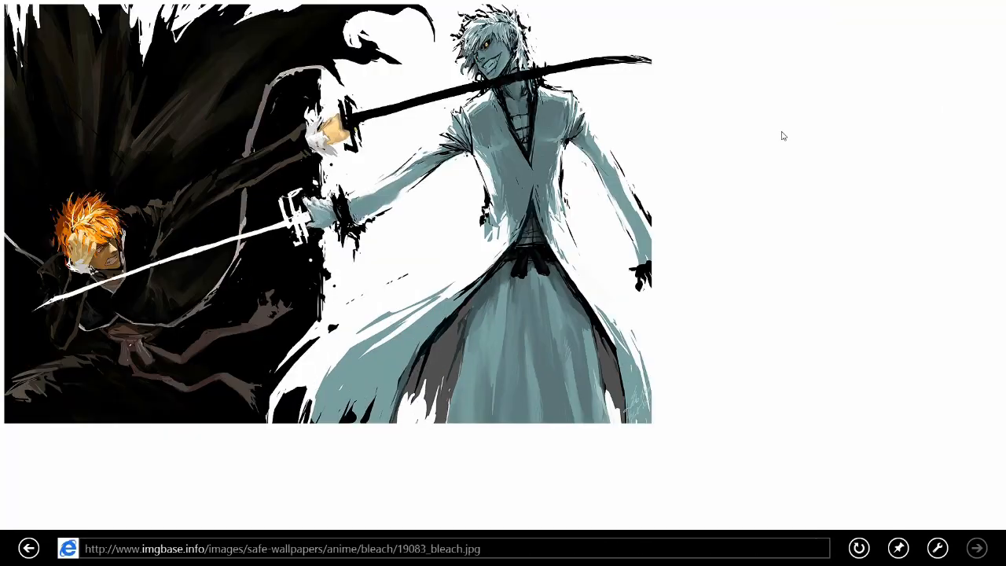
pyautogui.rightClick(468, 139)
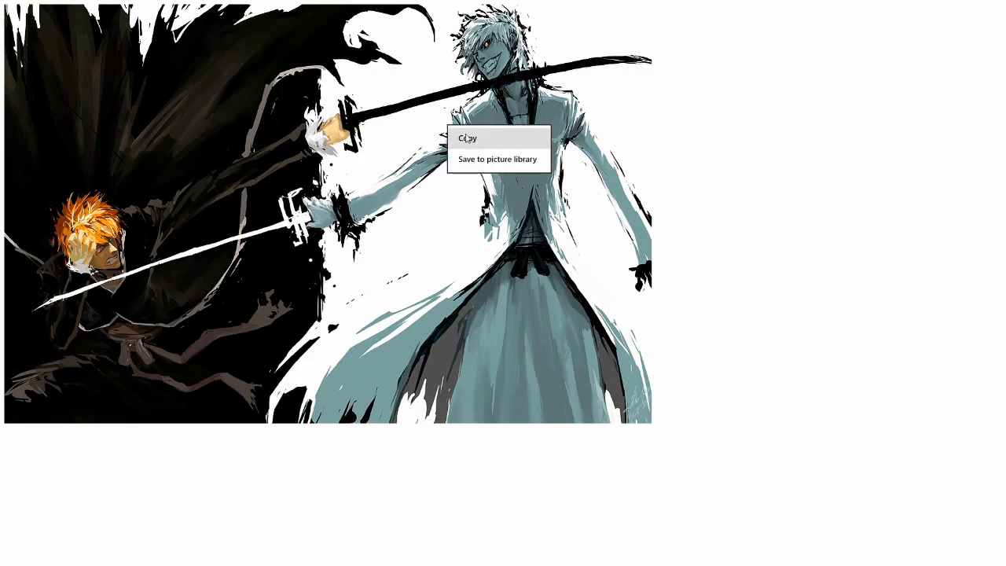
pyautogui.moveTo(460, 151)
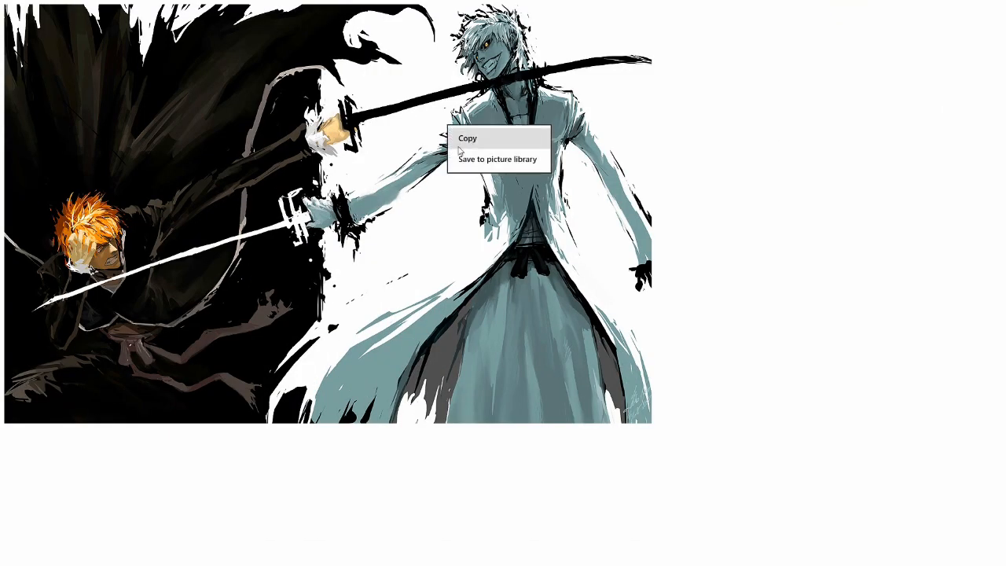
pyautogui.moveTo(472, 165)
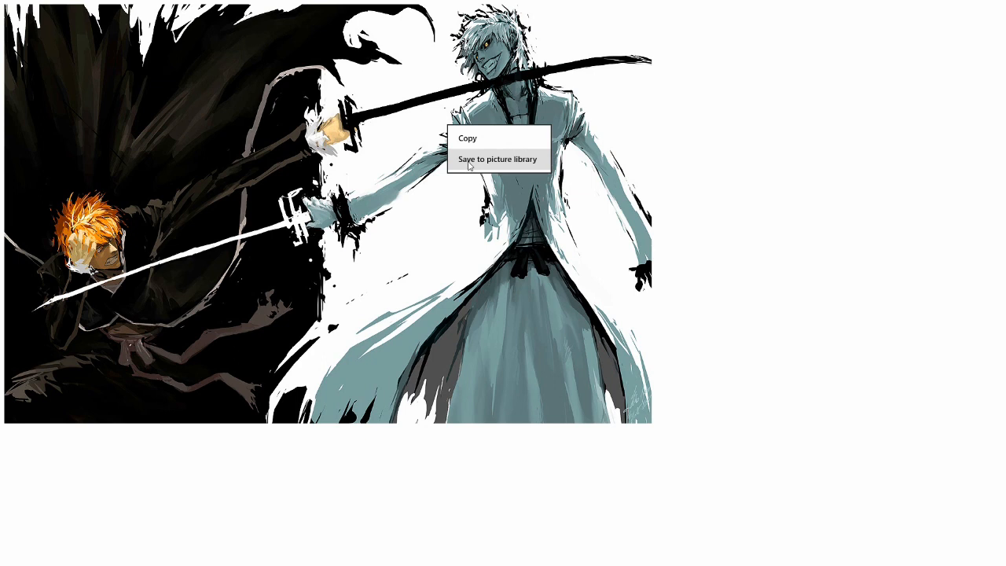
pyautogui.moveTo(484, 163)
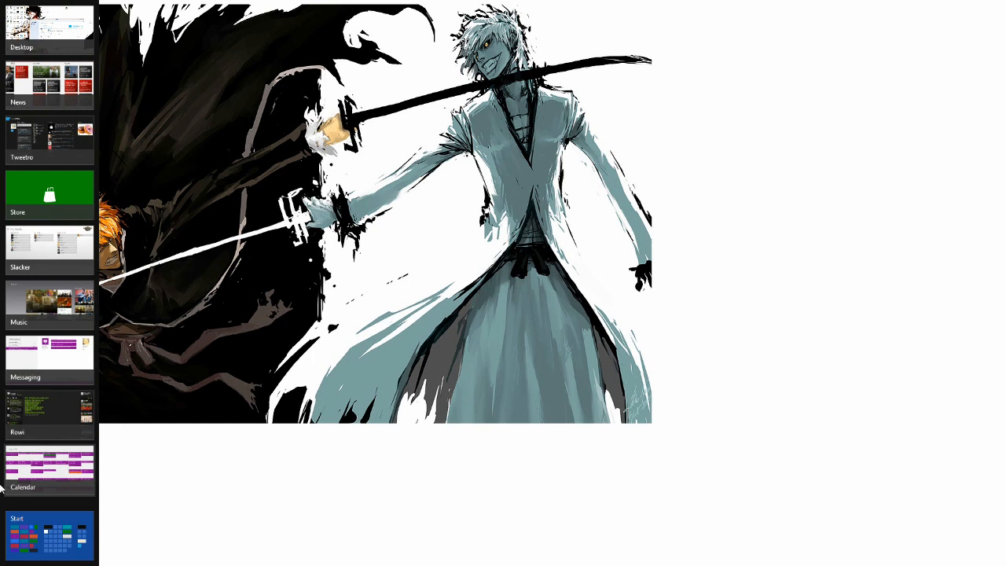
pyautogui.moveTo(67, 102)
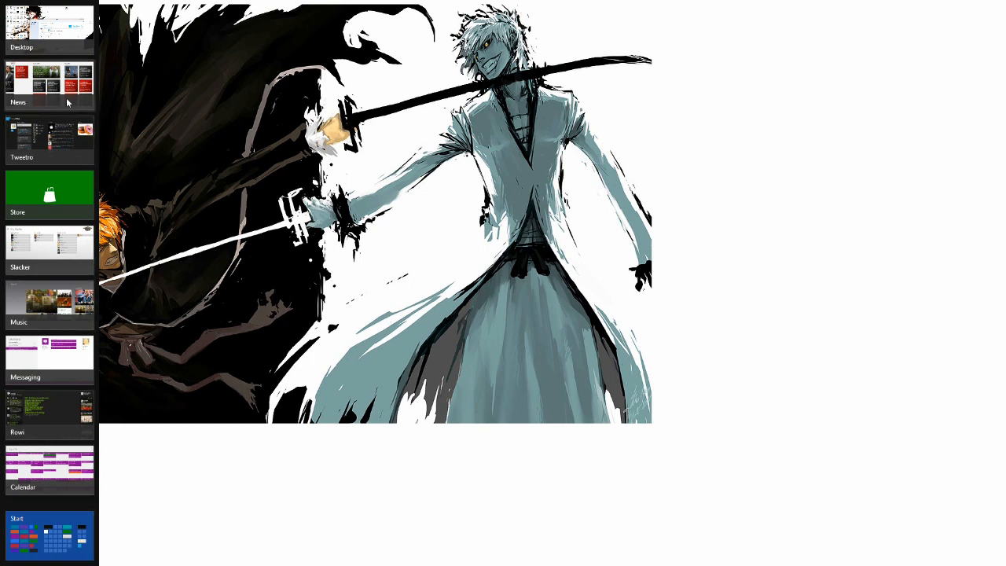
# - Switch to Bing News and scroll through Bing Daily from U.S. to Health
pyautogui.click(50, 77)
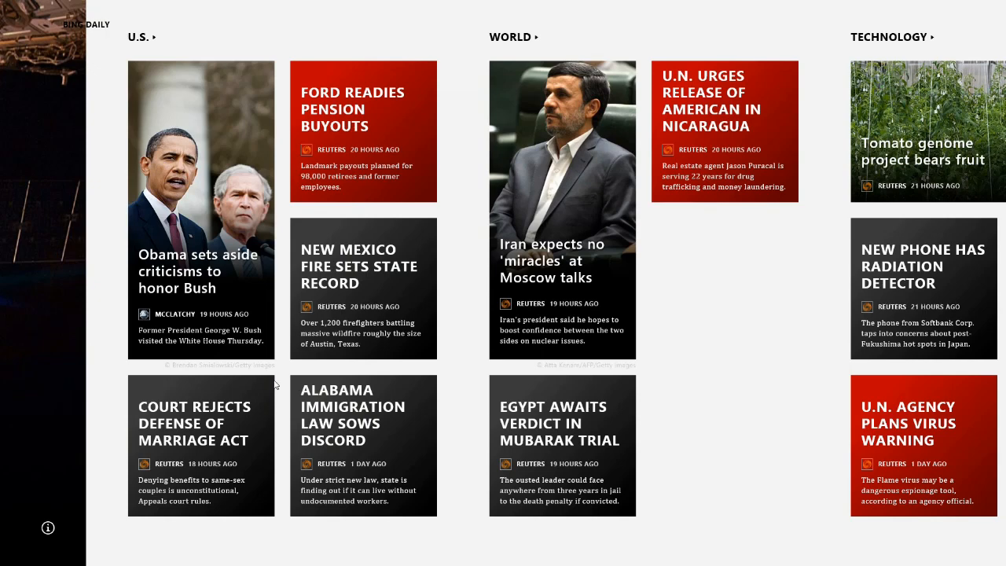
pyautogui.hscroll(3)
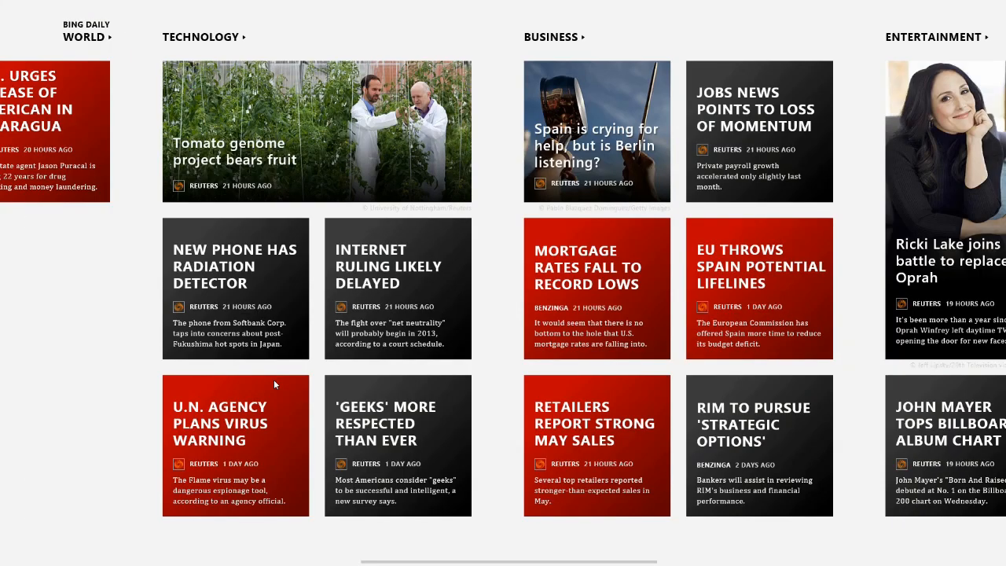
pyautogui.hscroll(-3)
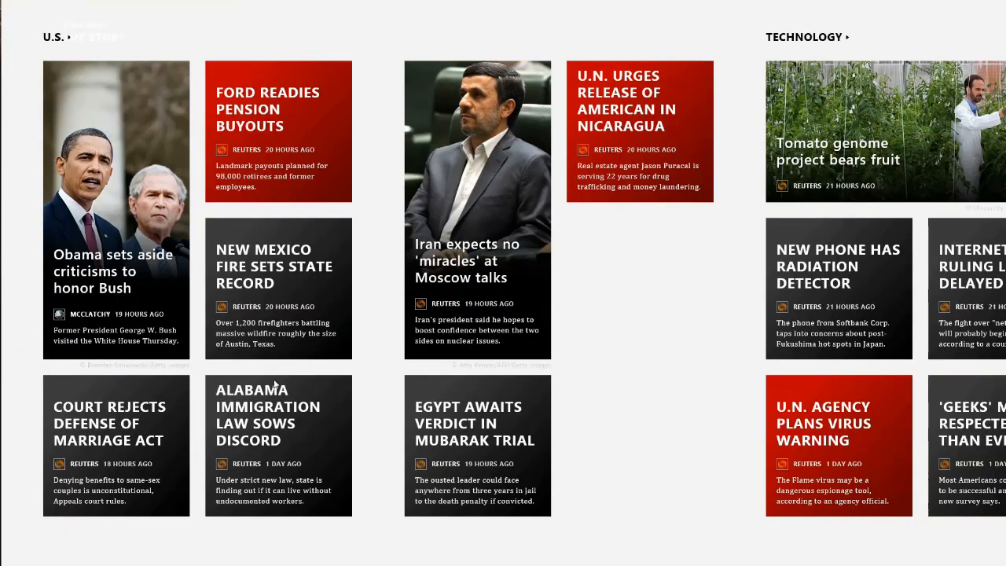
pyautogui.hscroll(3)
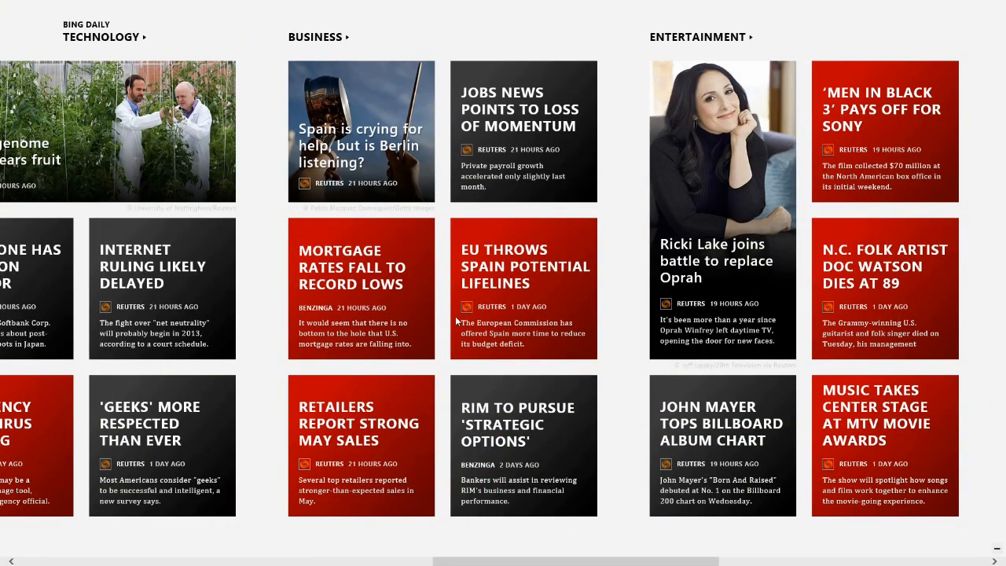
pyautogui.hscroll(3)
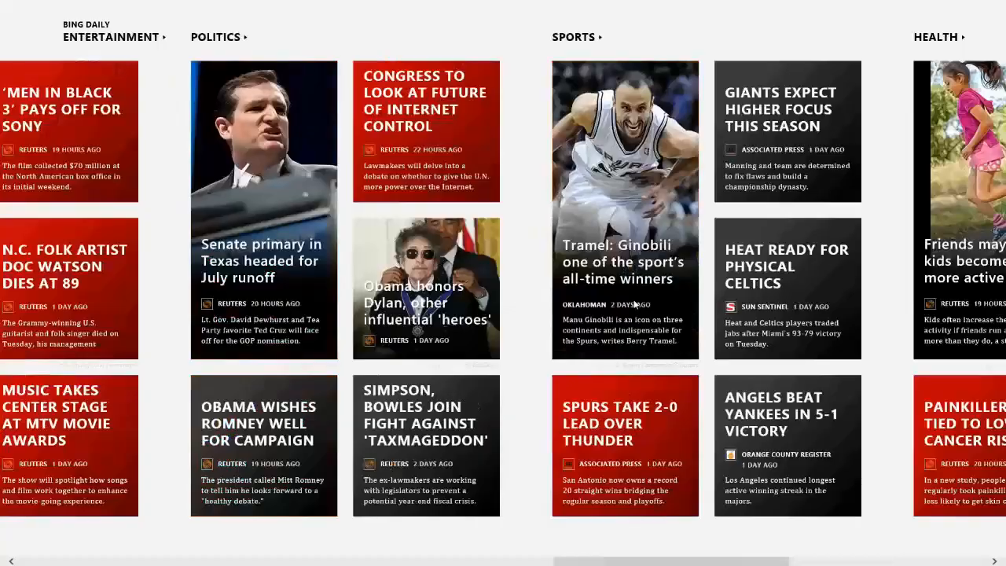
pyautogui.hscroll(3)
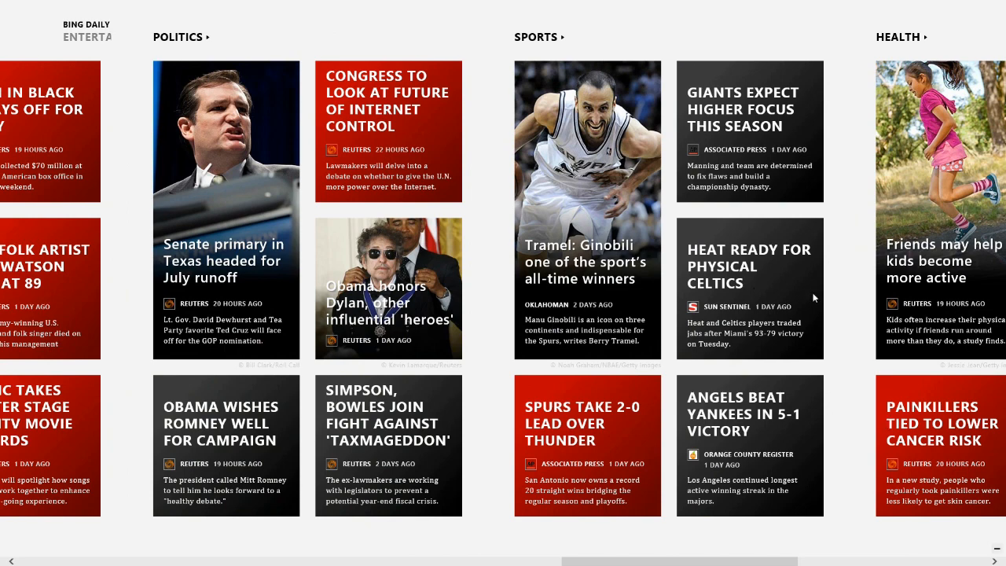
pyautogui.hscroll(3)
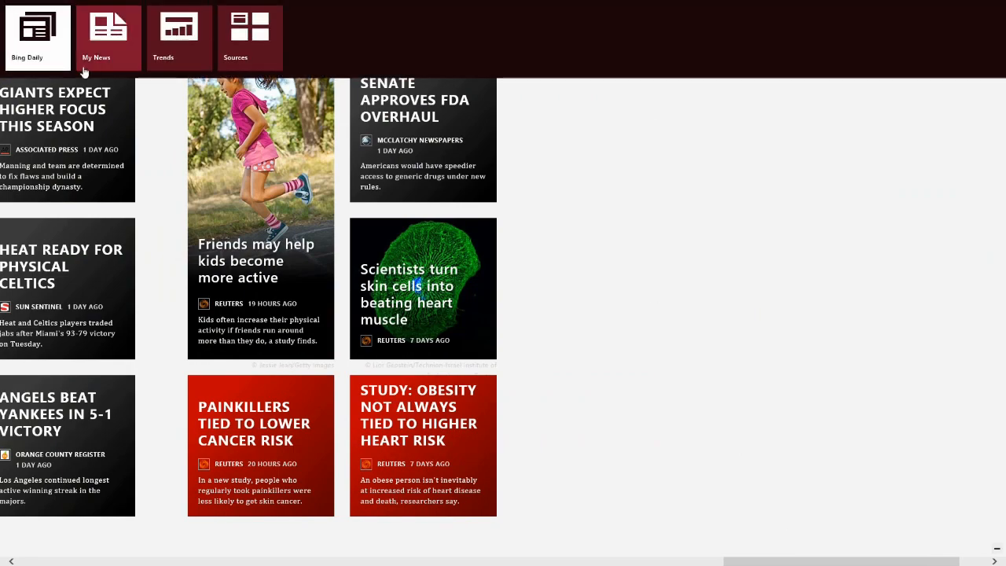
# - Open My News and add a Technology news section, then scroll through it
pyautogui.click(108, 37)
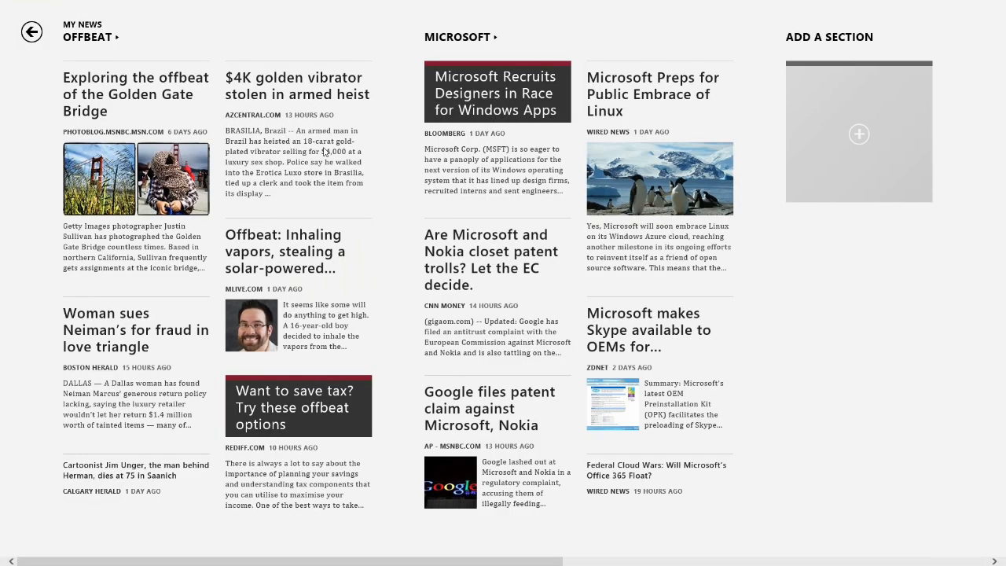
pyautogui.moveTo(853, 137)
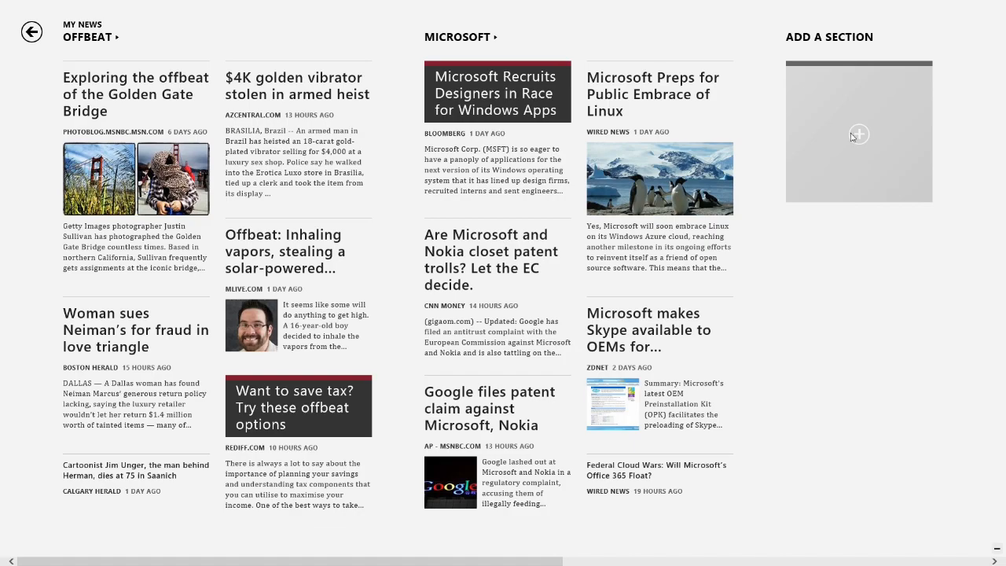
pyautogui.click(859, 133)
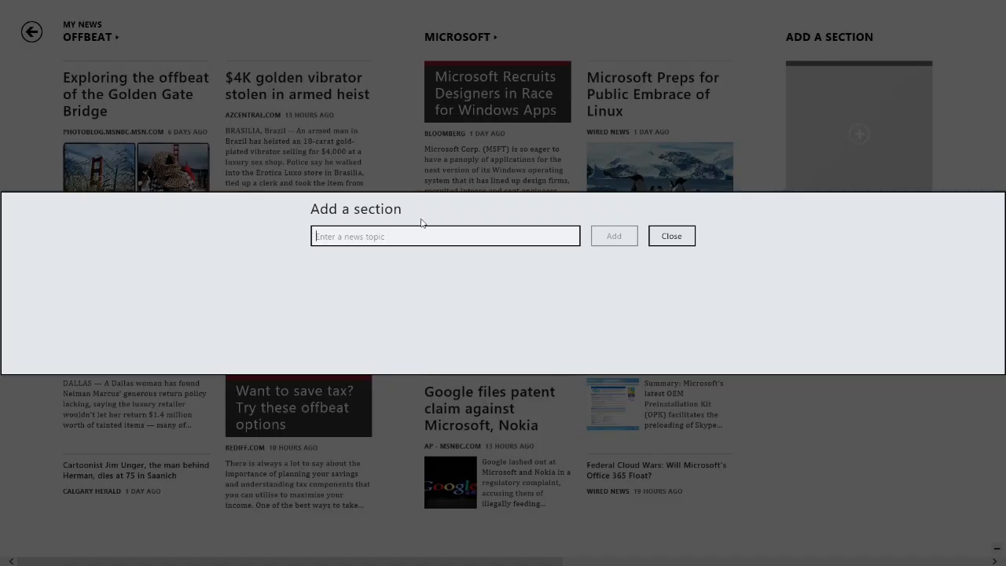
pyautogui.write('t')
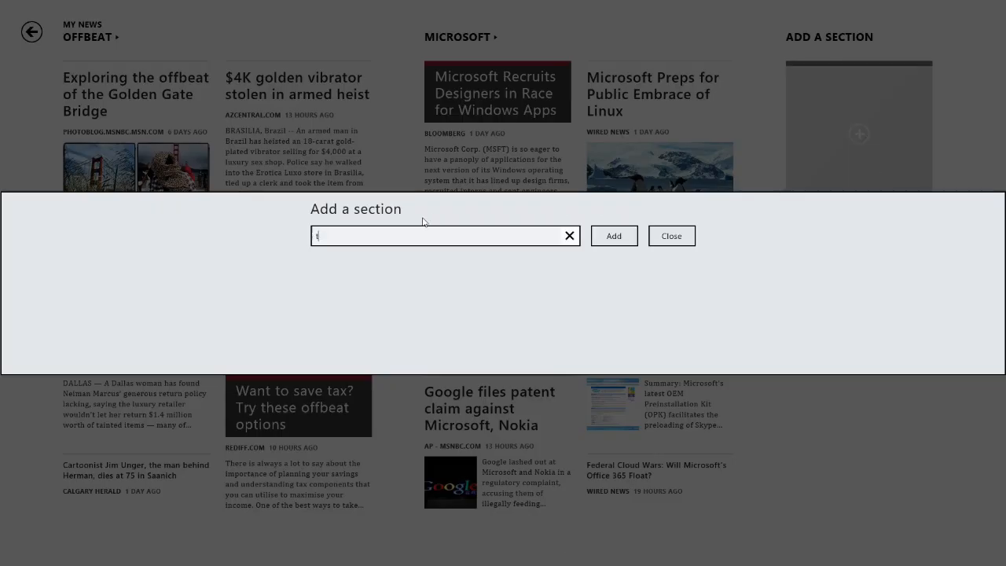
pyautogui.write('echnology')
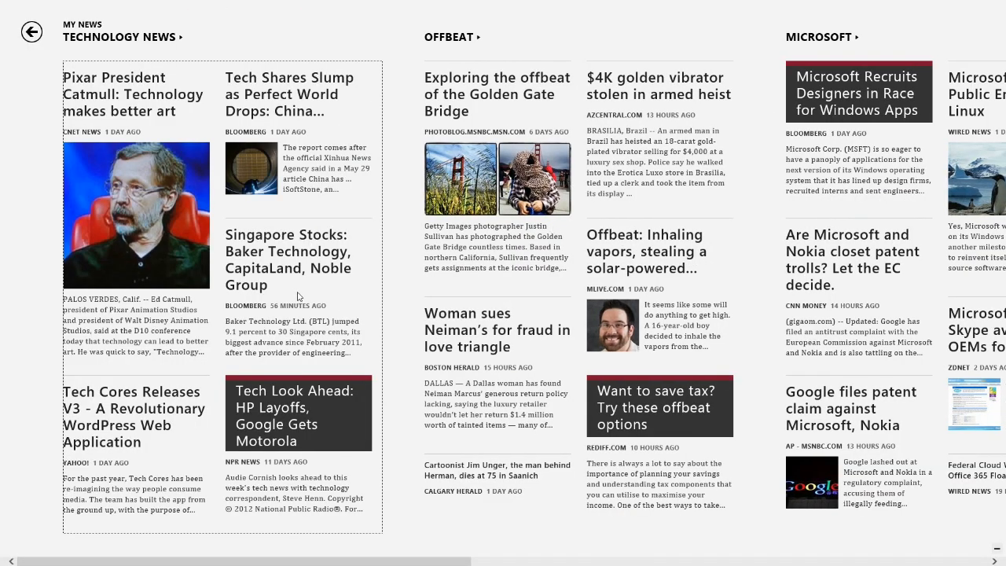
pyautogui.hscroll(3)
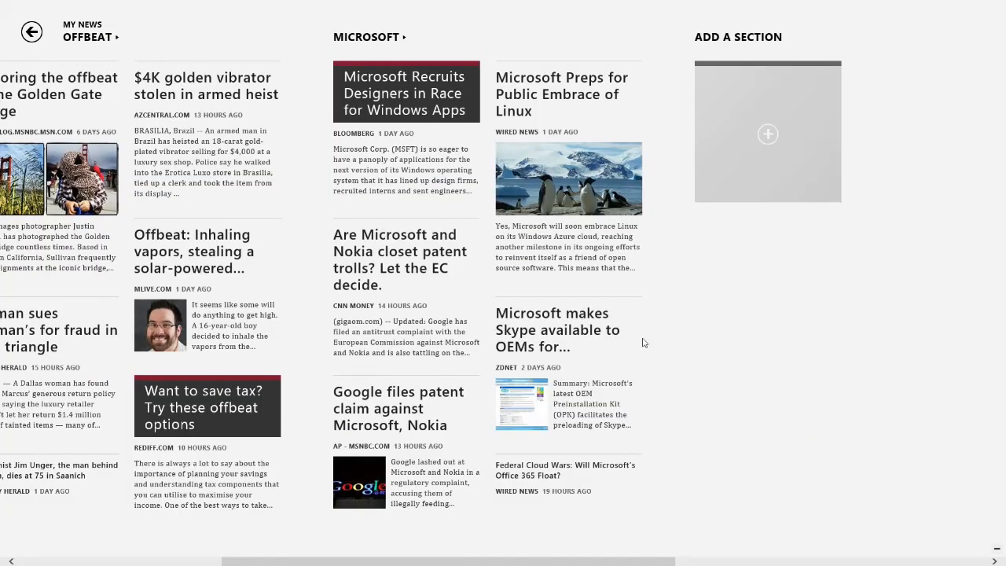
pyautogui.moveTo(709, 338)
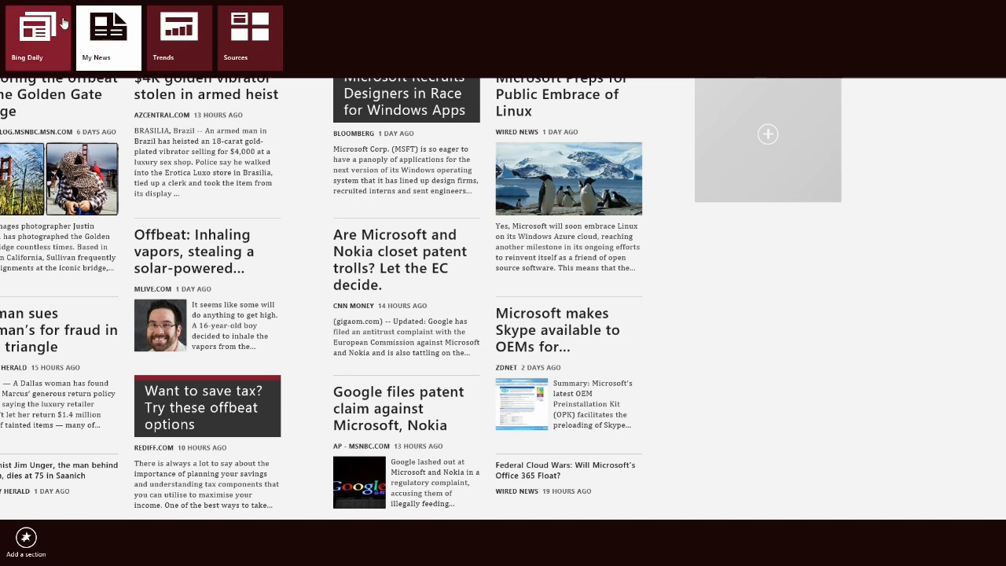
# - Browse the Trends page and the Sources catalogue, then go back to Trends
pyautogui.click(179, 37)
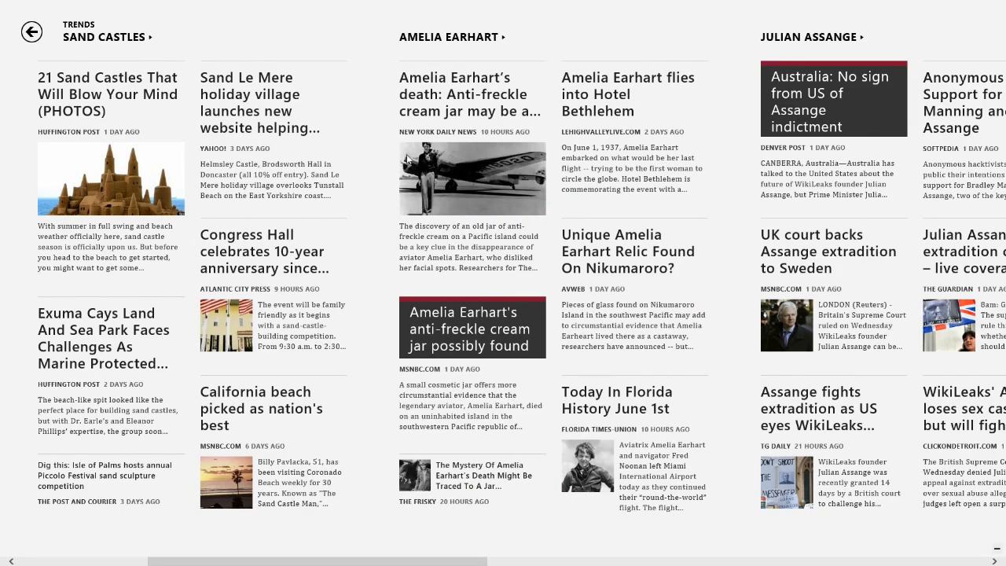
pyautogui.hscroll(3)
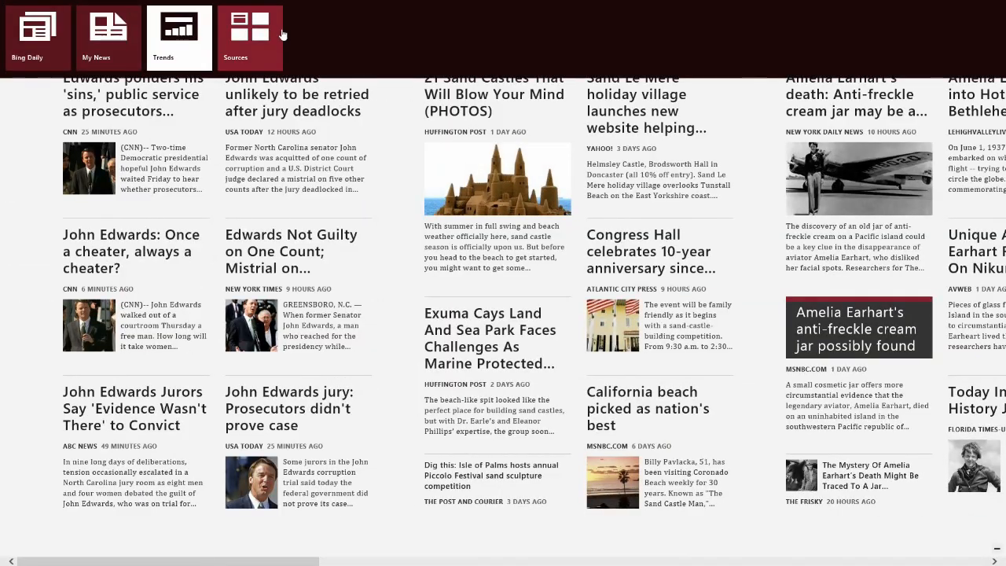
pyautogui.click(250, 37)
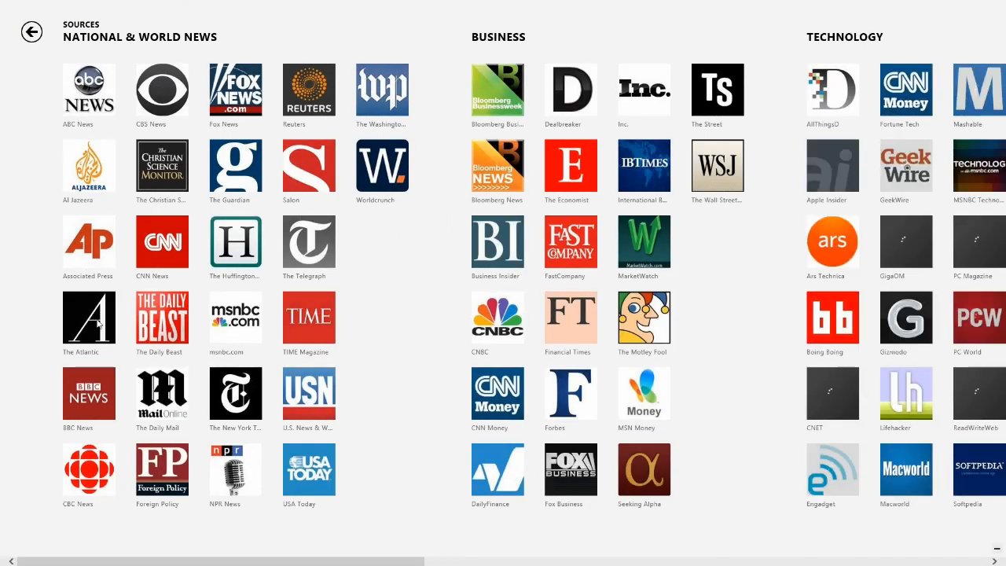
pyautogui.hscroll(3)
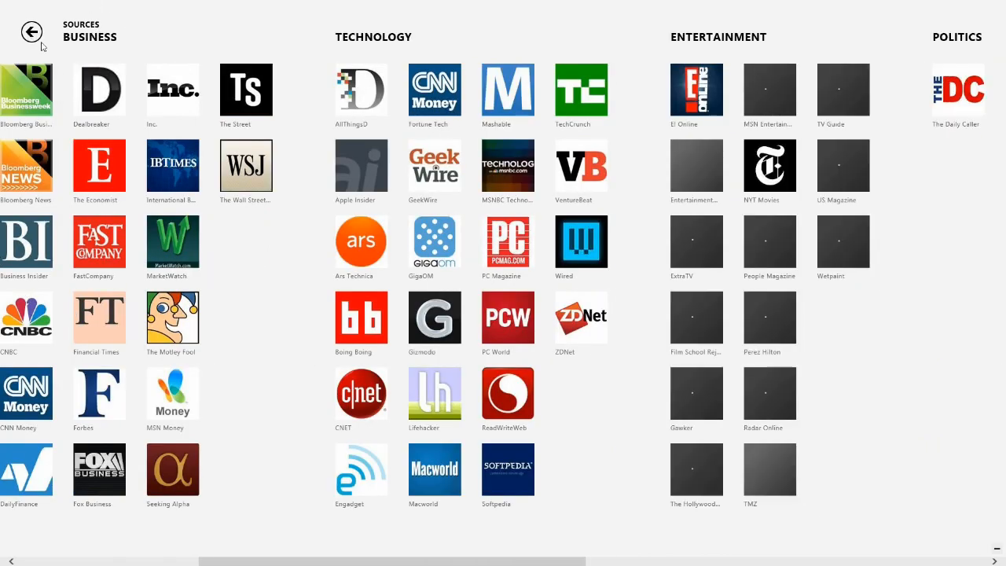
pyautogui.click(31, 32)
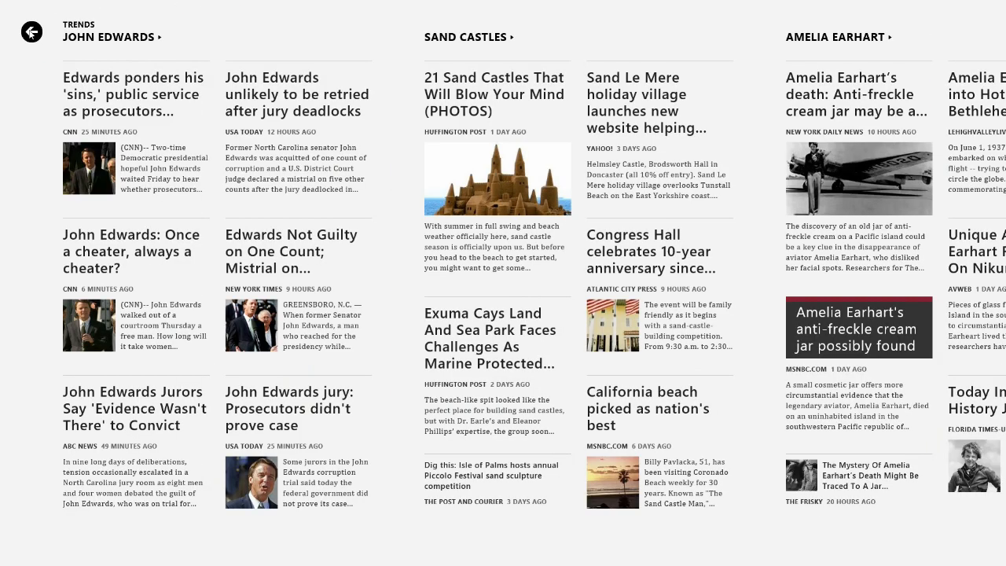
# - Launch Bing Sports from Start and scroll past the top story to the schedule
pyautogui.click(31, 31)
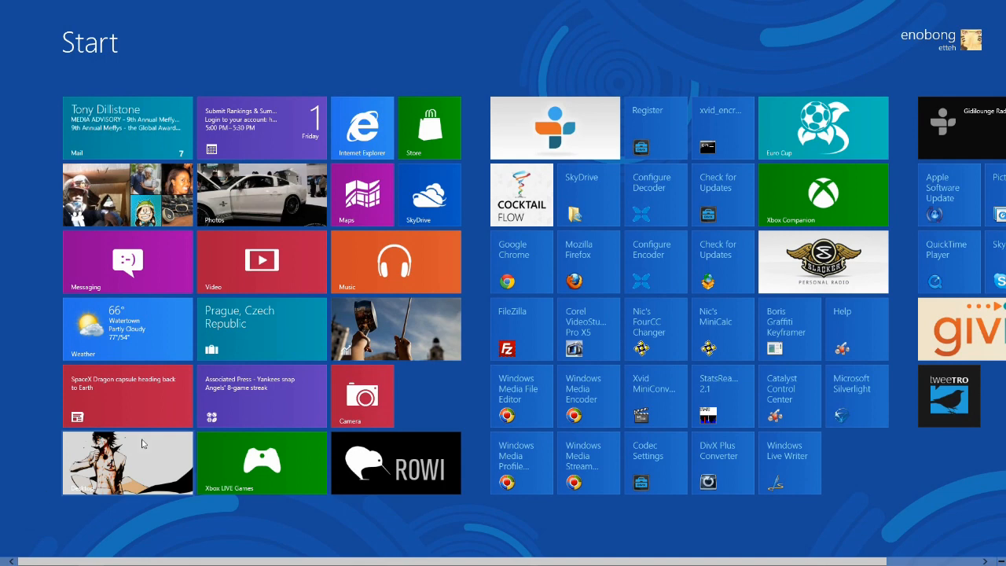
pyautogui.click(261, 397)
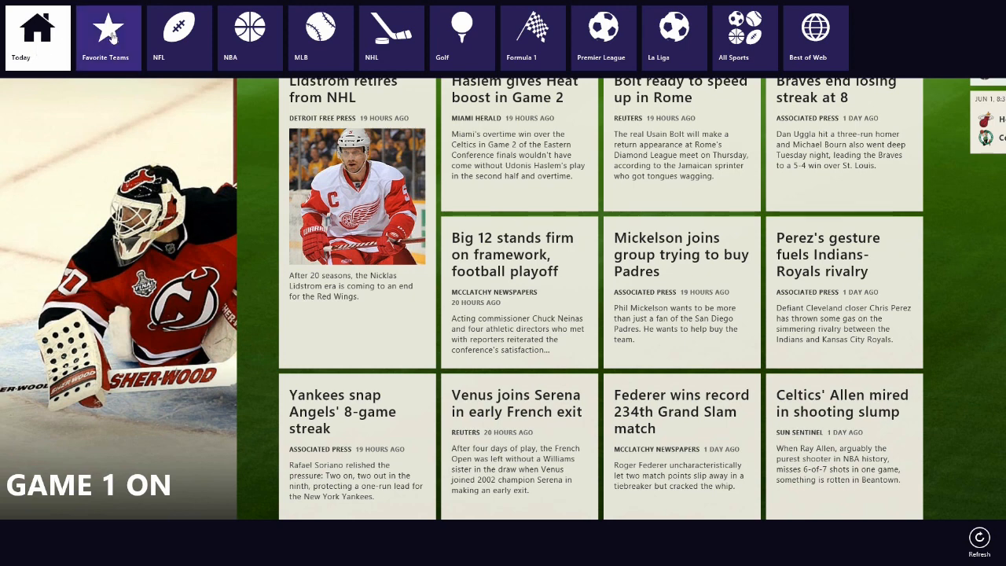
pyautogui.moveTo(815, 37)
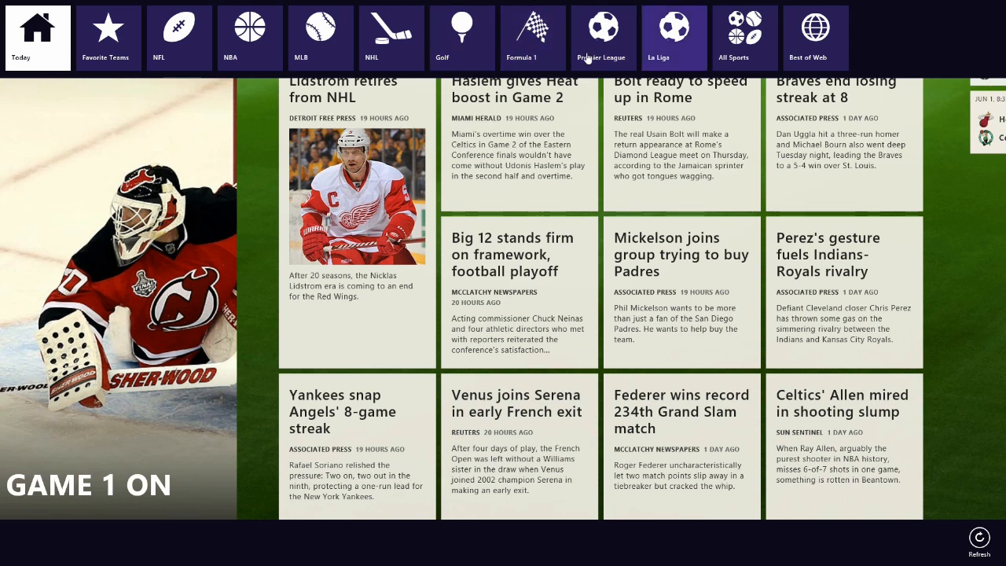
pyautogui.moveTo(558, 52)
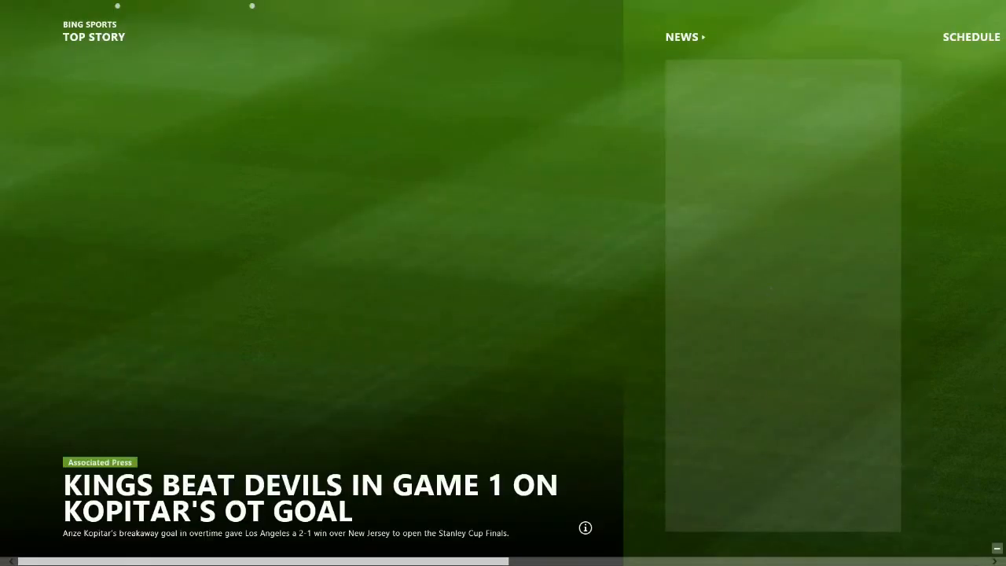
pyautogui.click(682, 36)
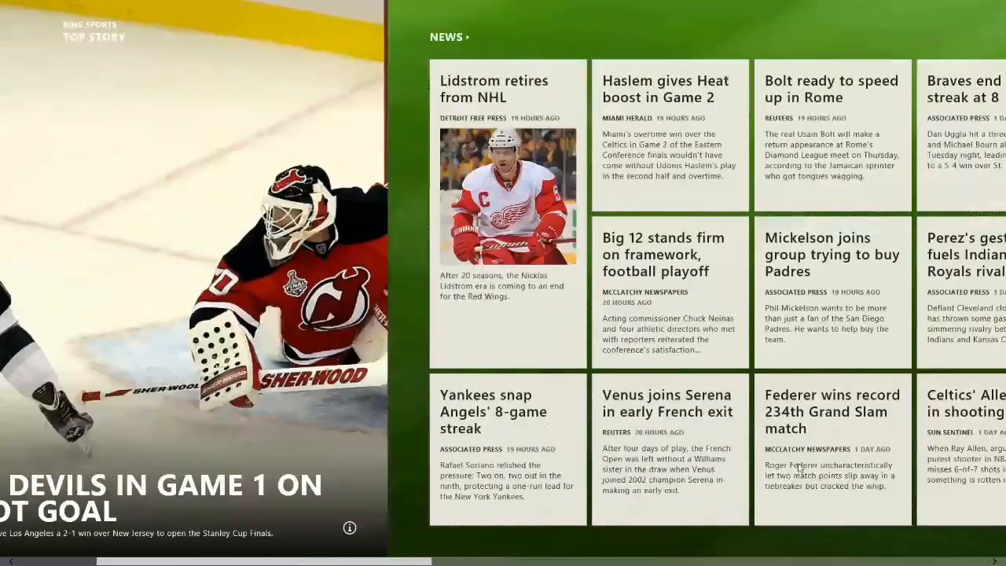
pyautogui.hscroll(3)
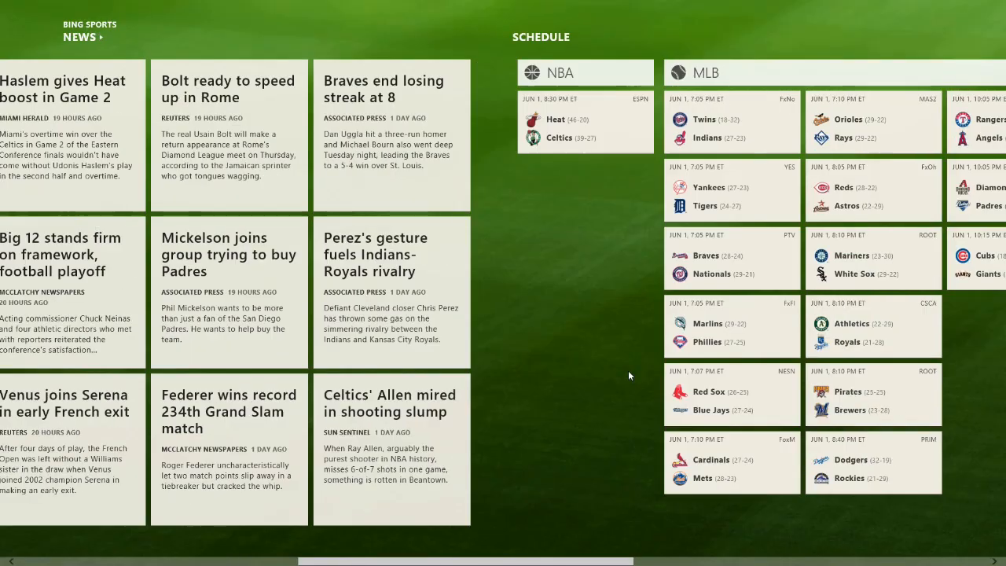
pyautogui.moveTo(614, 129)
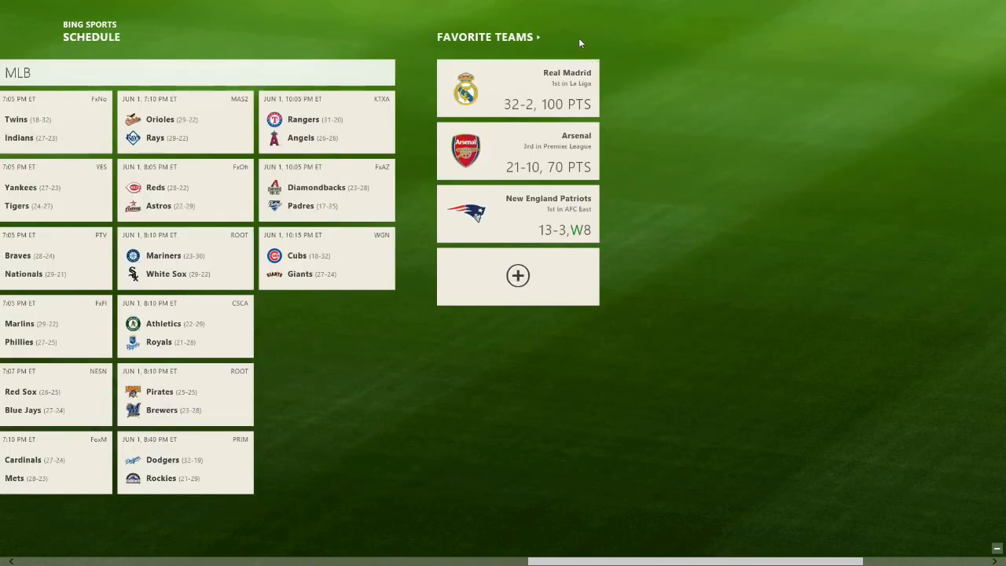
pyautogui.moveTo(525, 266)
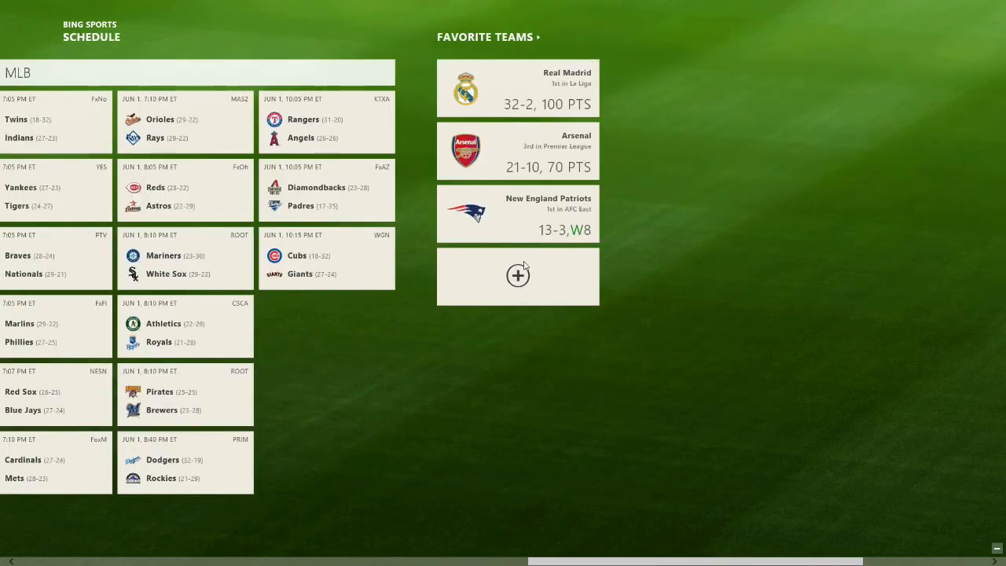
pyautogui.click(517, 214)
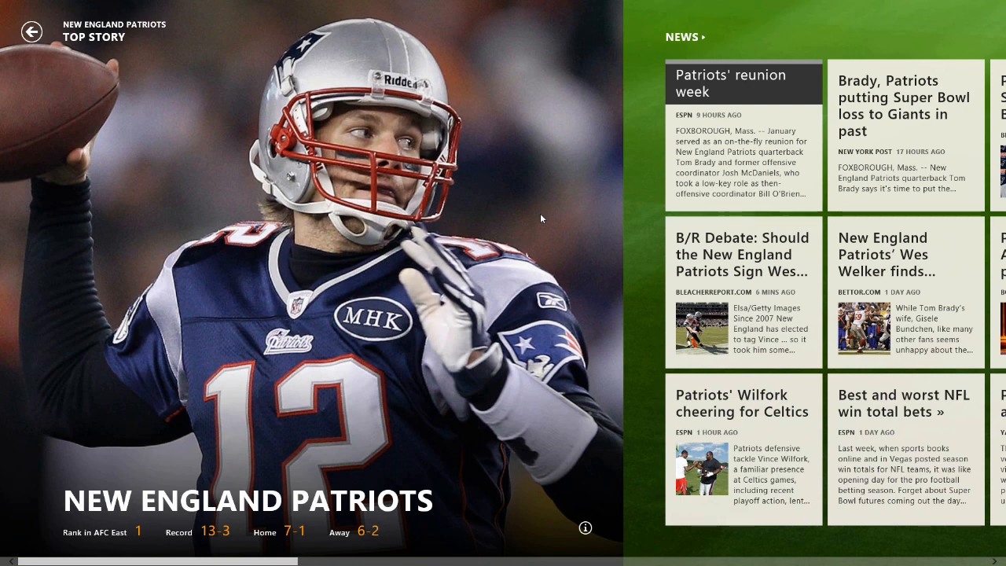
pyautogui.moveTo(497, 290)
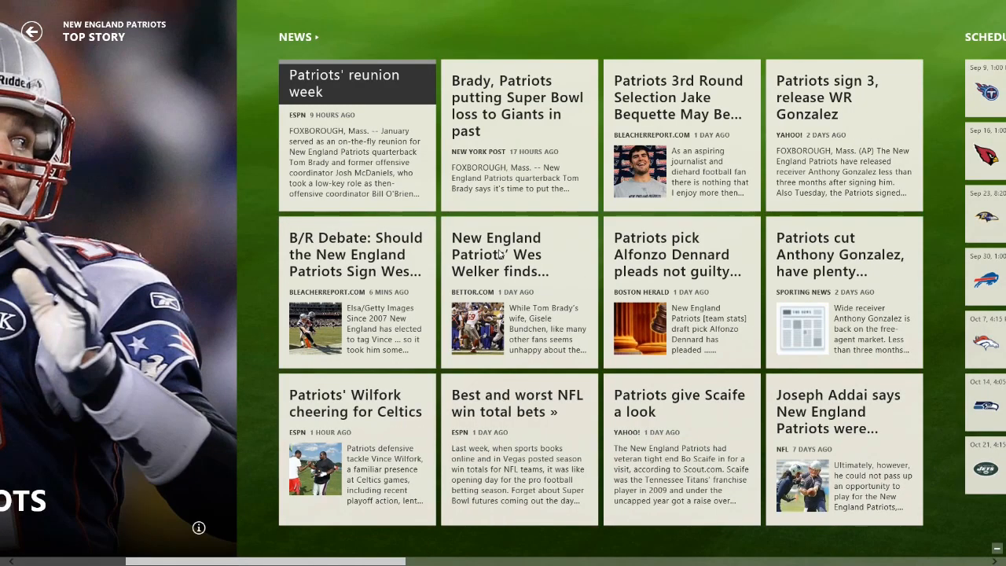
pyautogui.moveTo(482, 379)
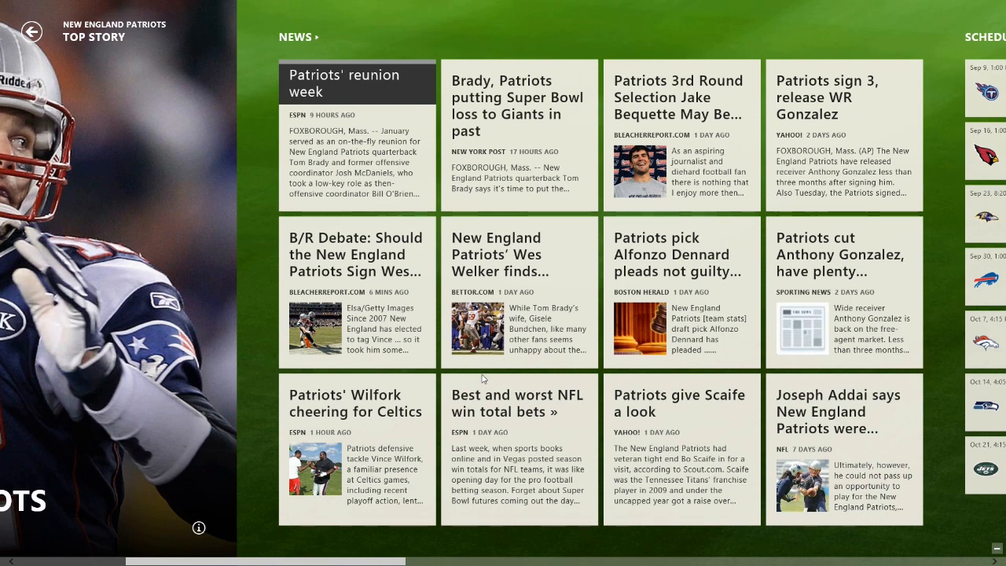
pyautogui.hscroll(3)
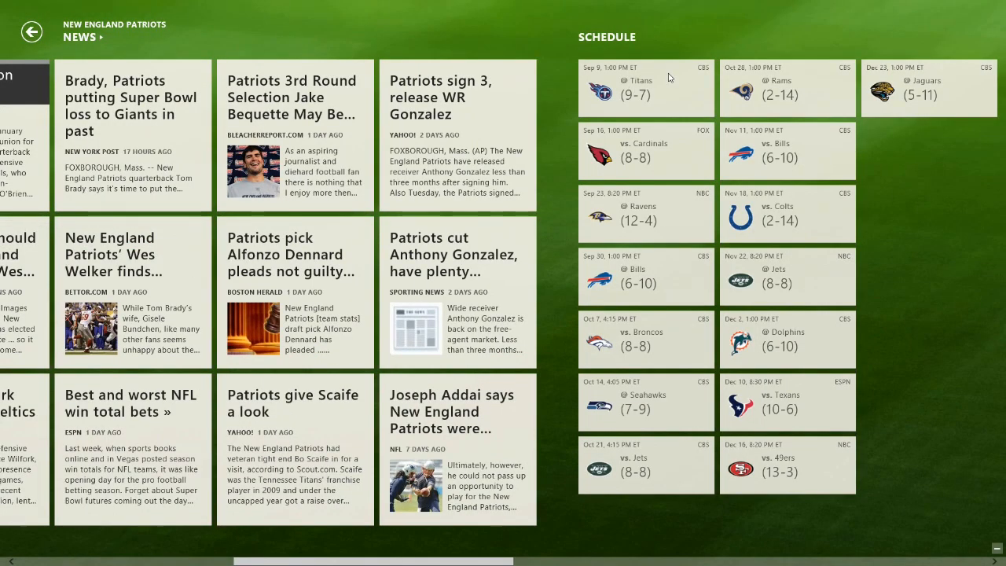
pyautogui.moveTo(679, 78)
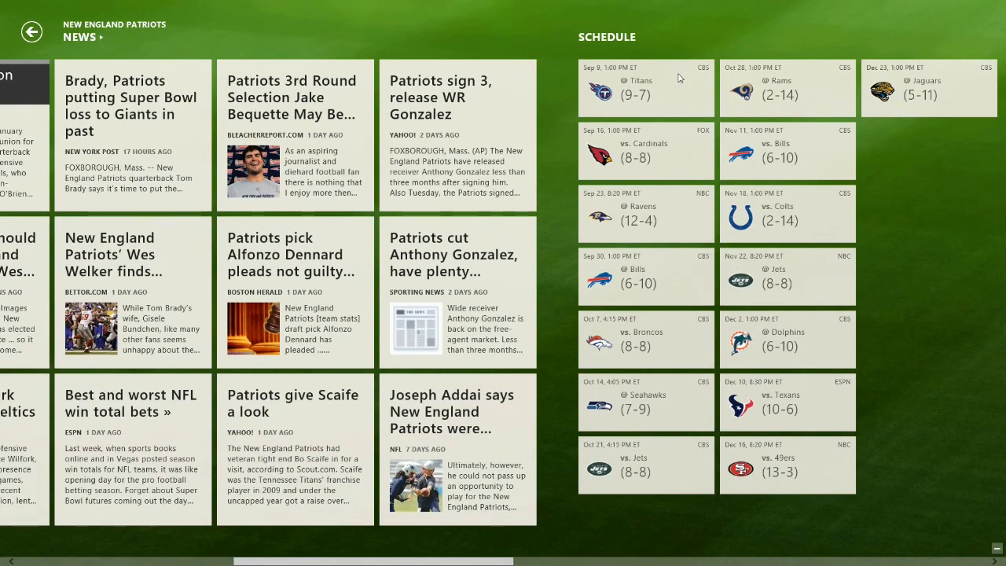
pyautogui.hscroll(3)
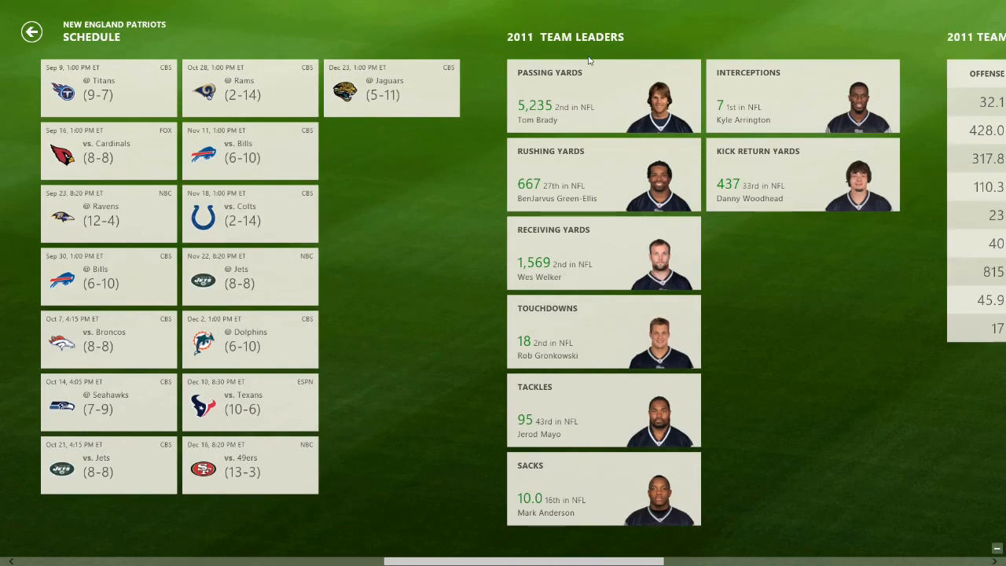
pyautogui.hscroll(3)
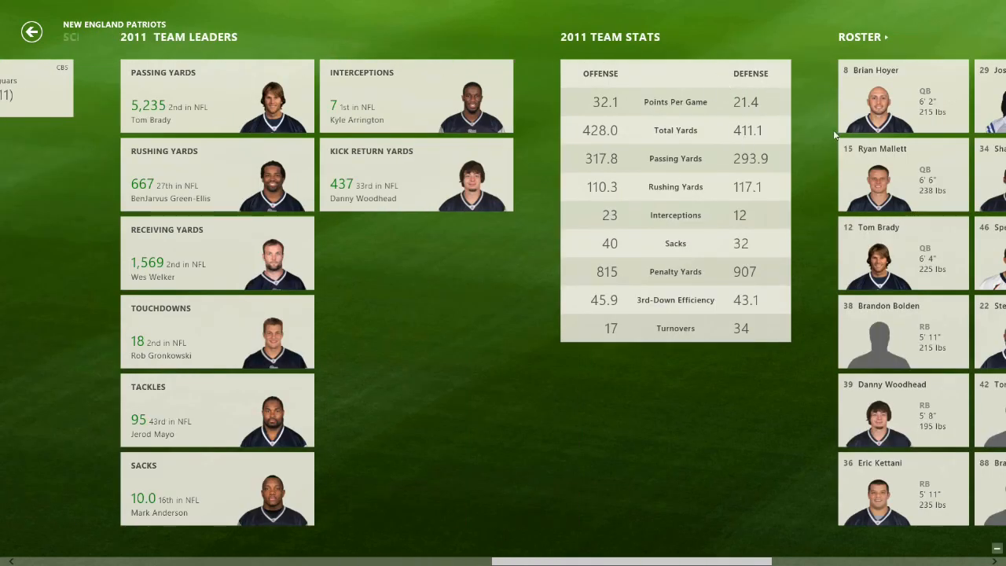
pyautogui.hscroll(-3)
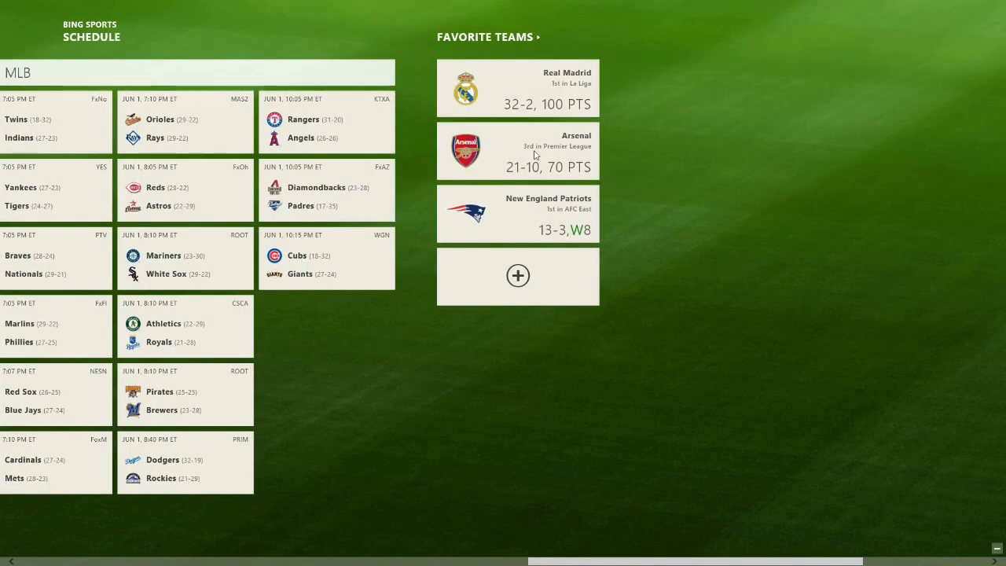
# - Open the Real Madrid team page and pin it to Start
pyautogui.click(518, 87)
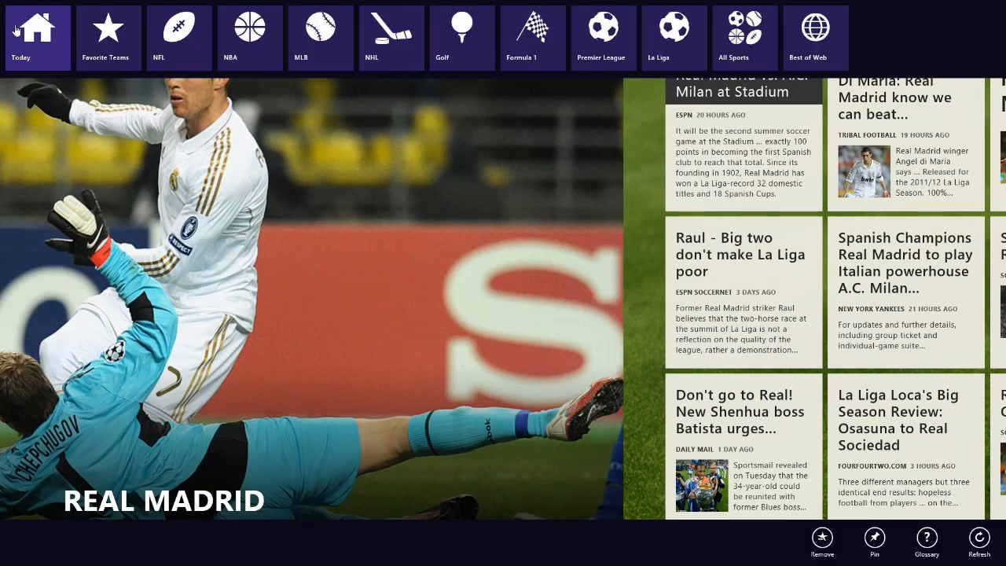
pyautogui.moveTo(603, 36)
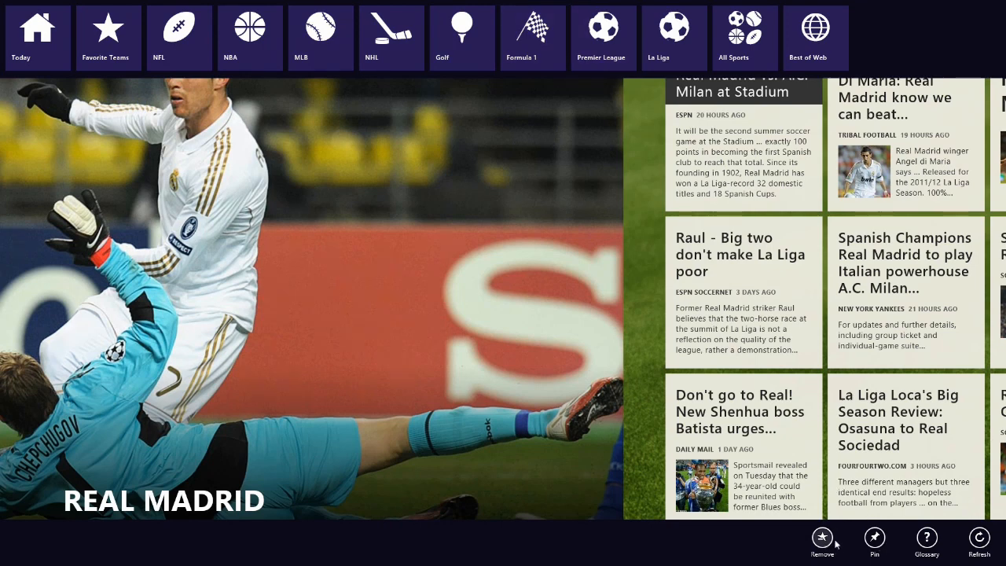
pyautogui.moveTo(874, 538)
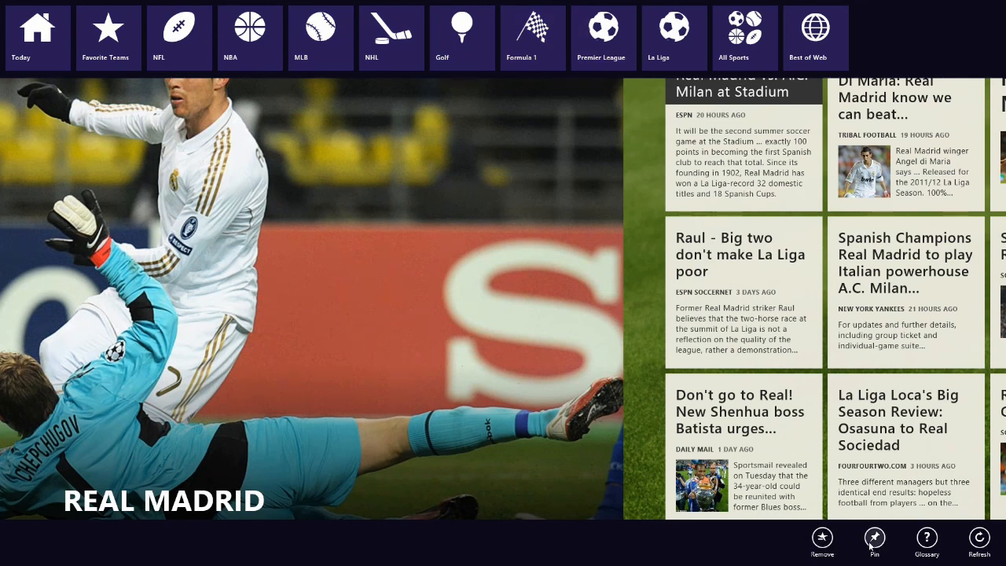
pyautogui.click(875, 540)
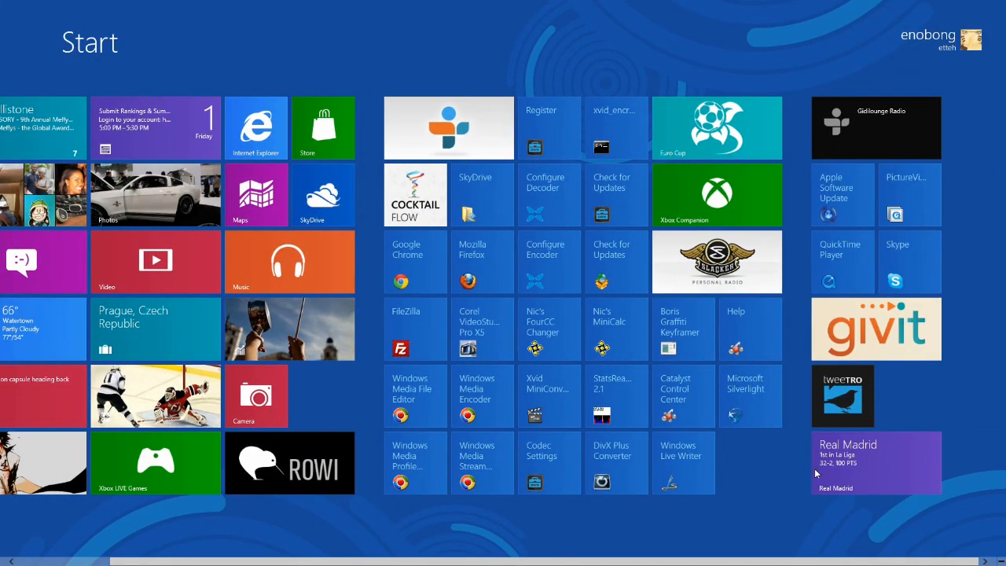
# - Launch Bing Travel from Start and scroll through to the travel articles
pyautogui.hscroll(-3)
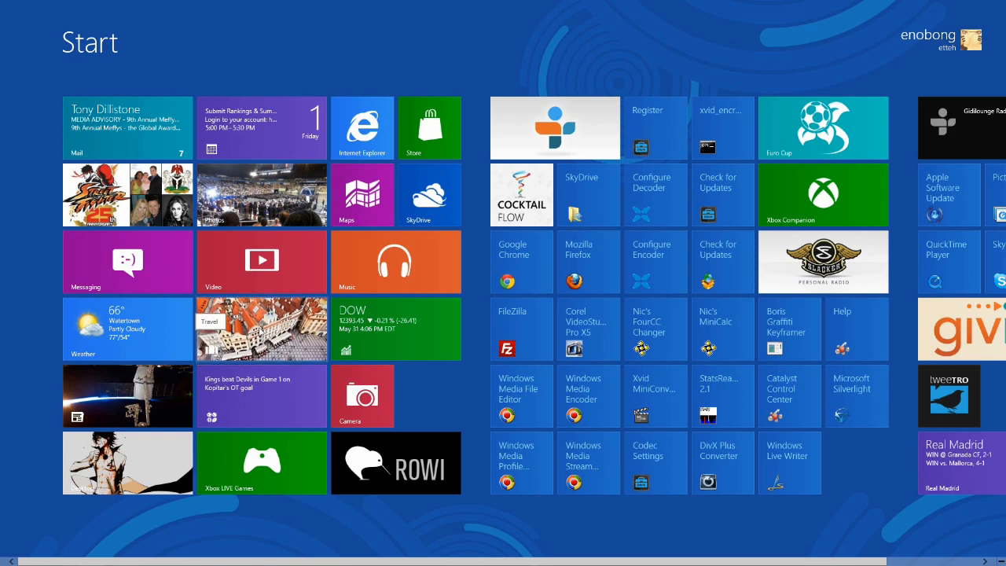
pyautogui.click(261, 329)
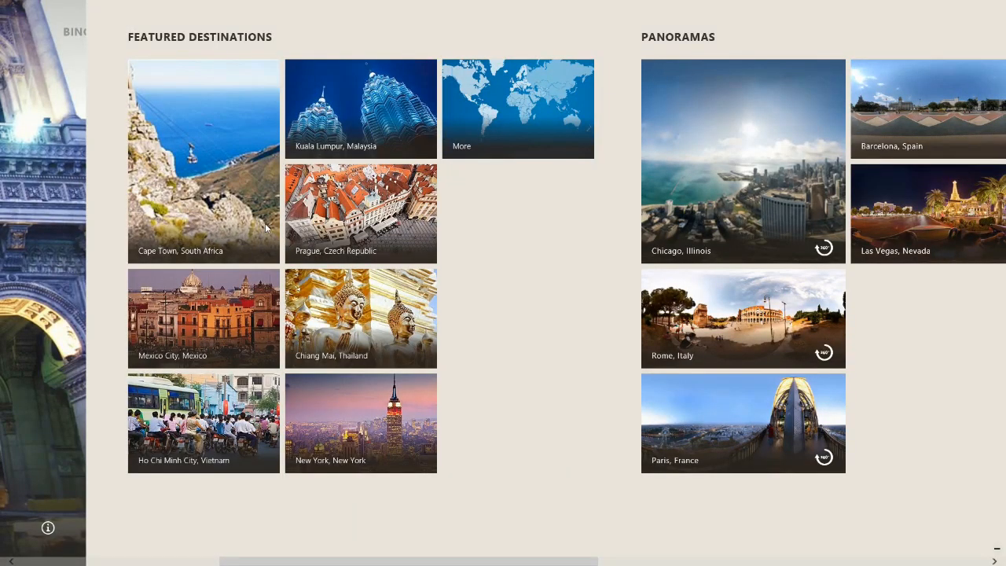
pyautogui.moveTo(476, 99)
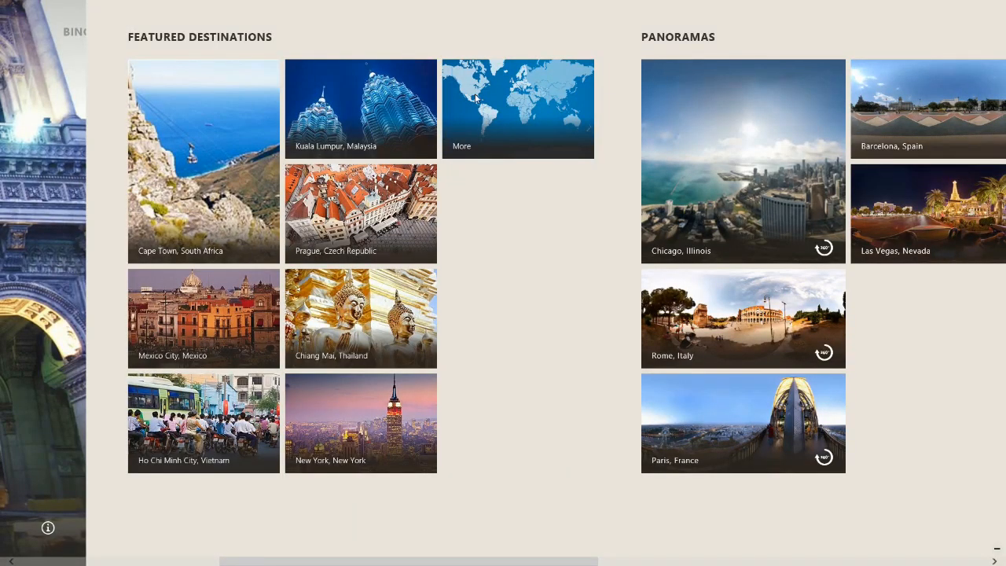
pyautogui.hscroll(3)
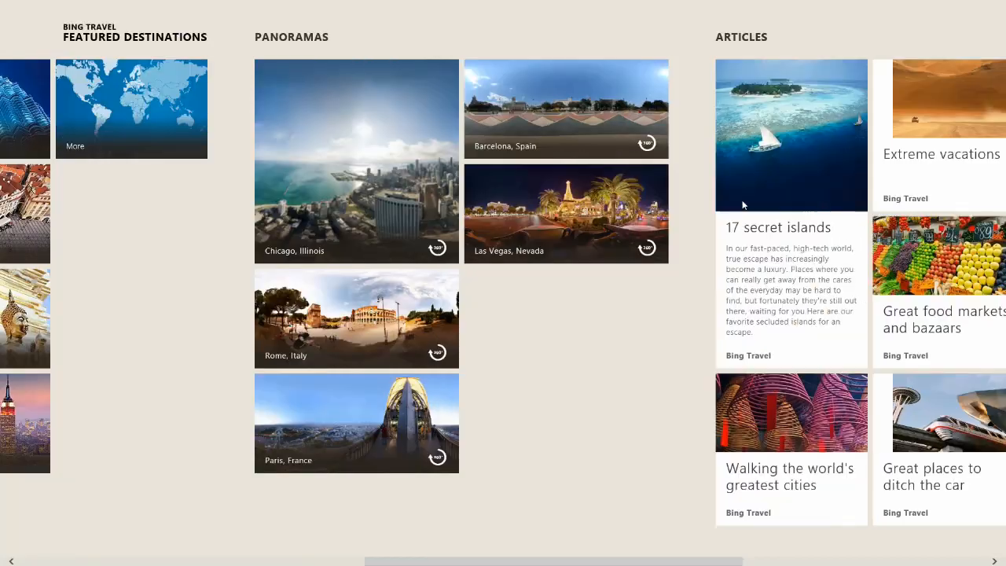
pyautogui.moveTo(396, 144)
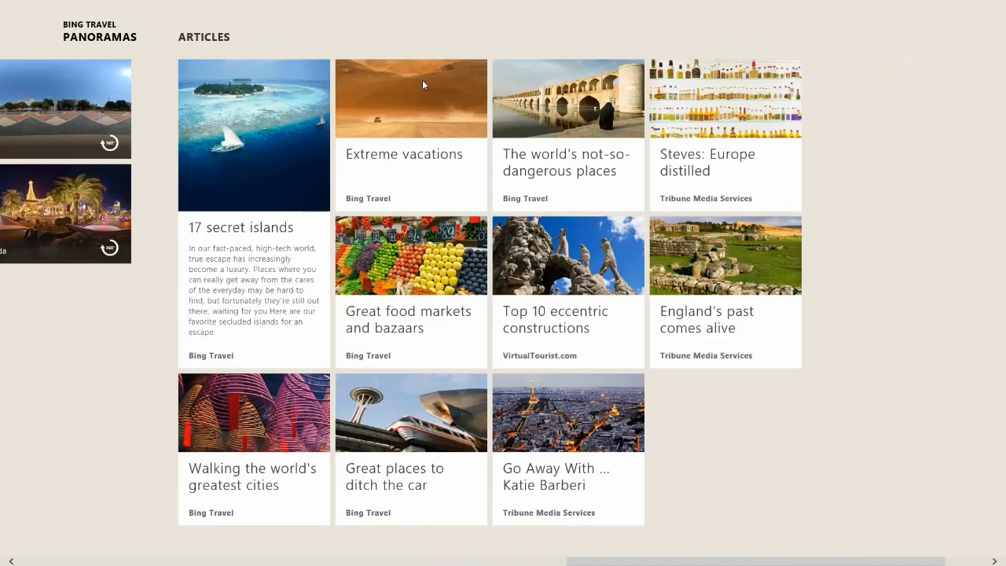
pyautogui.moveTo(739, 165)
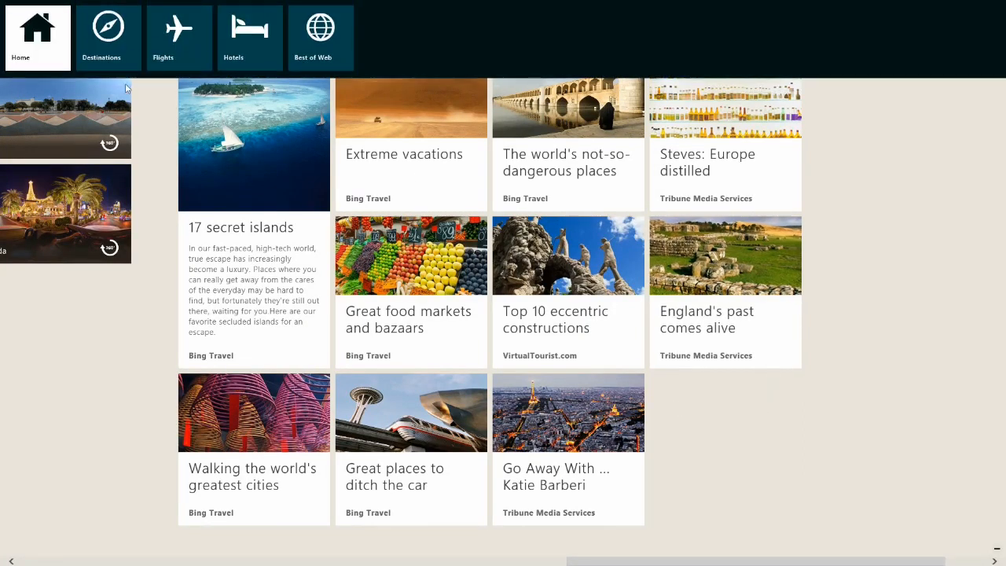
# - Fill in a round-trip flight search from Boston Logan to Las Vegas McCarran
pyautogui.click(107, 37)
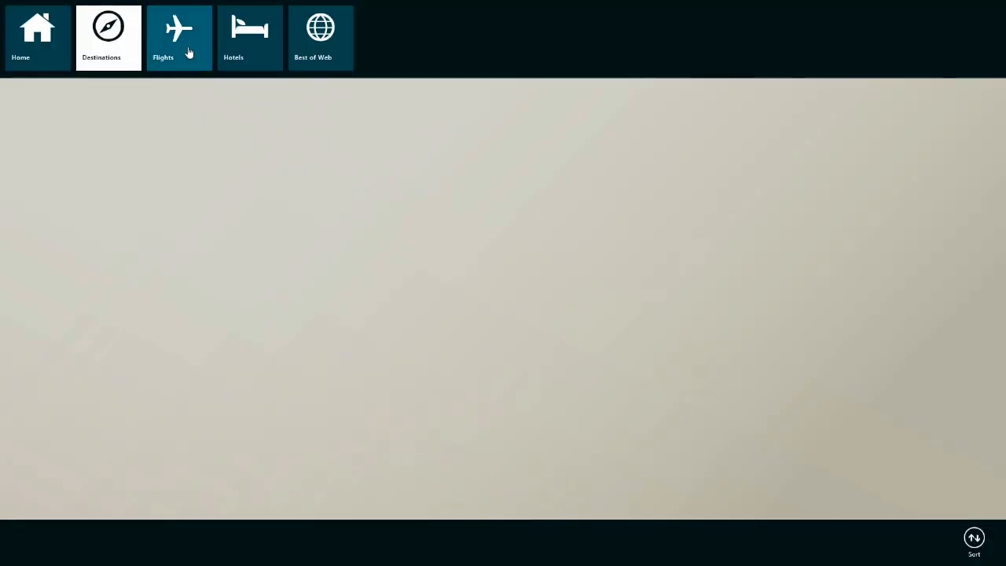
pyautogui.click(179, 37)
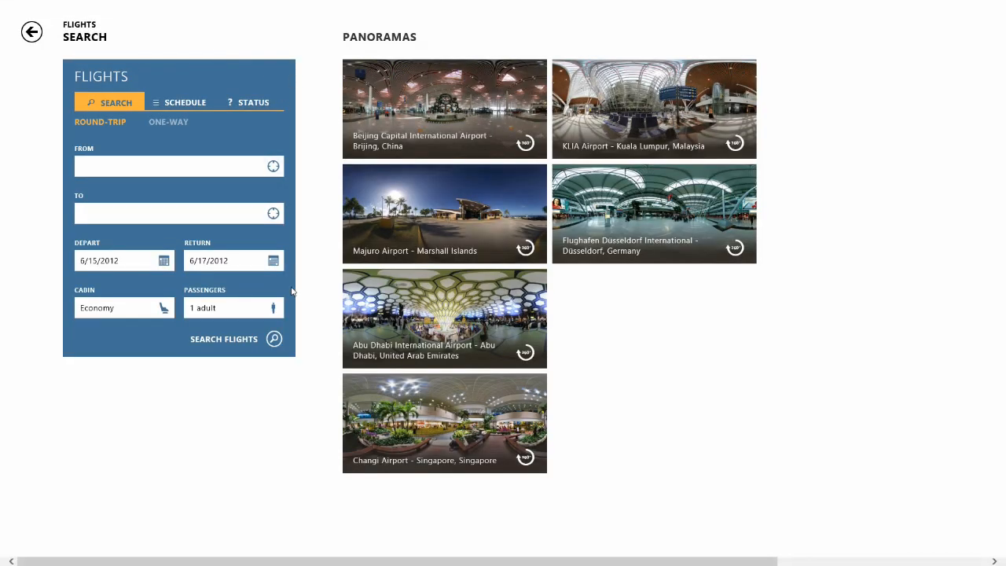
pyautogui.moveTo(287, 286)
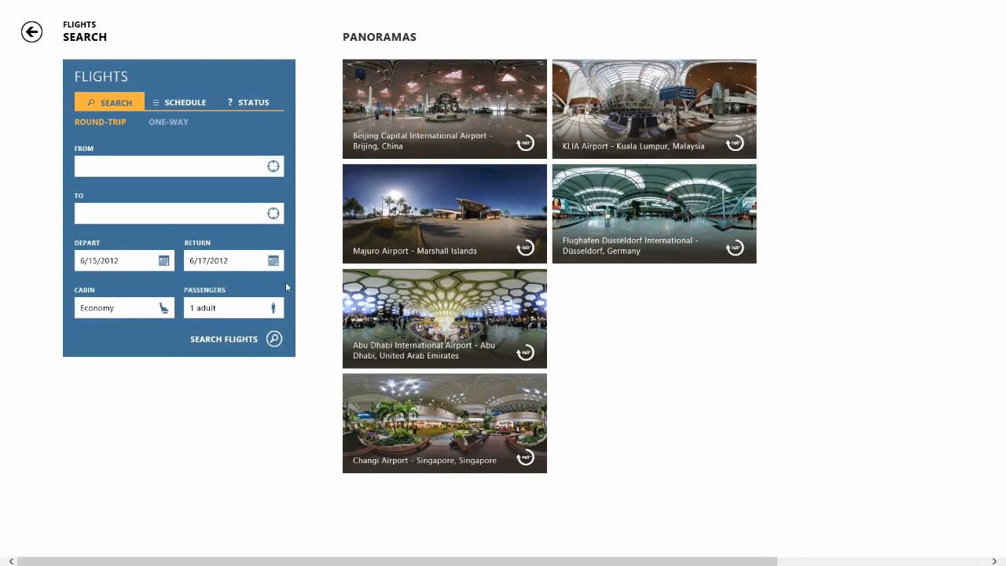
pyautogui.write('b')
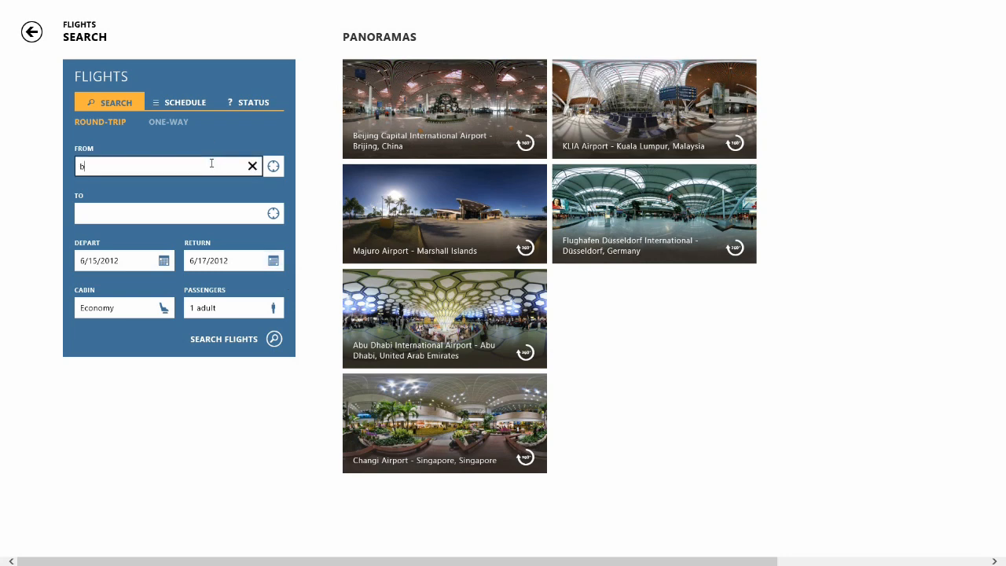
pyautogui.write('Boston, MA - Logan International Airport')
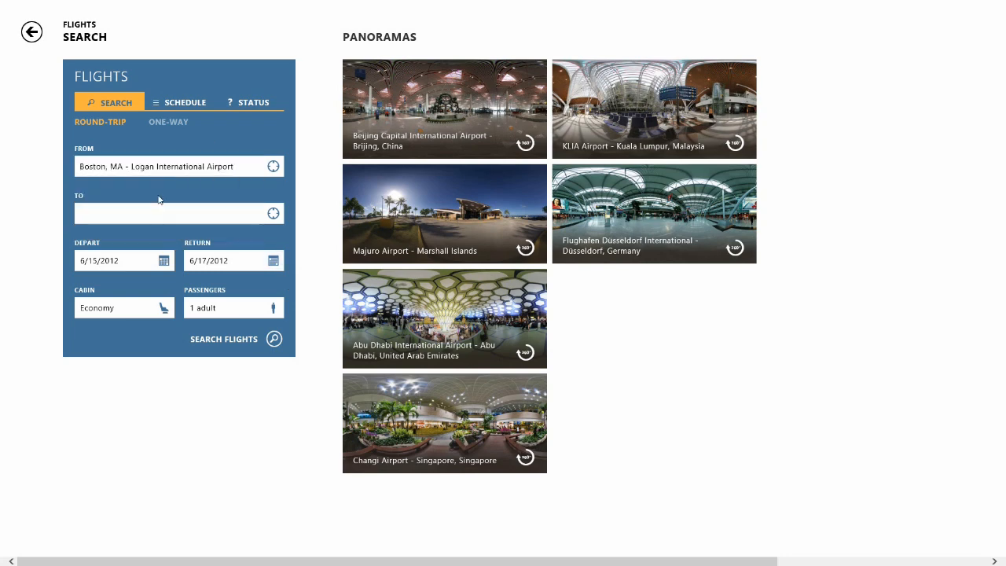
pyautogui.write('ve')
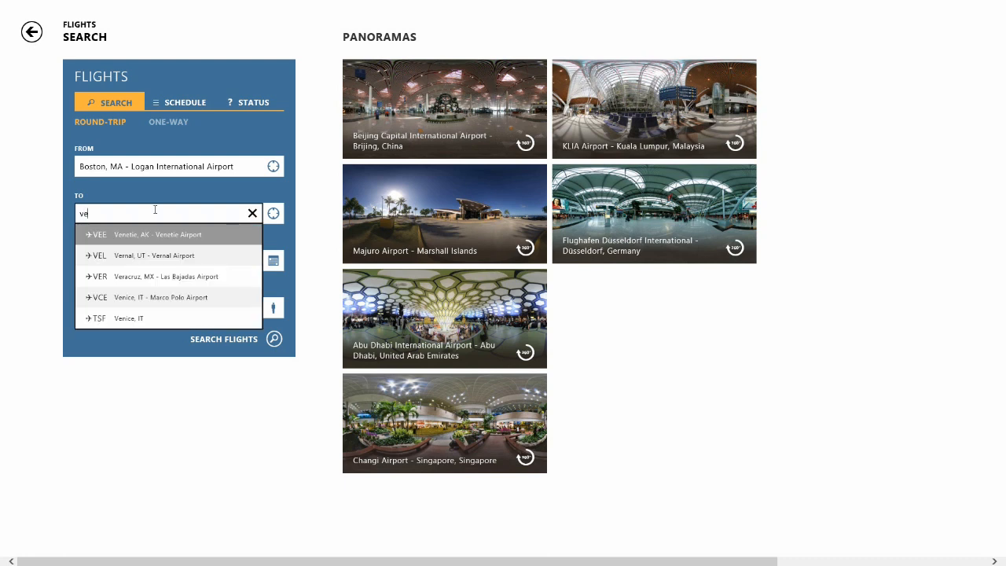
pyautogui.click(173, 234)
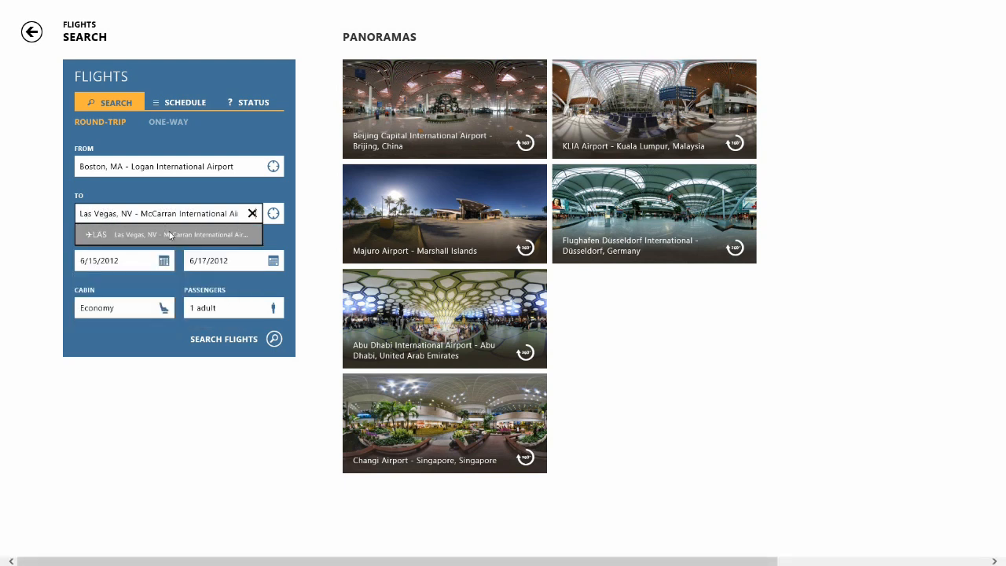
pyautogui.click(171, 234)
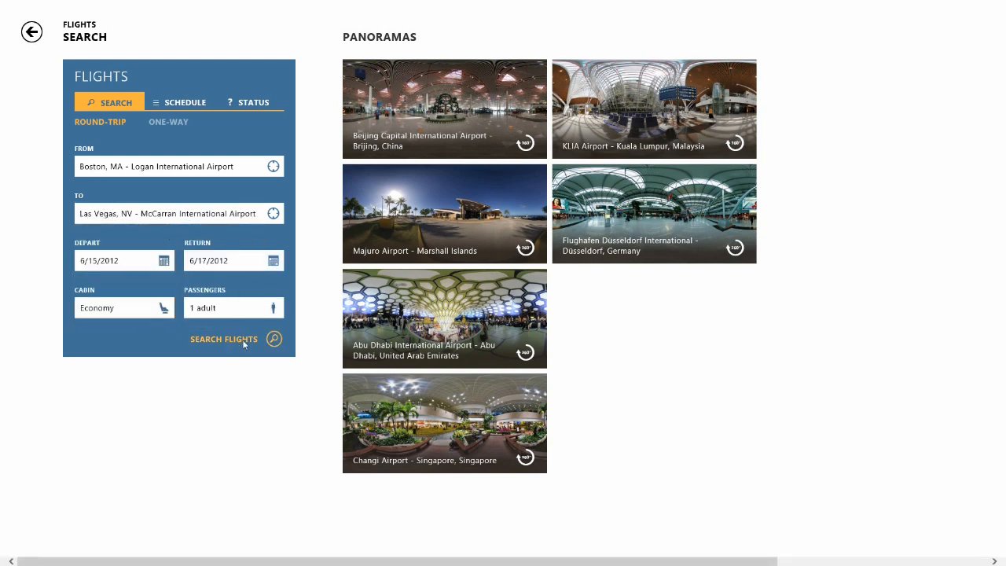
# - Search Boston–Las Vegas fares and view the cheapest $526 US Airways itinerary
pyautogui.click(224, 339)
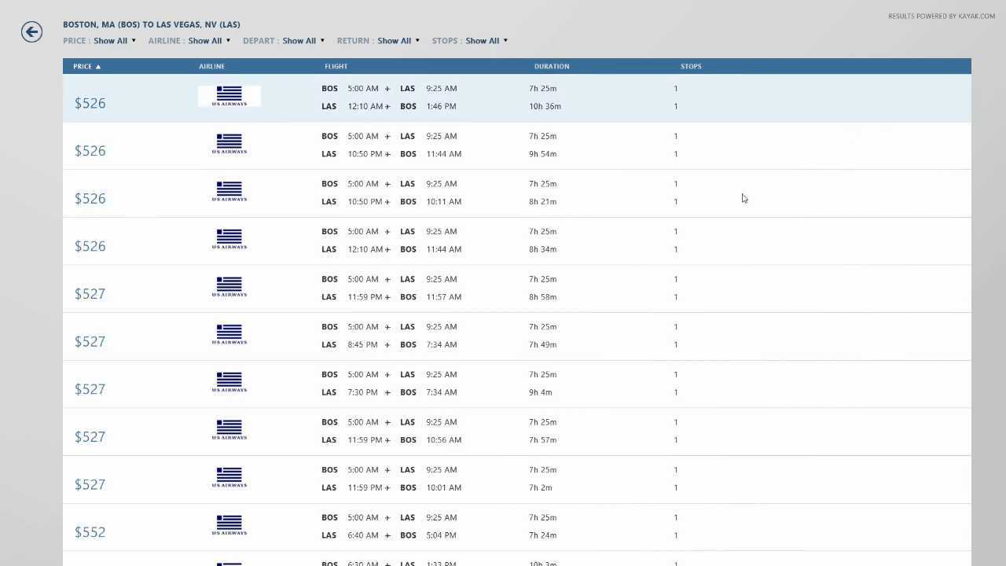
pyautogui.scroll(-3)
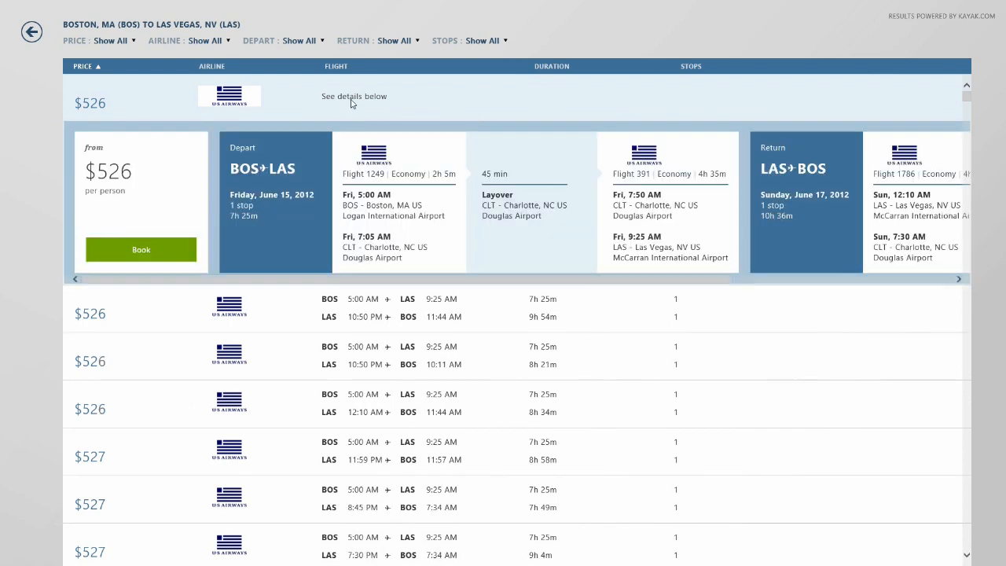
pyautogui.moveTo(200, 264)
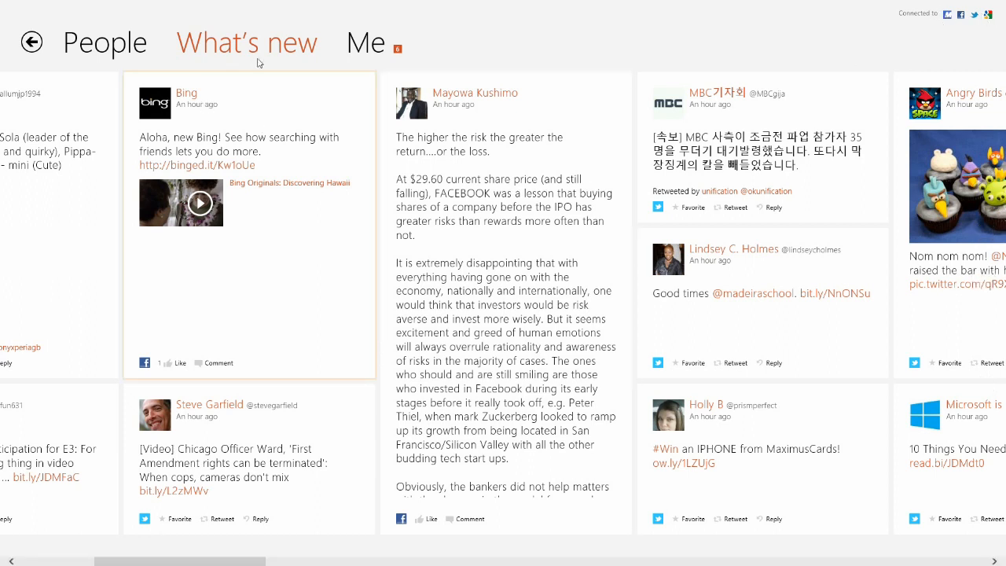
# - Browse the Me page and full contacts list, then launch Bing Finance from Start
pyautogui.click(365, 42)
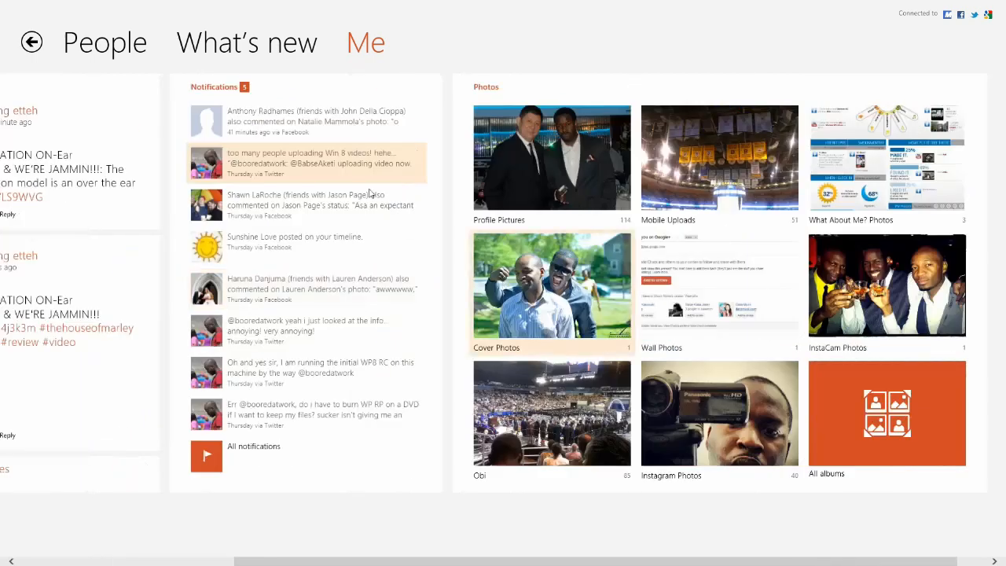
pyautogui.click(104, 43)
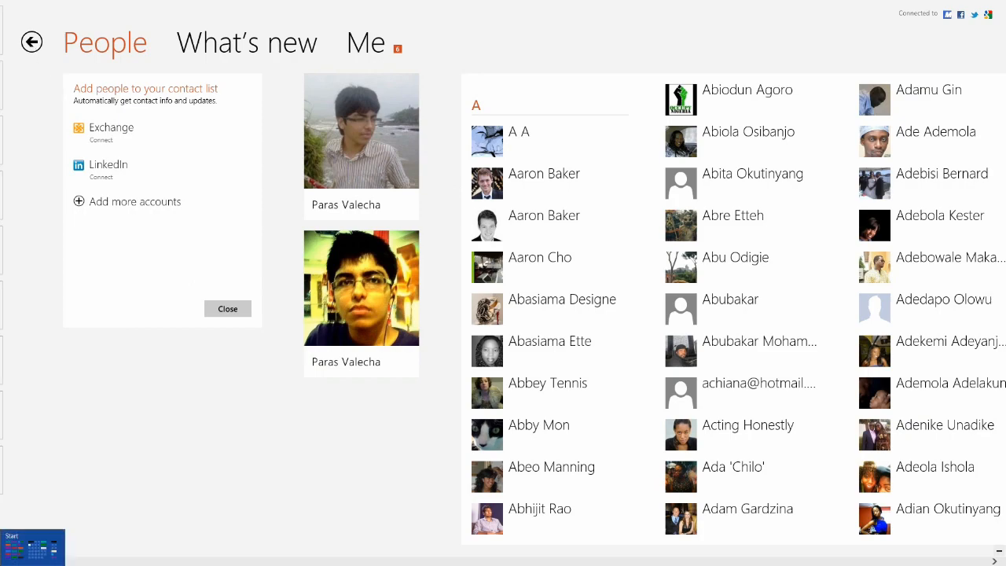
pyautogui.click(31, 542)
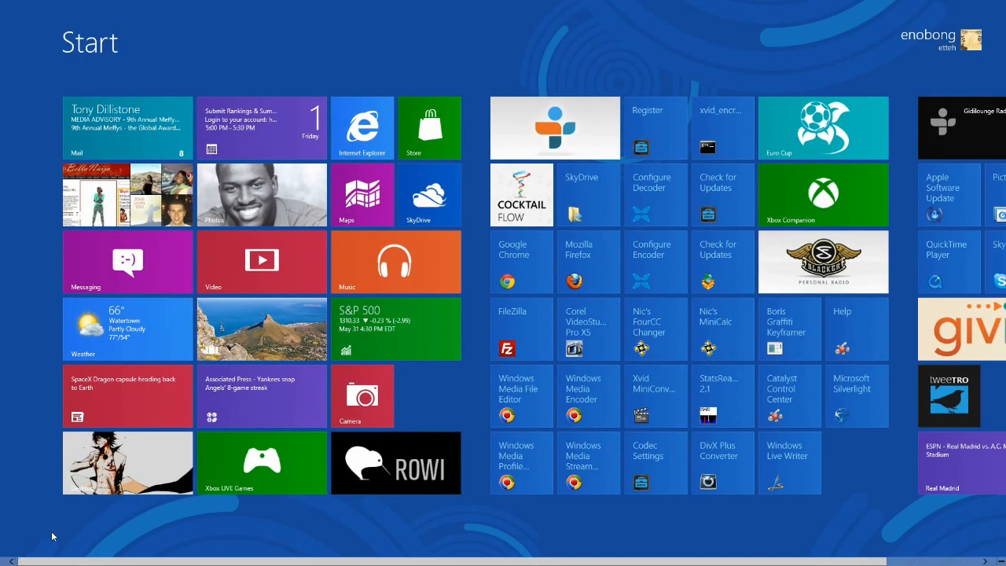
pyautogui.click(396, 329)
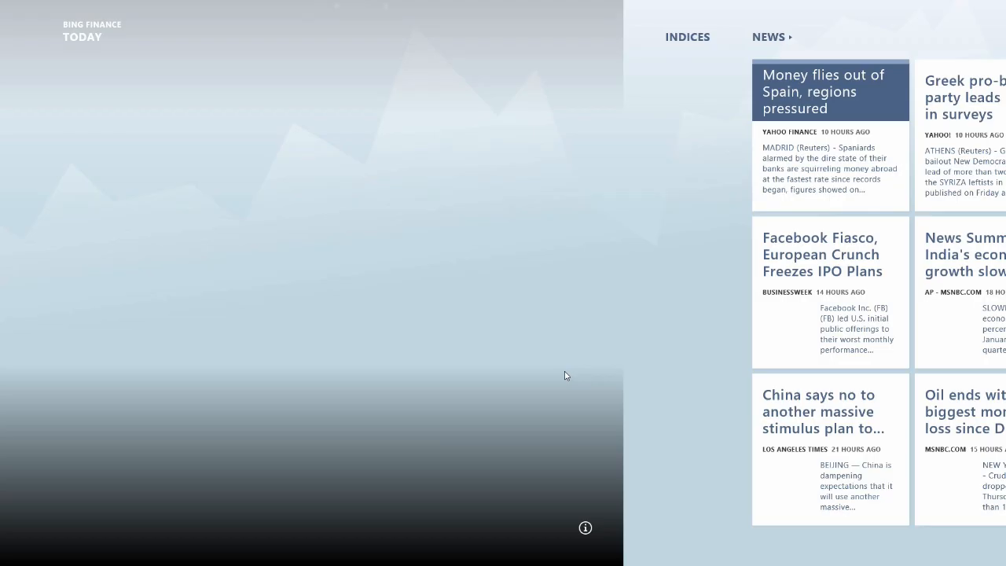
# - Scroll through Bing Finance's Dow indices, news, market movers and rates sections
pyautogui.click(687, 36)
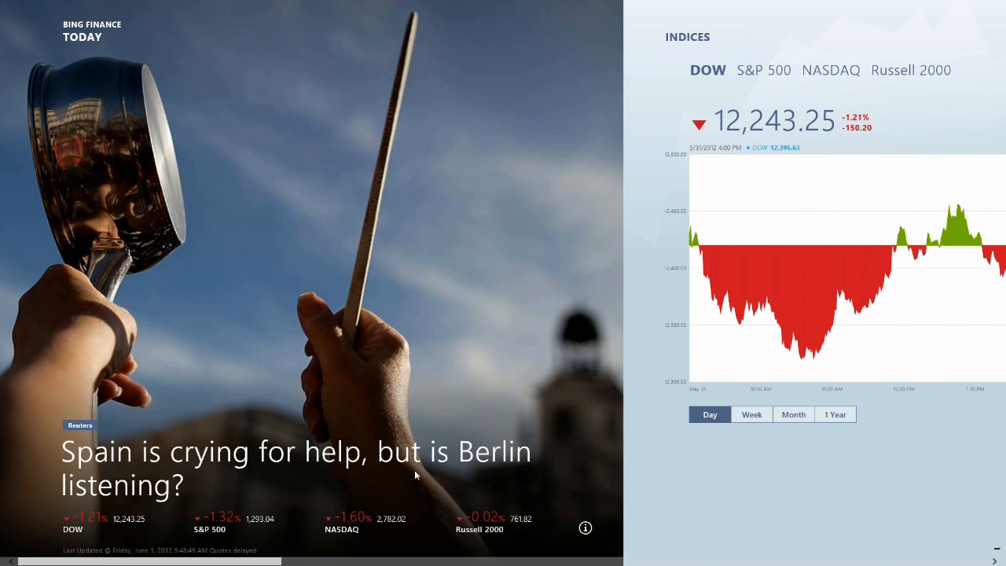
pyautogui.moveTo(263, 296)
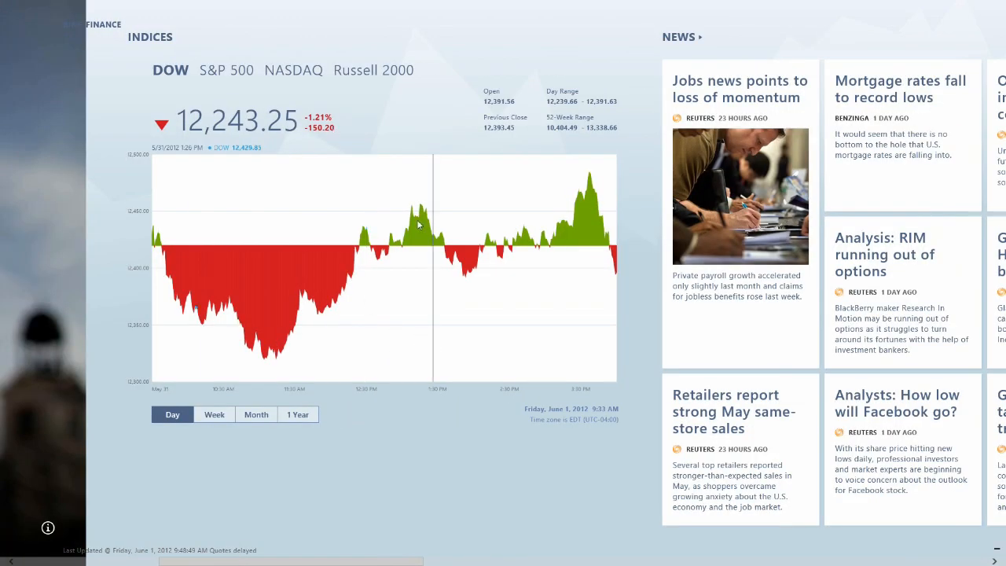
pyautogui.moveTo(424, 181)
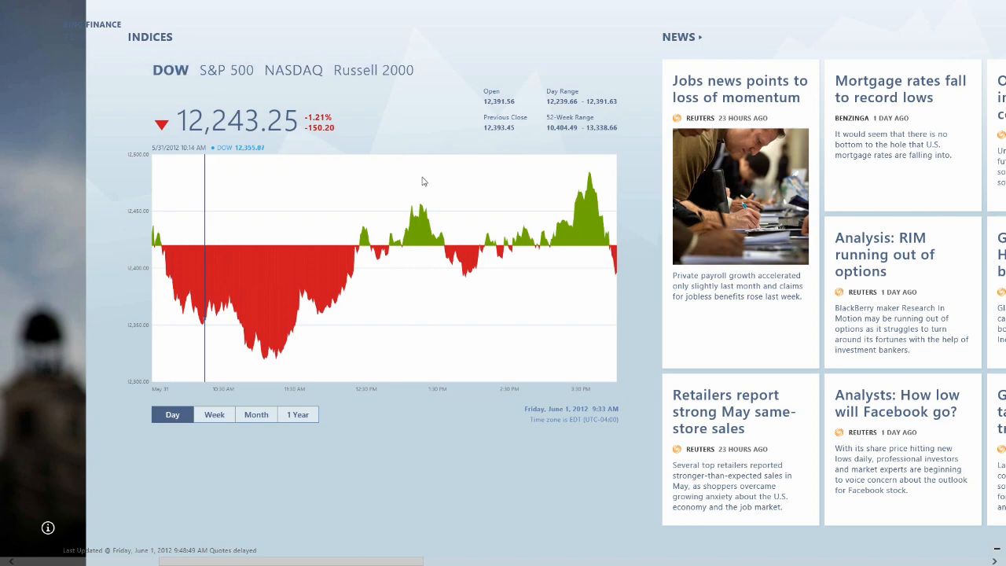
pyautogui.hscroll(3)
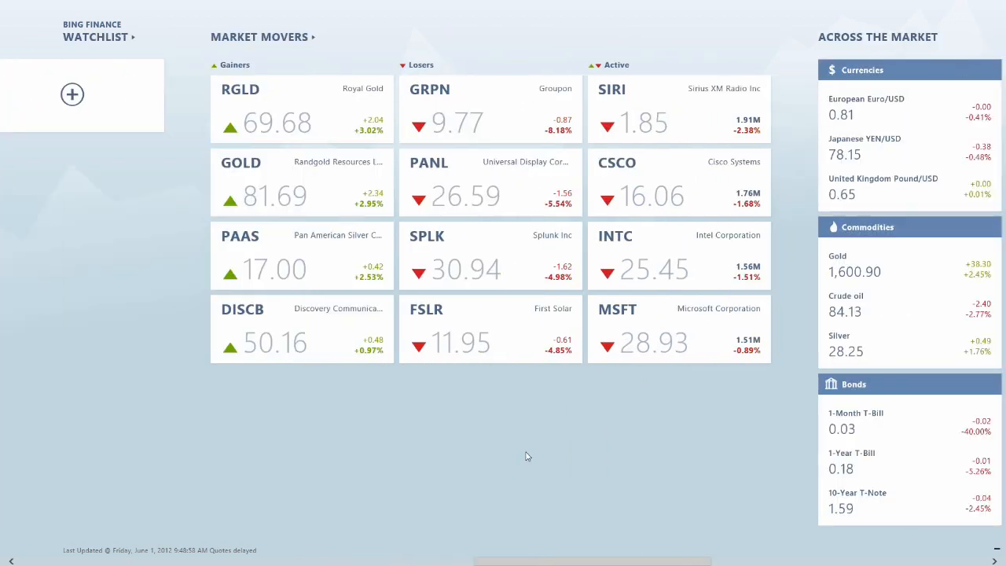
pyautogui.hscroll(3)
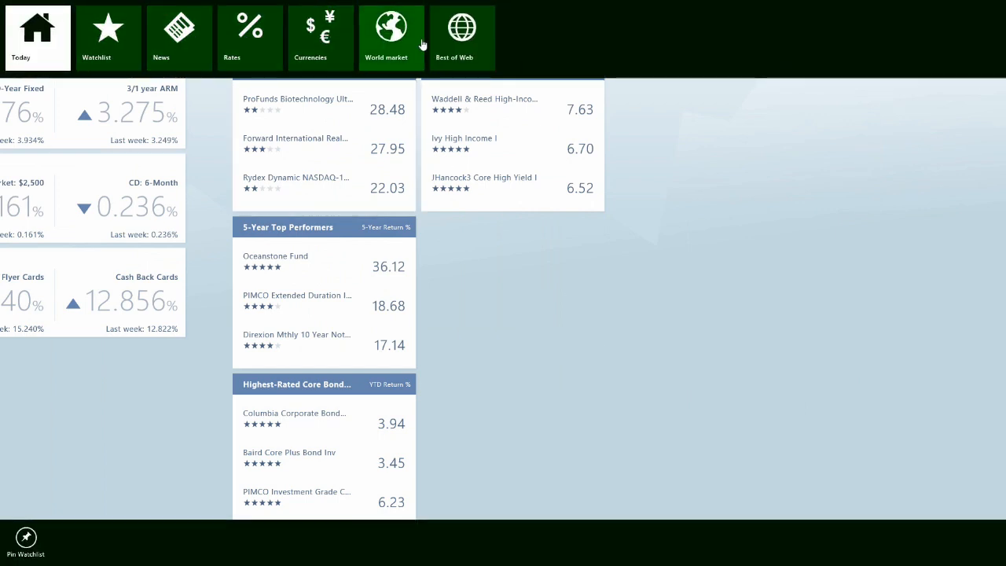
pyautogui.moveTo(598, 236)
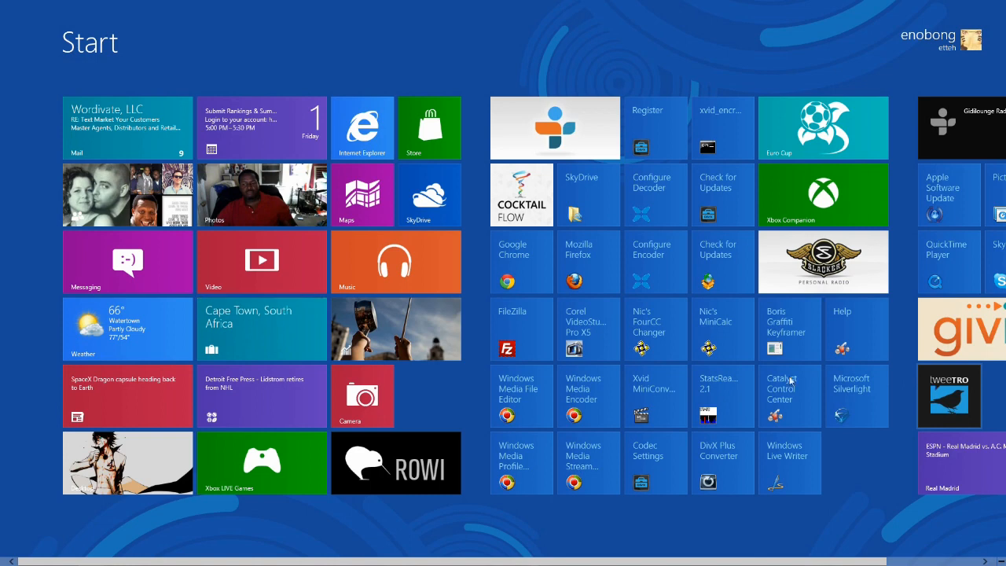
pyautogui.click(396, 463)
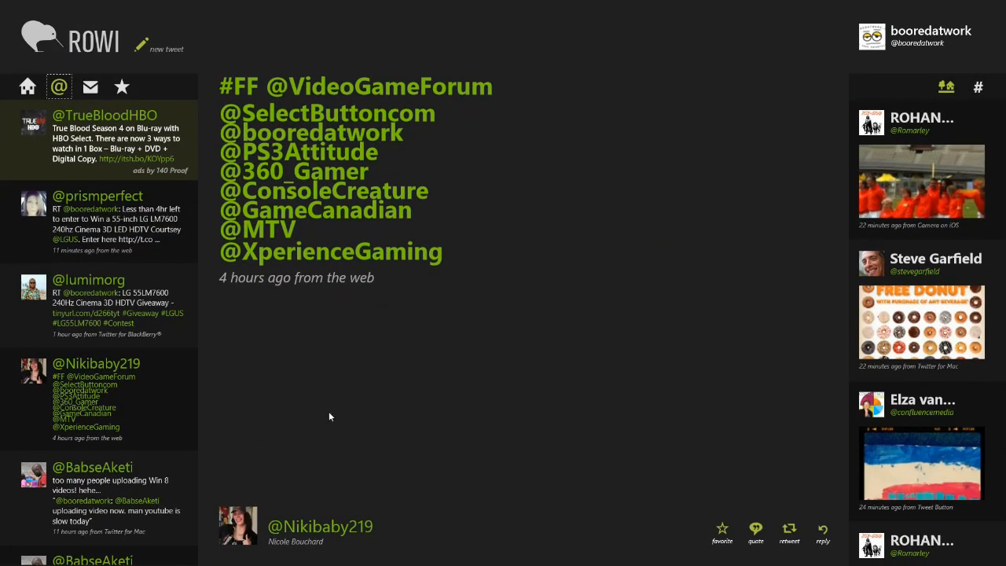
pyautogui.moveTo(20, 91)
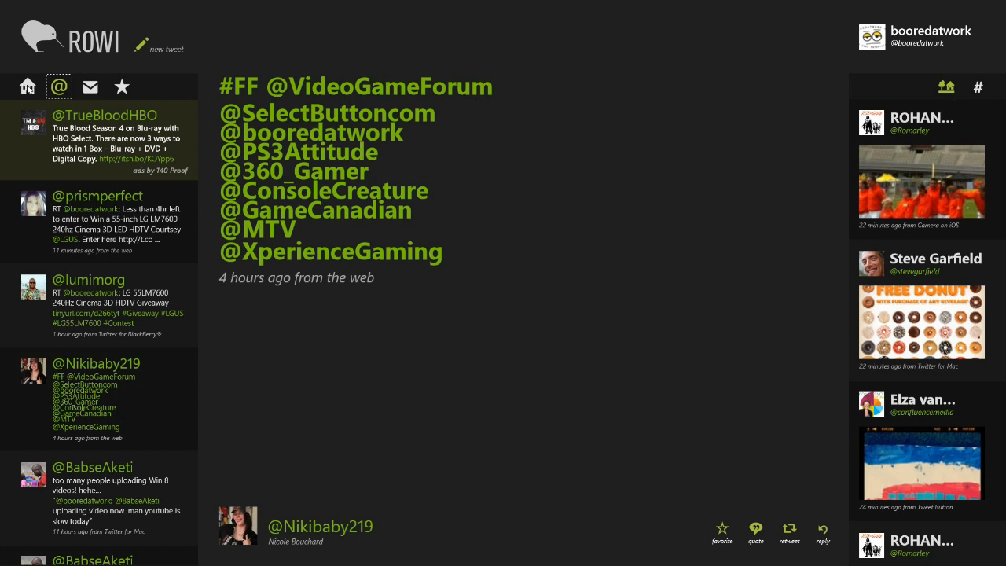
pyautogui.moveTo(296, 201)
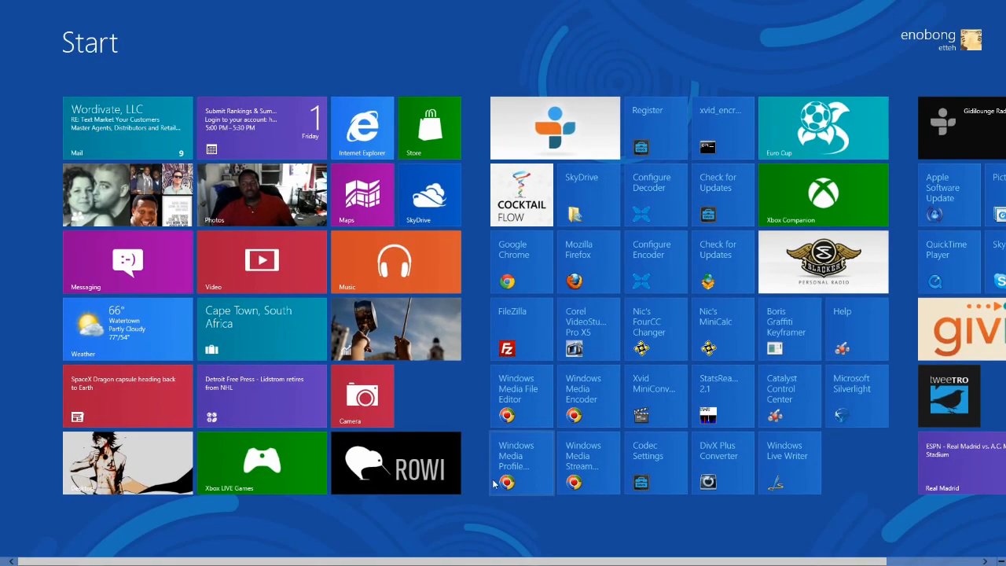
pyautogui.click(396, 463)
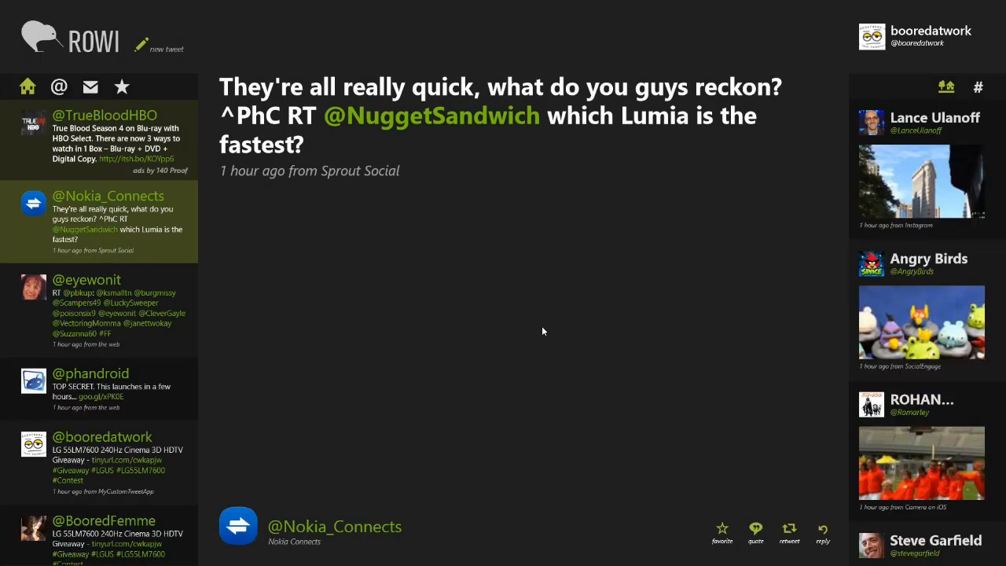
pyautogui.click(103, 310)
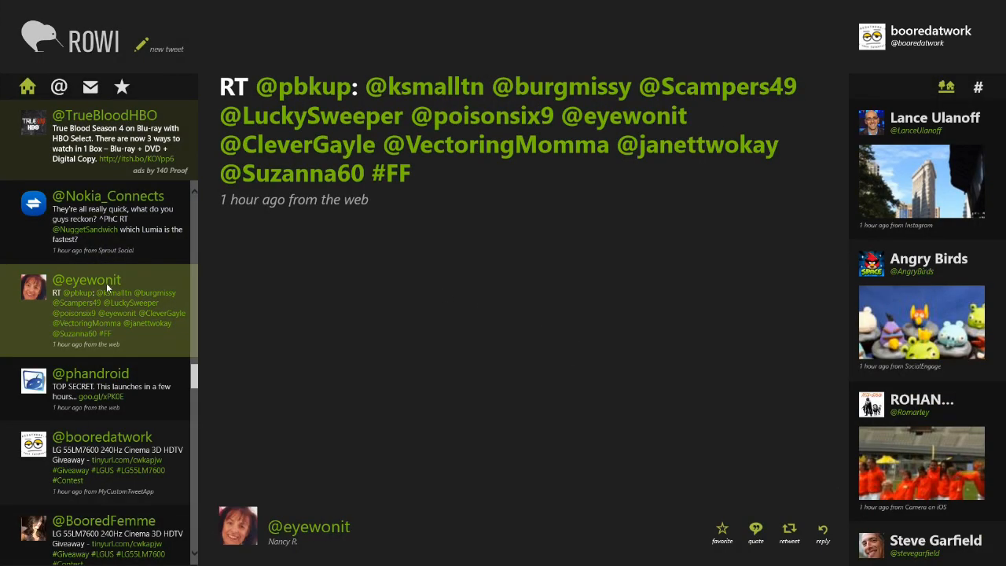
pyautogui.moveTo(110, 328)
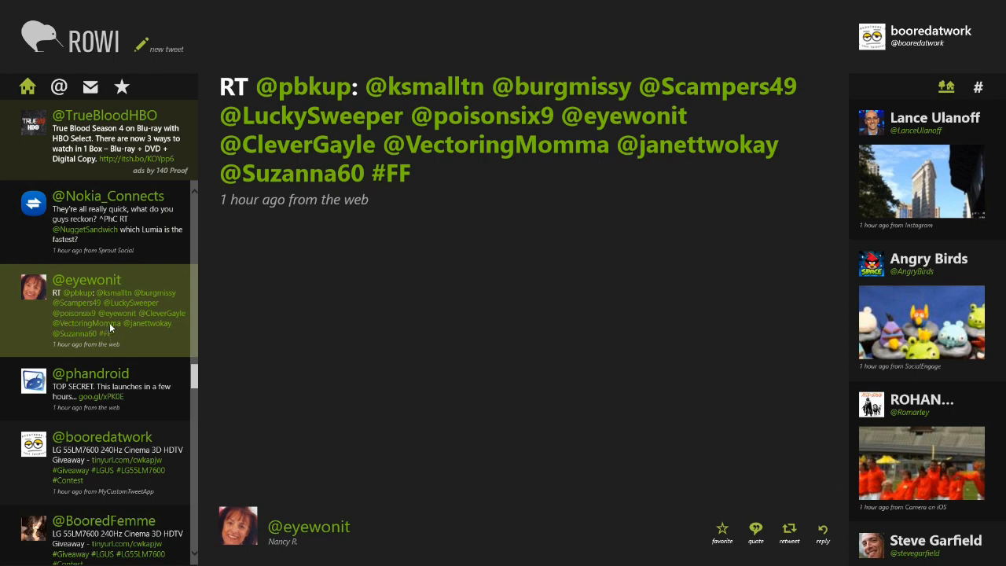
pyautogui.moveTo(916, 486)
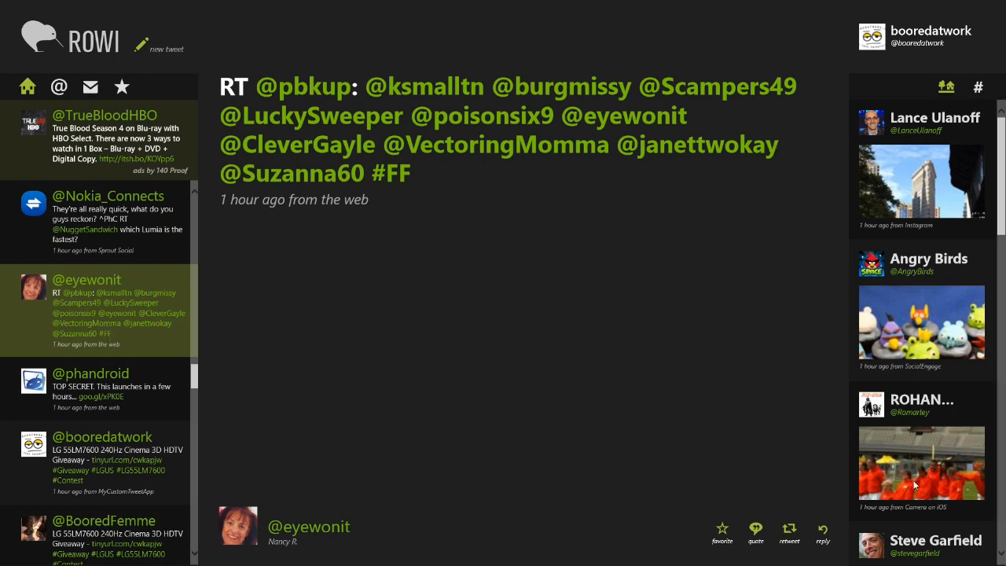
pyautogui.scroll(-3)
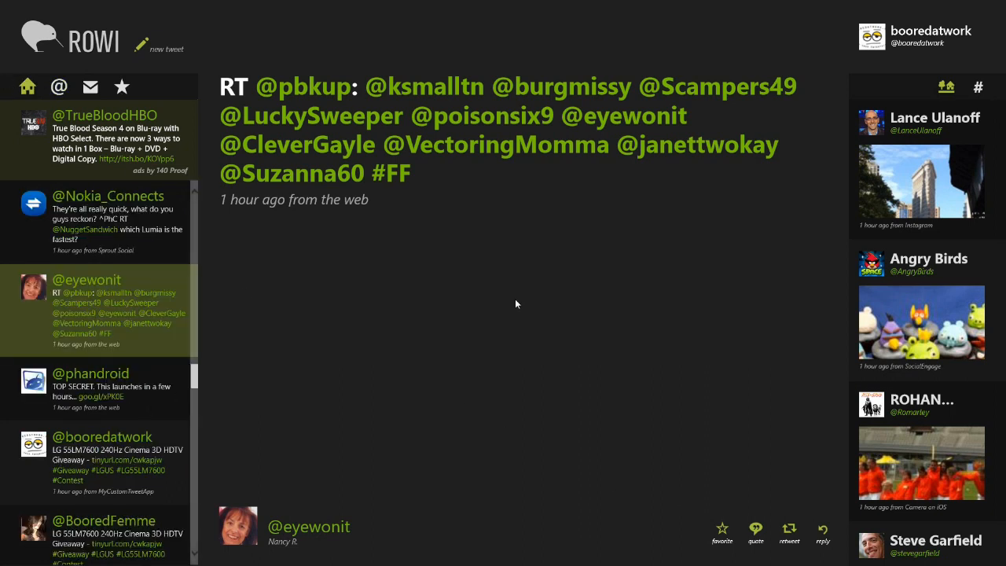
pyautogui.moveTo(668, 537)
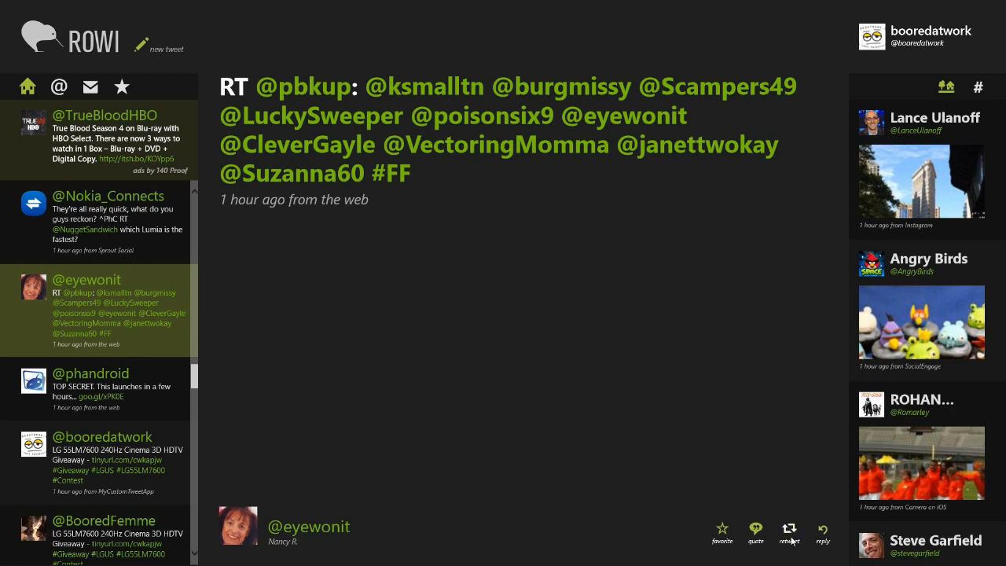
pyautogui.click(789, 528)
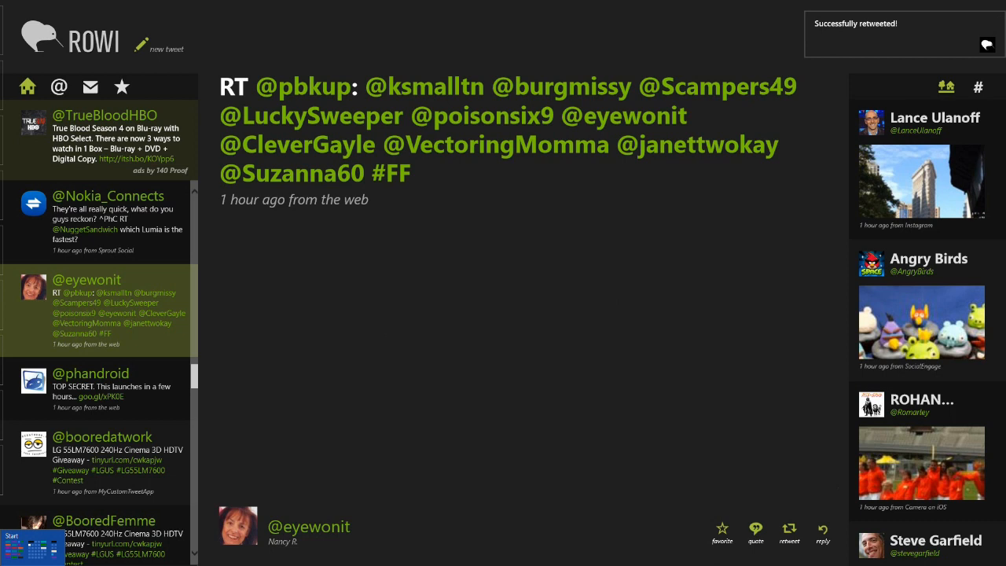
pyautogui.click(32, 542)
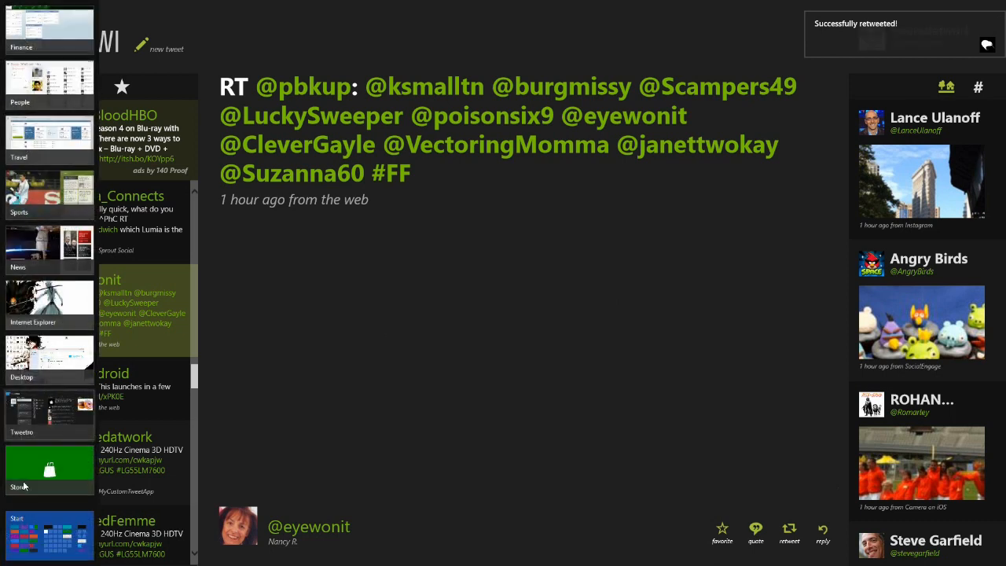
# - Switch to the Store, scroll its categories from Spotlight to Security, then return to Start
pyautogui.click(50, 467)
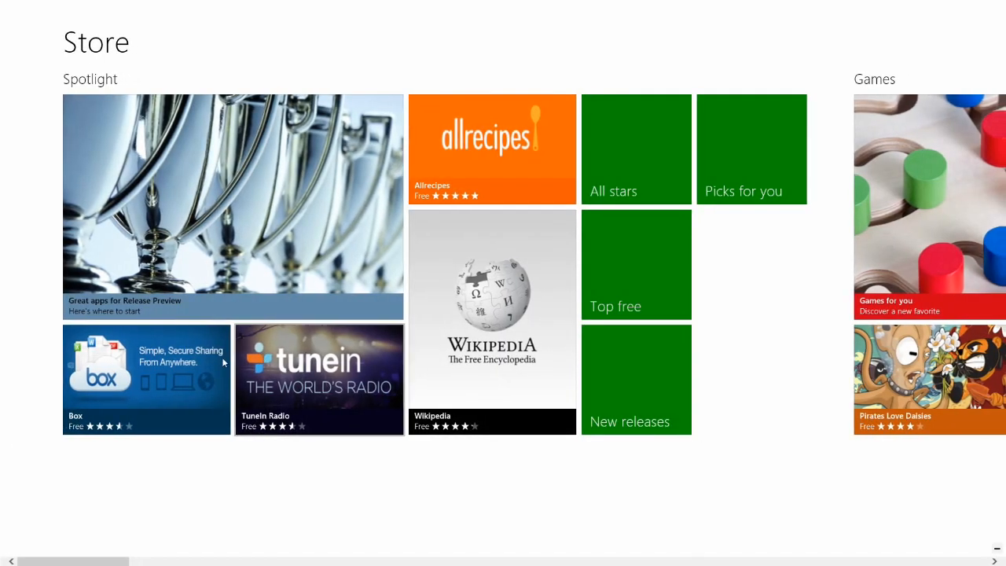
pyautogui.hscroll(3)
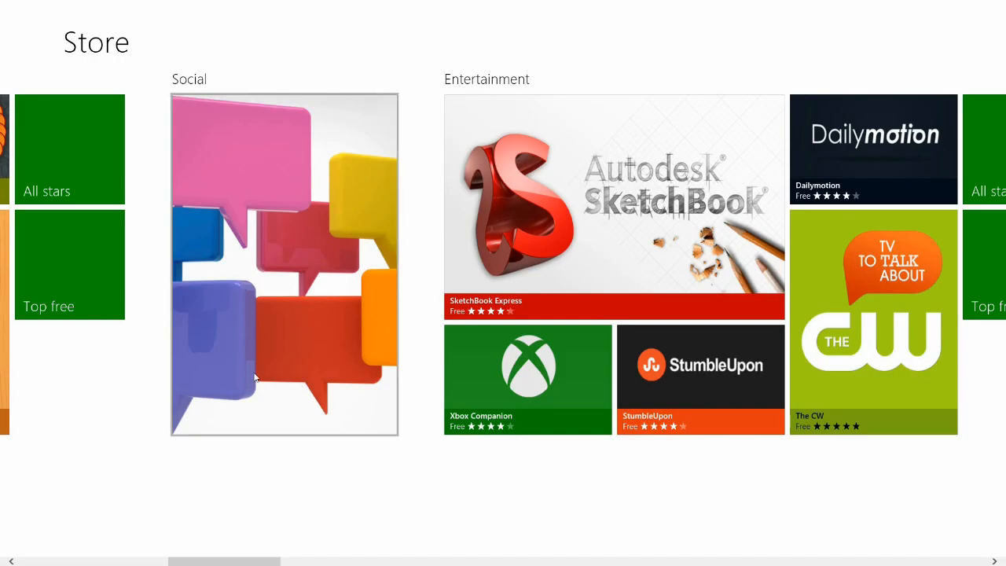
pyautogui.hscroll(3)
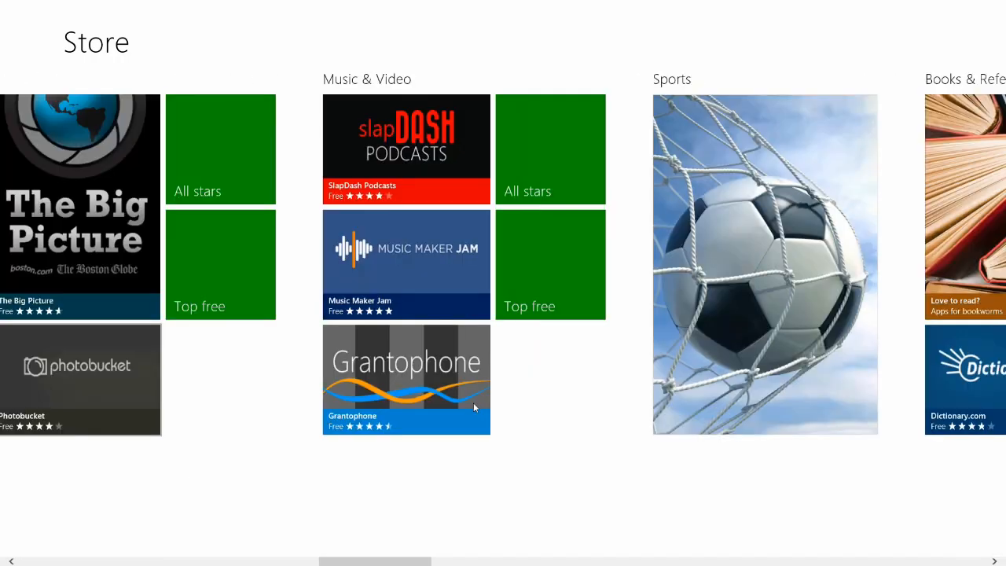
pyautogui.hscroll(3)
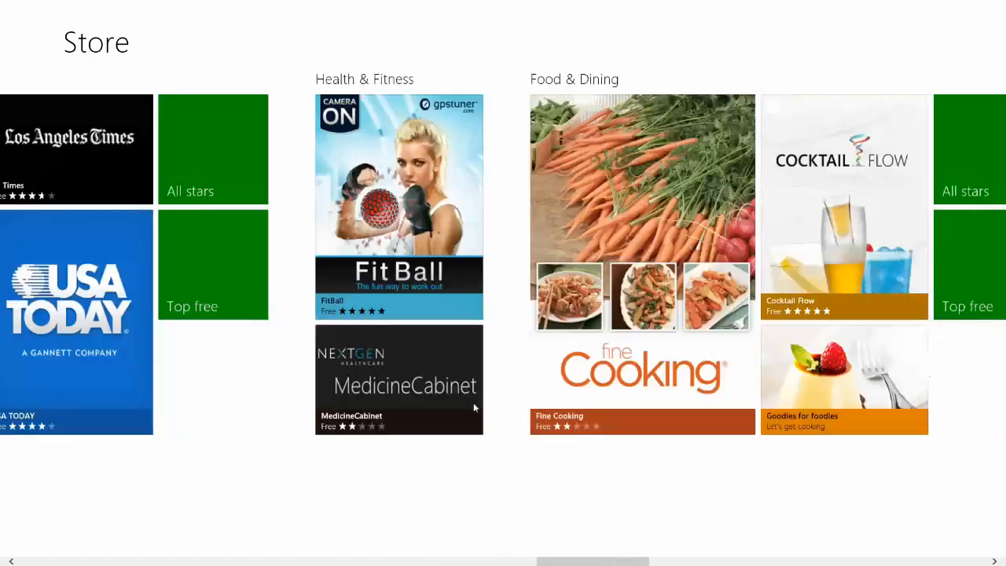
pyautogui.hscroll(3)
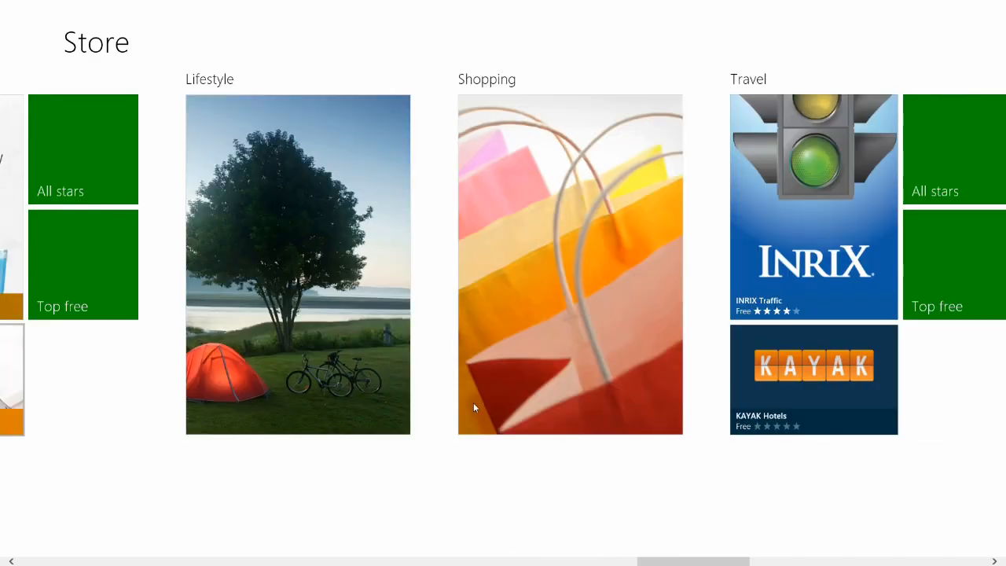
pyautogui.hscroll(3)
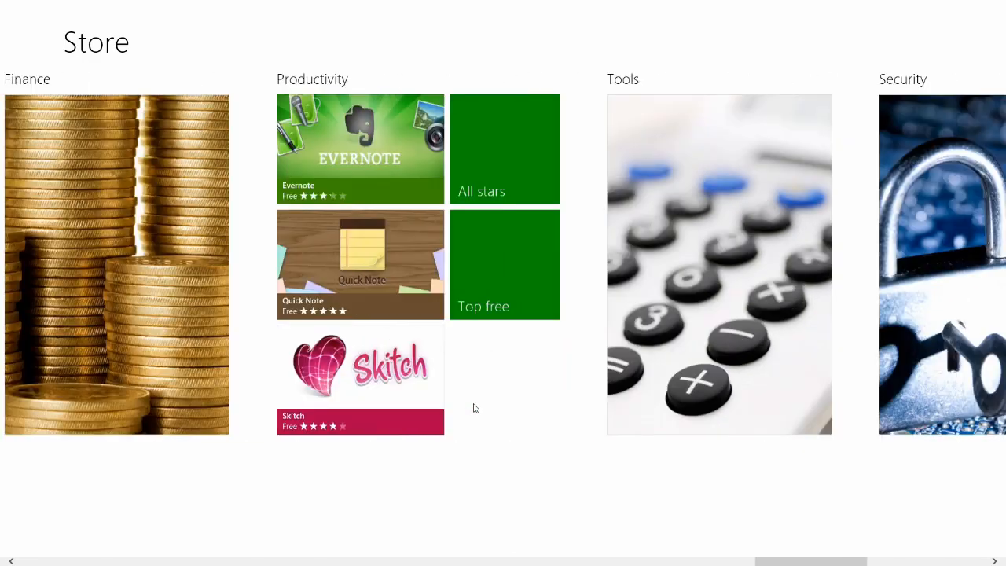
pyautogui.press('Super')
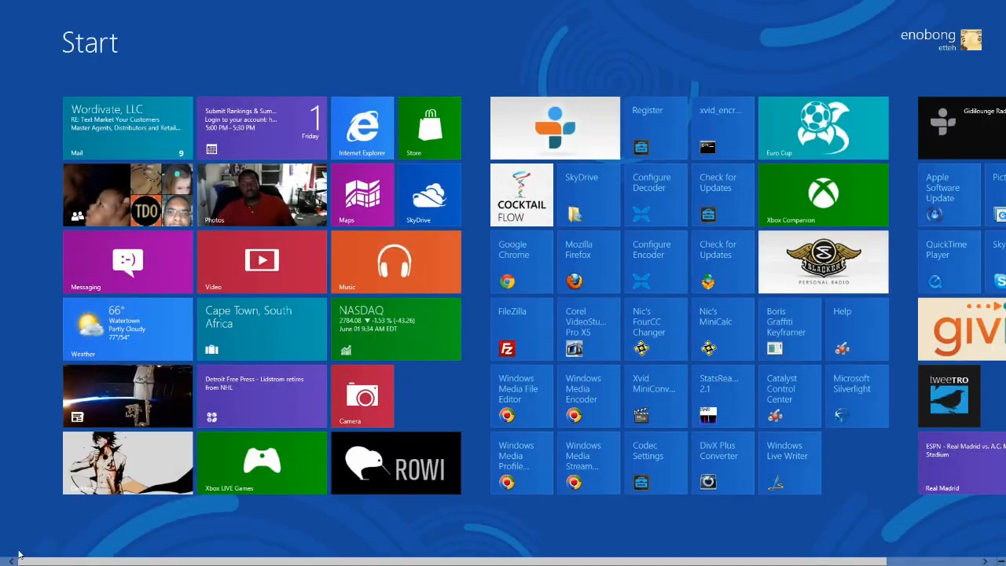
pyautogui.moveTo(93, 514)
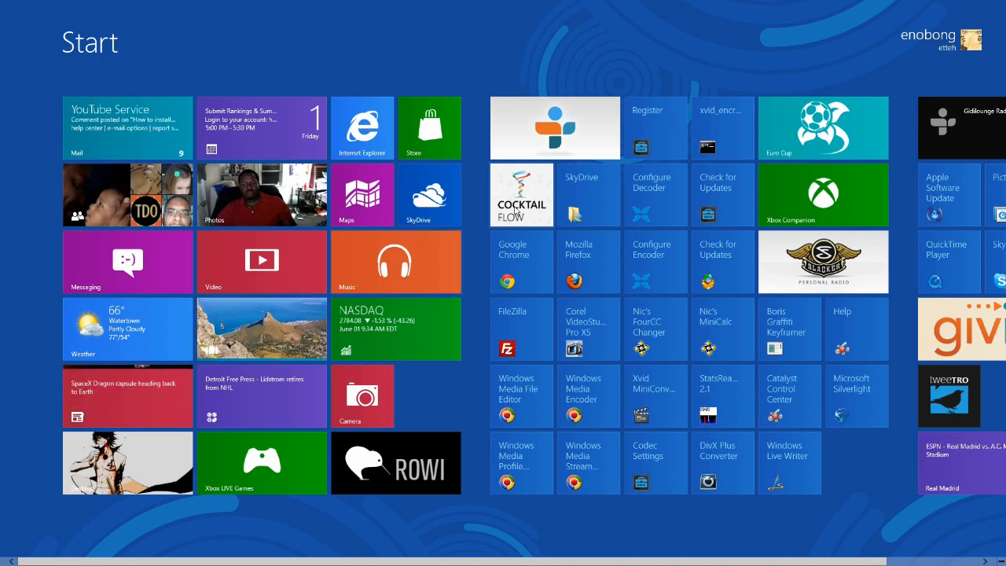
# - Open Cocktail Flow, view the Cuba Libre rum recipe, and return to Start
pyautogui.click(520, 194)
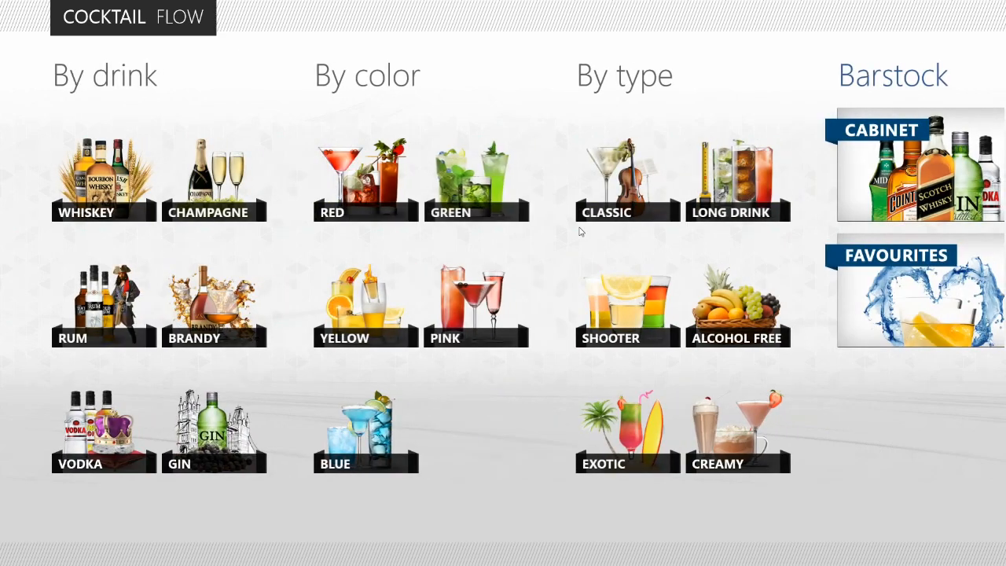
pyautogui.hscroll(3)
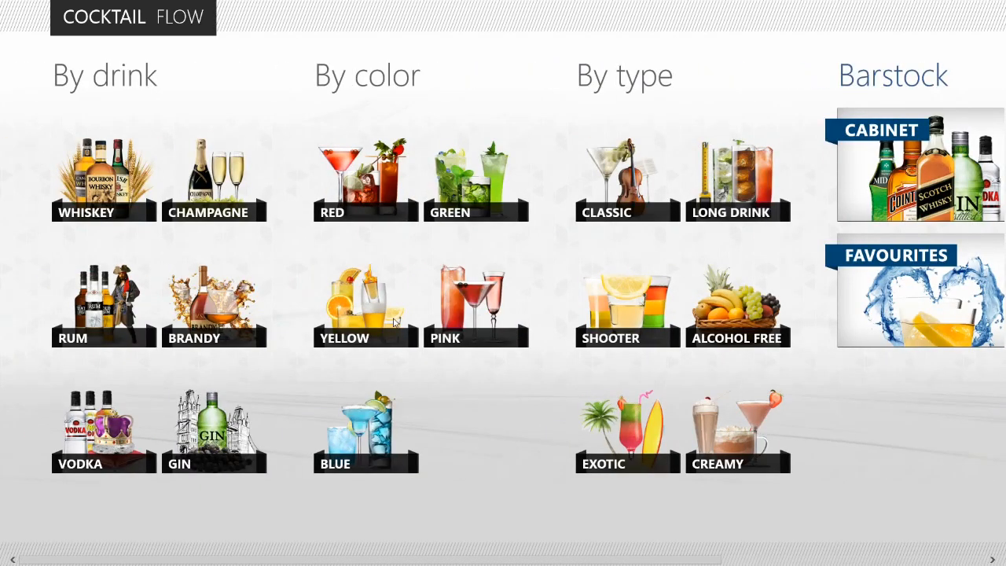
pyautogui.click(104, 303)
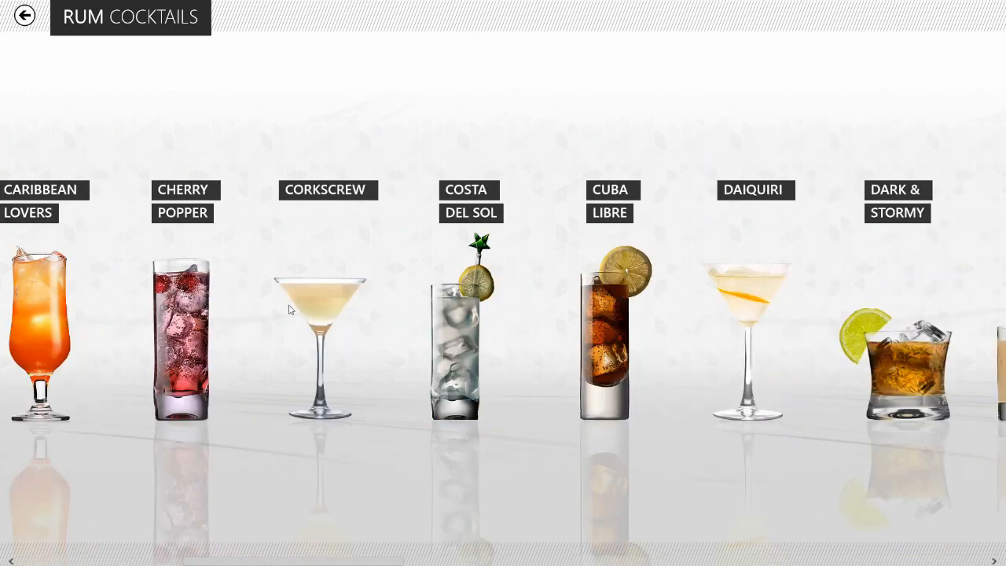
pyautogui.click(605, 342)
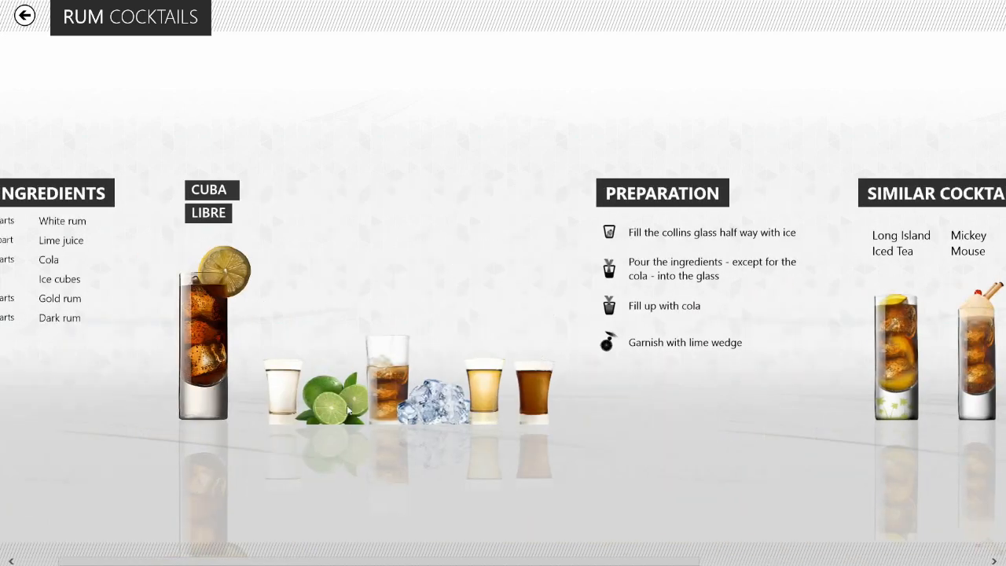
pyautogui.hscroll(3)
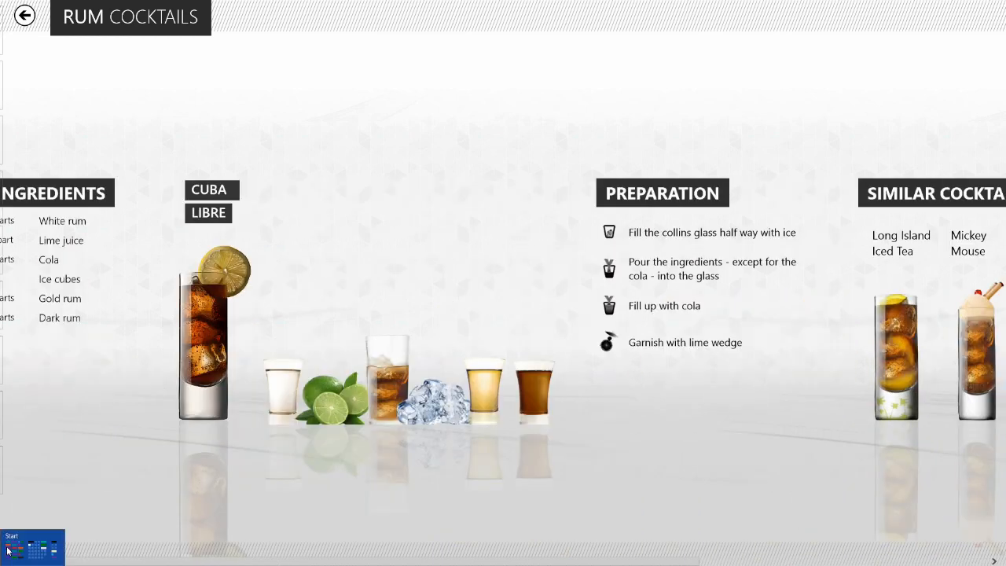
pyautogui.click(32, 545)
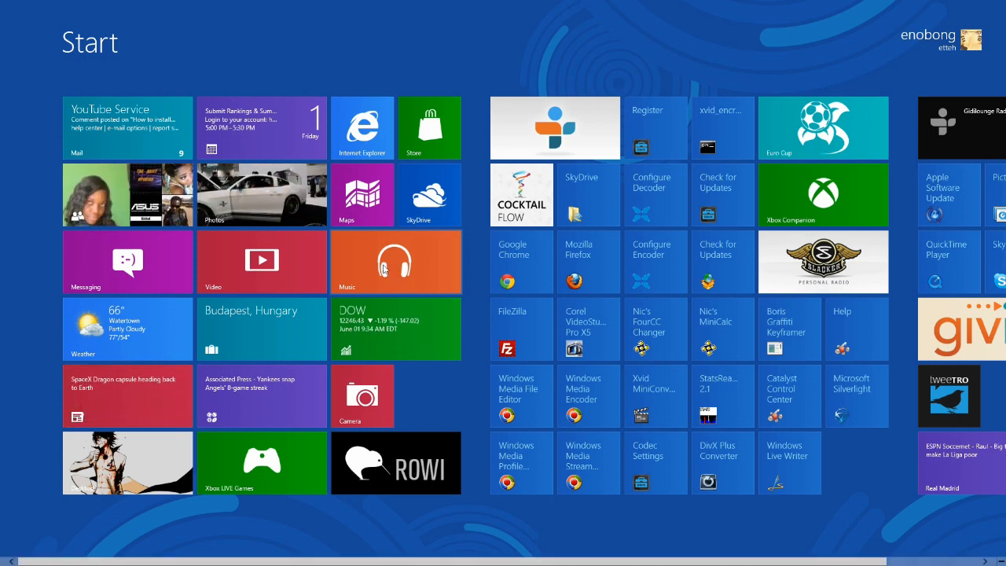
# - Preview Linkin Park's Burn It Down in Music and adjust volume from Settings
pyautogui.click(396, 262)
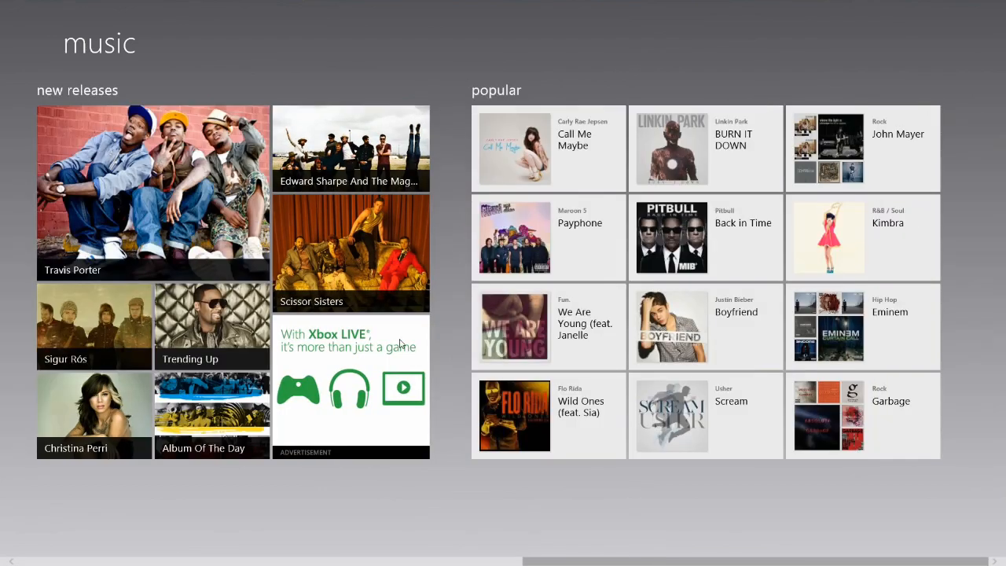
pyautogui.moveTo(663, 220)
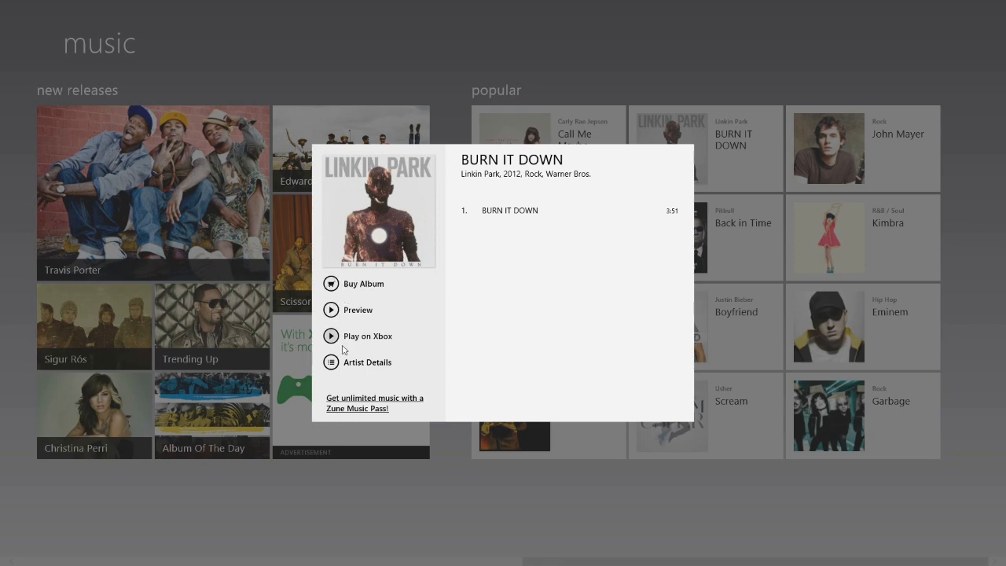
pyautogui.moveTo(344, 405)
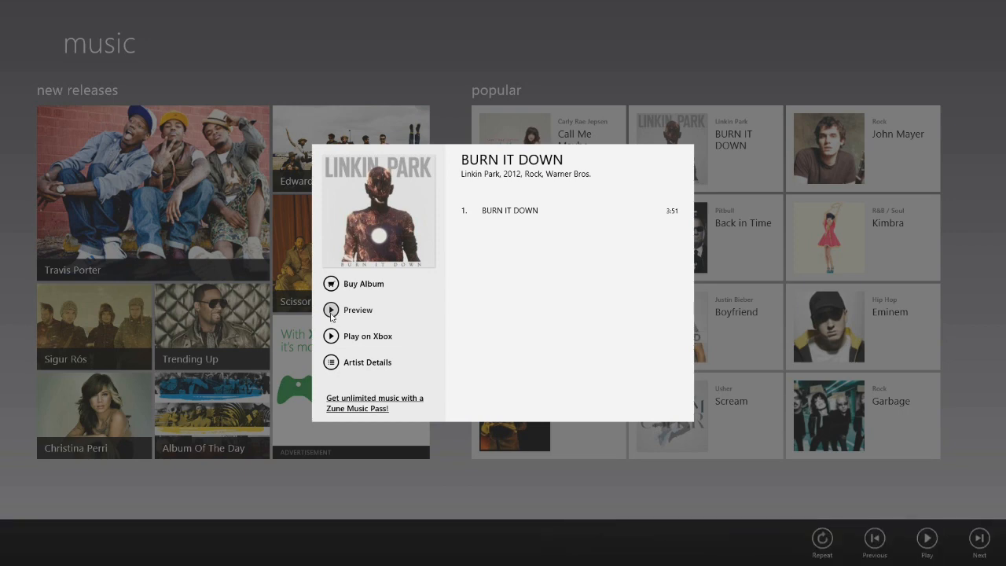
pyautogui.click(331, 309)
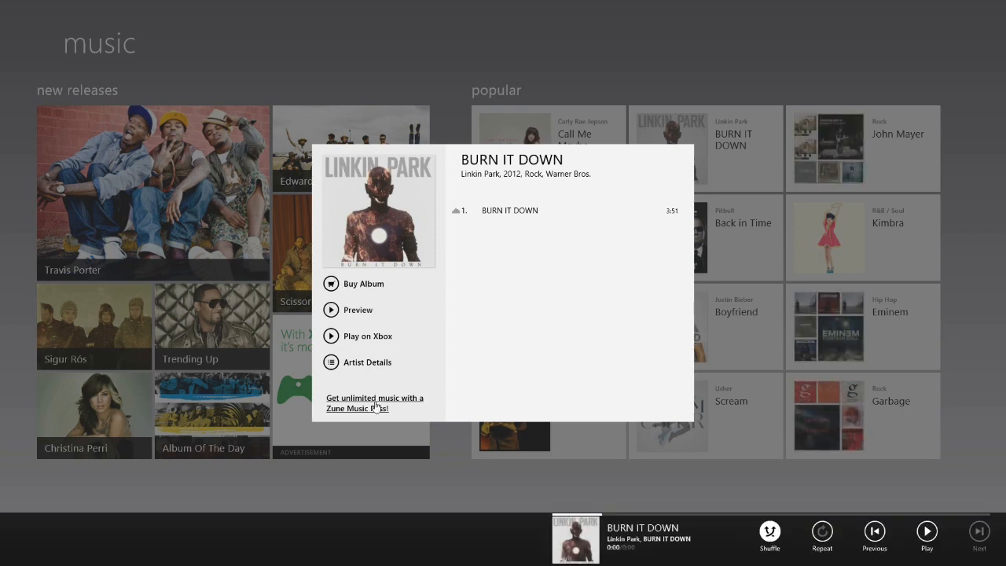
pyautogui.click(926, 532)
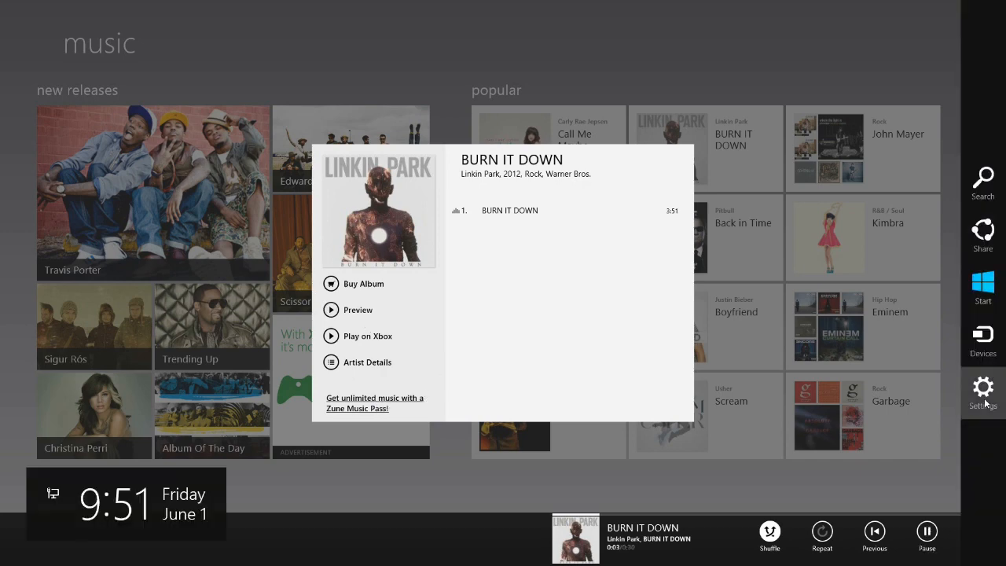
pyautogui.click(982, 393)
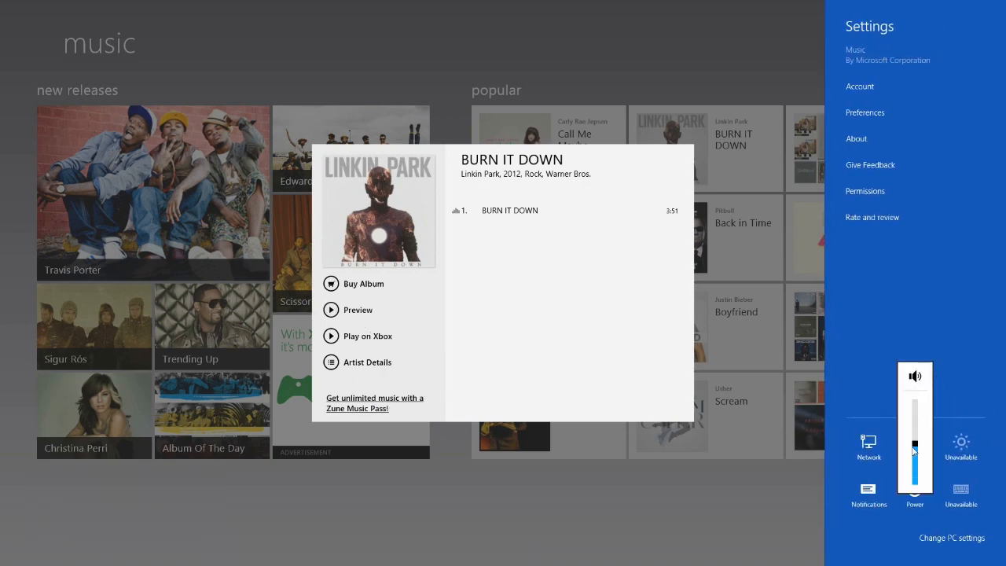
pyautogui.moveTo(916, 441); pyautogui.dragTo(916, 481)
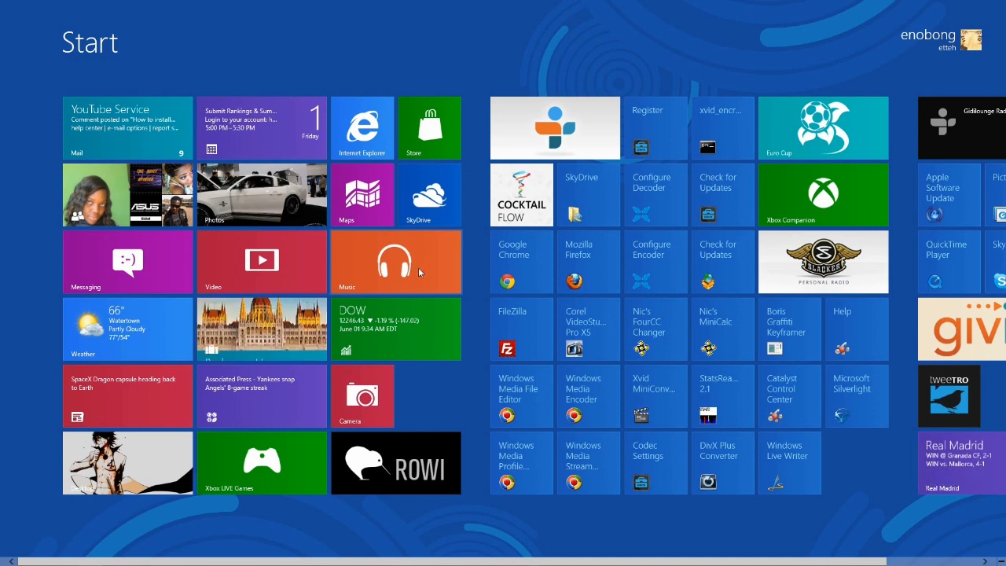
# - Check the Music live tile showing Burn It Down as Now Playing
pyautogui.click(396, 261)
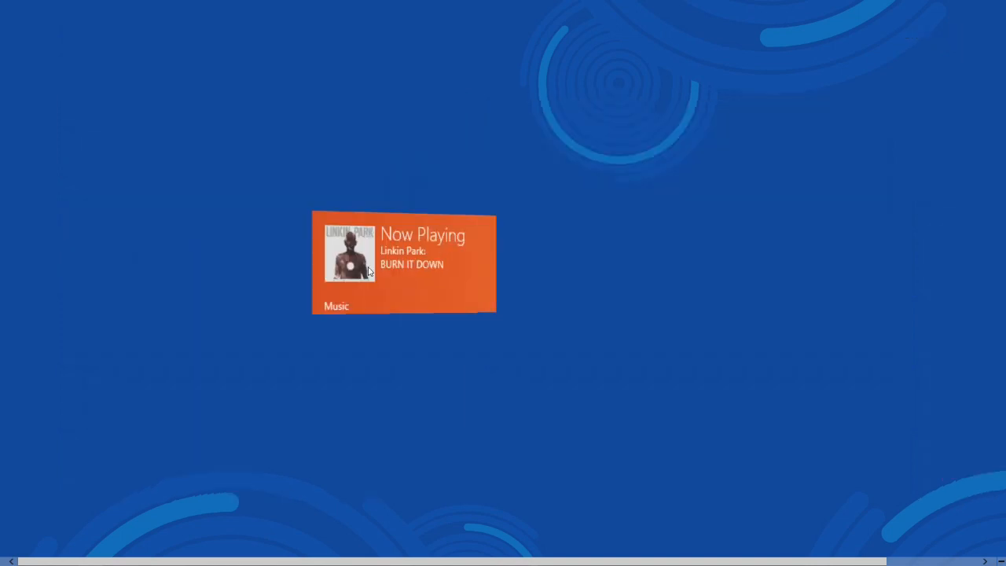
pyautogui.click(403, 263)
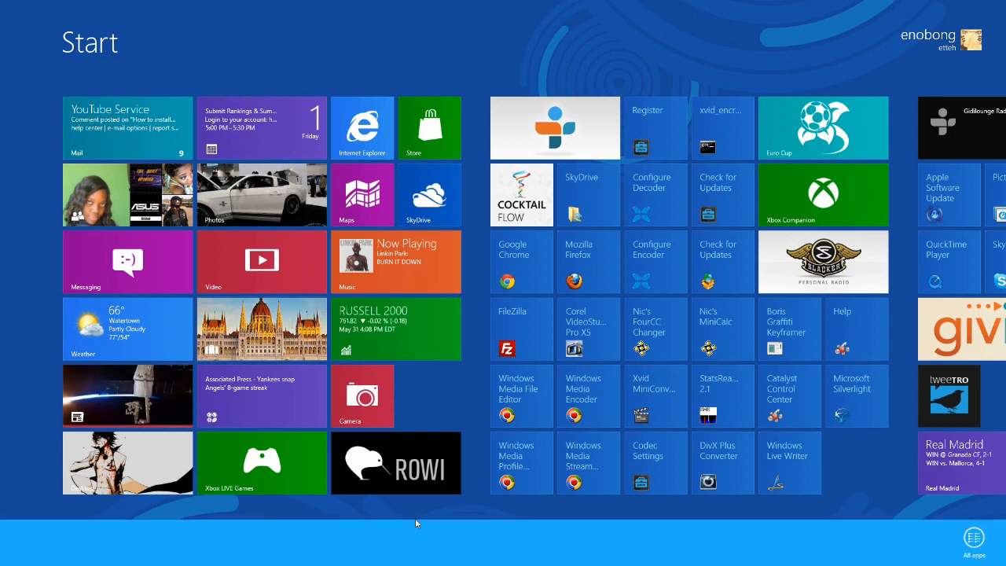
pyautogui.moveTo(456, 405)
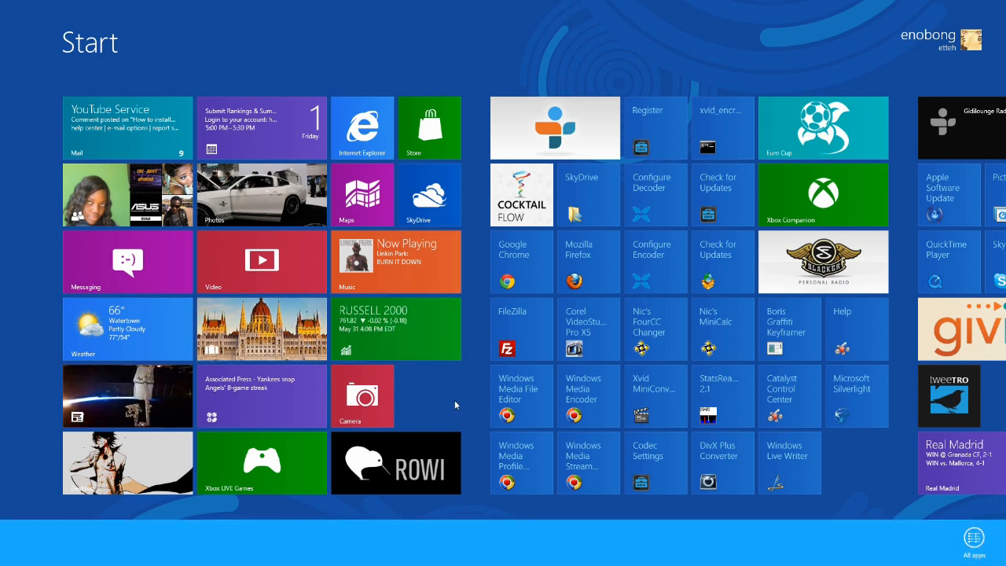
# - Switch to the desktop and open the System window showing Release Preview and 16 GB RAM
pyautogui.click(974, 537)
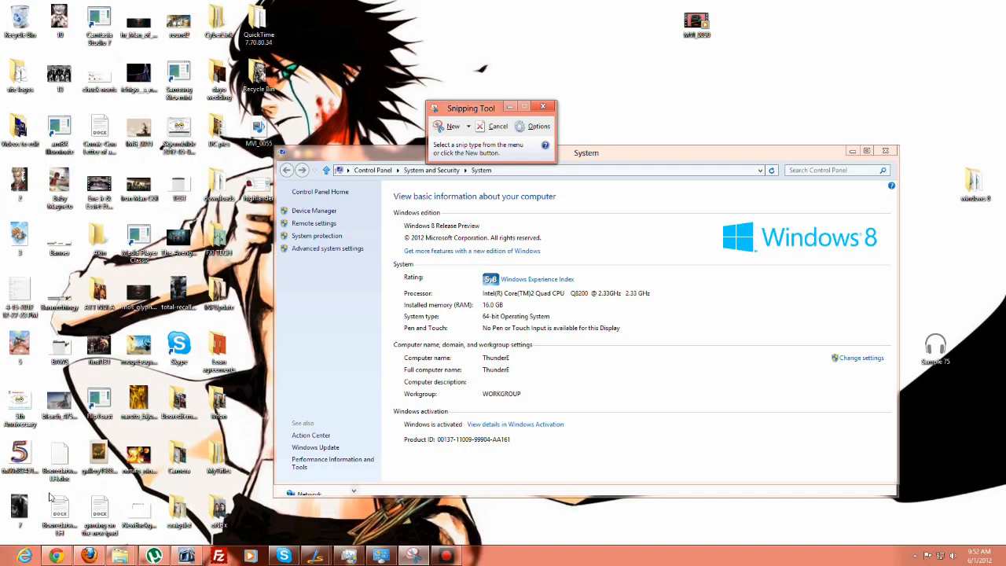
pyautogui.moveTo(543, 107)
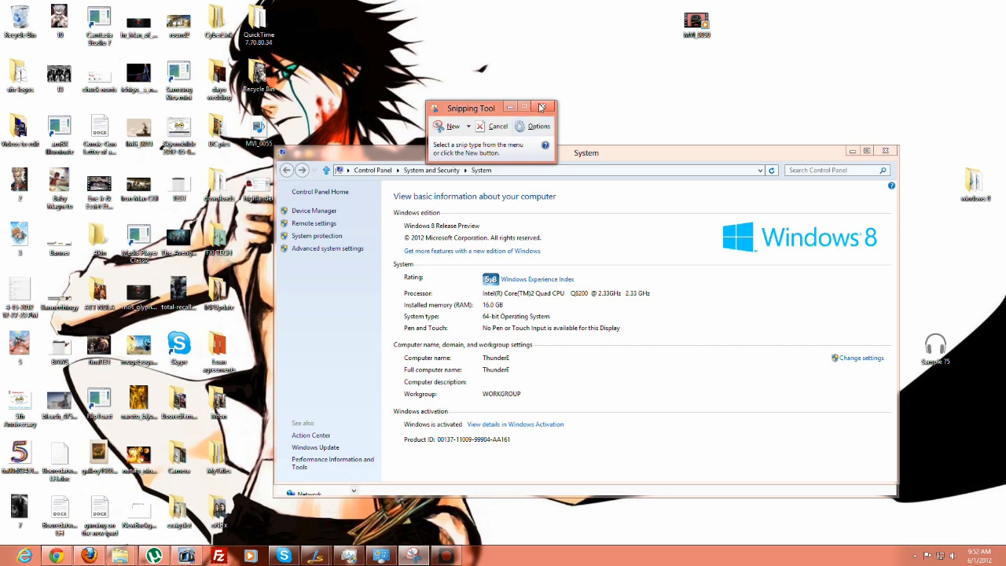
pyautogui.click(541, 107)
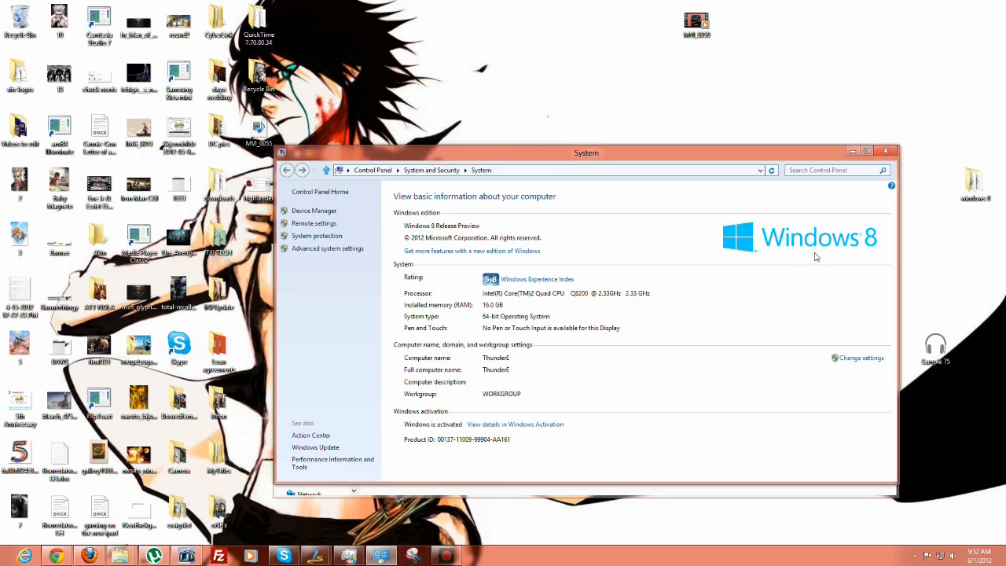
pyautogui.moveTo(799, 341)
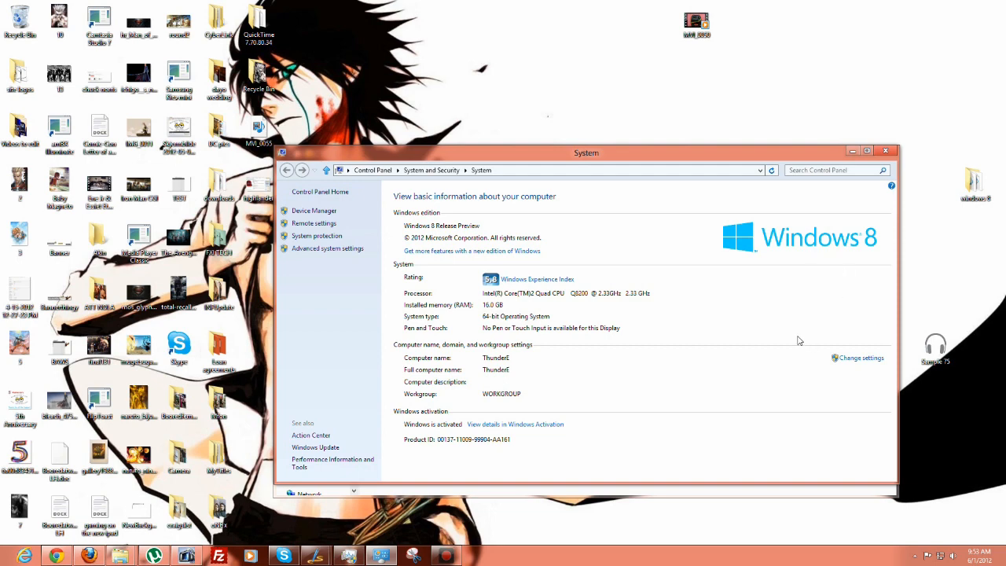
pyautogui.moveTo(122, 556)
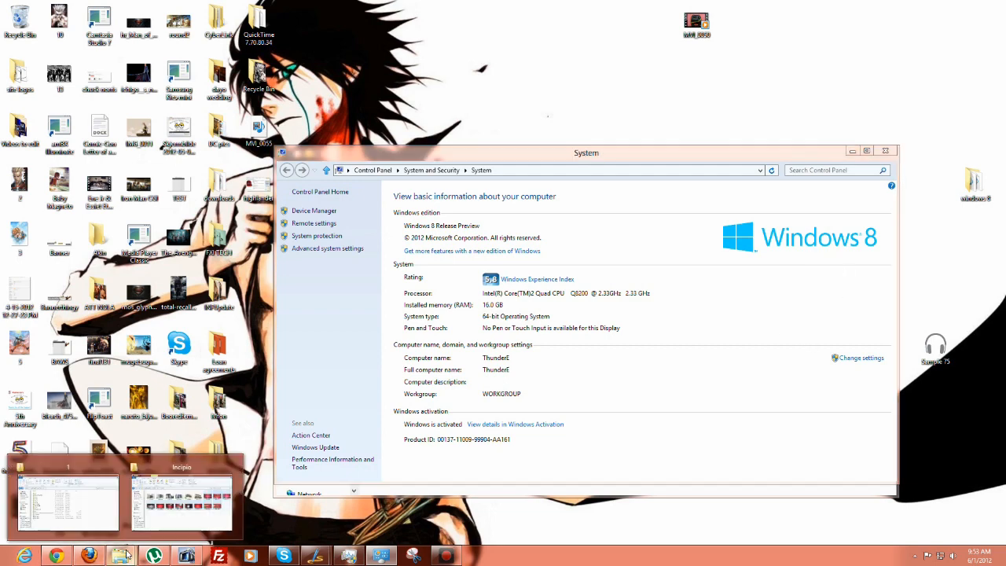
# - Bring up the SkyDrive-synced Incipio photo folder in Explorer, then go back to Start
pyautogui.click(181, 501)
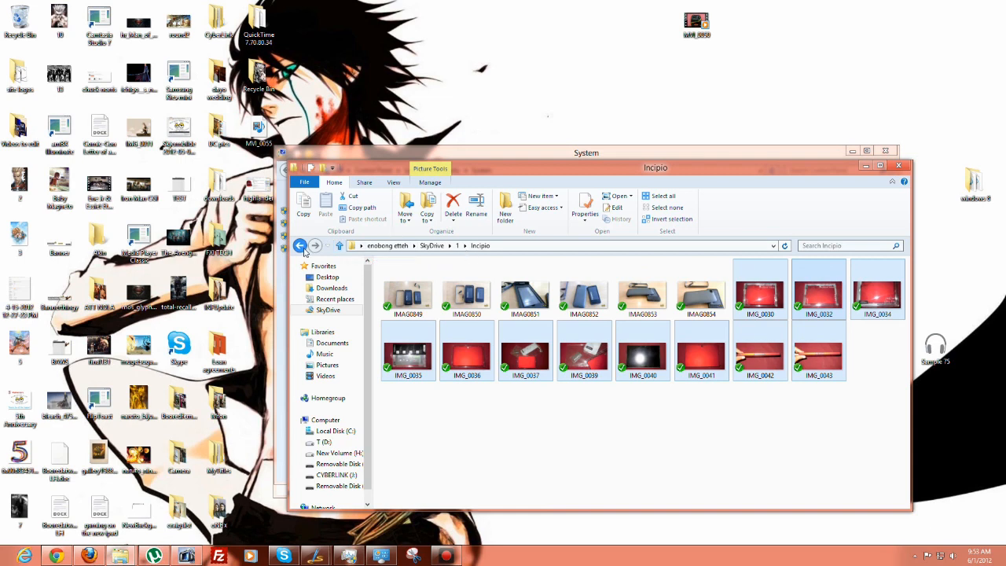
pyautogui.moveTo(300, 246)
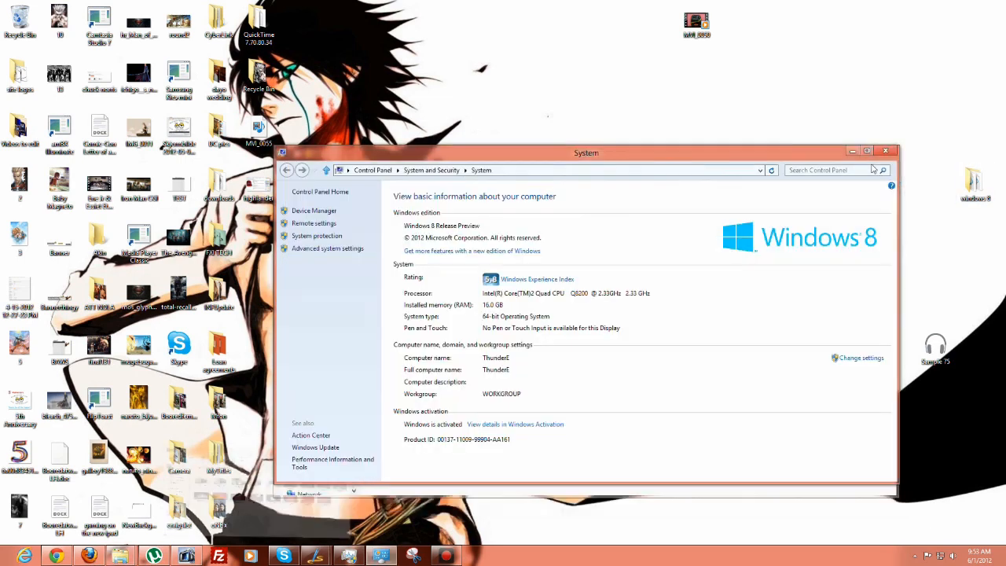
pyautogui.moveTo(826, 335)
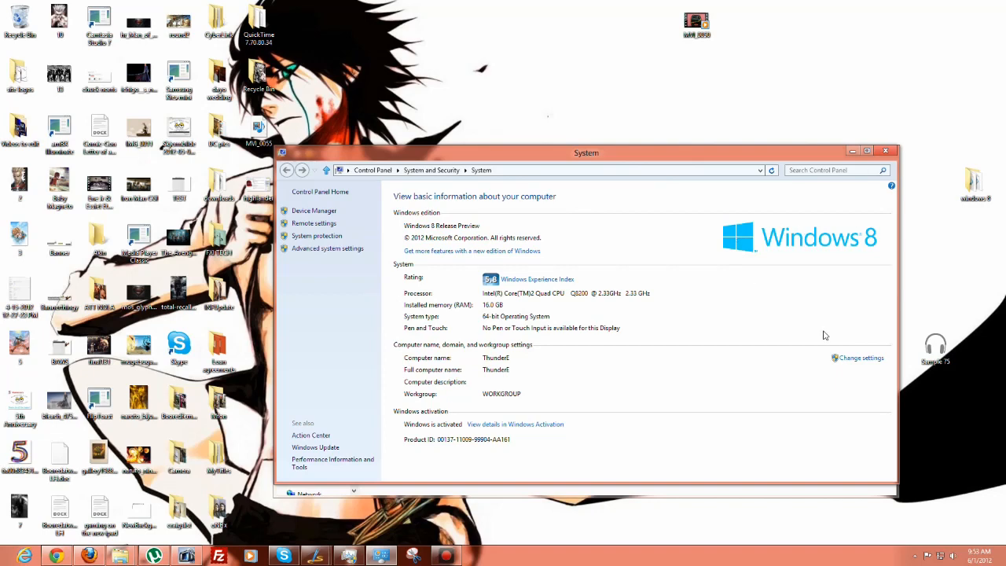
pyautogui.press('Super')
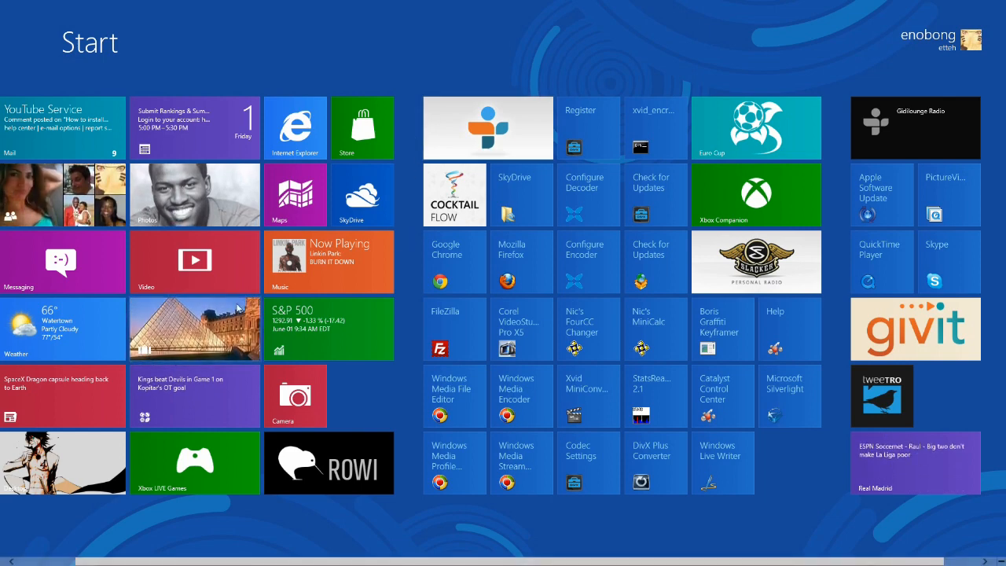
# - Browse the Photos hub, find the Naruto device folder empty, and return to Start
pyautogui.click(194, 194)
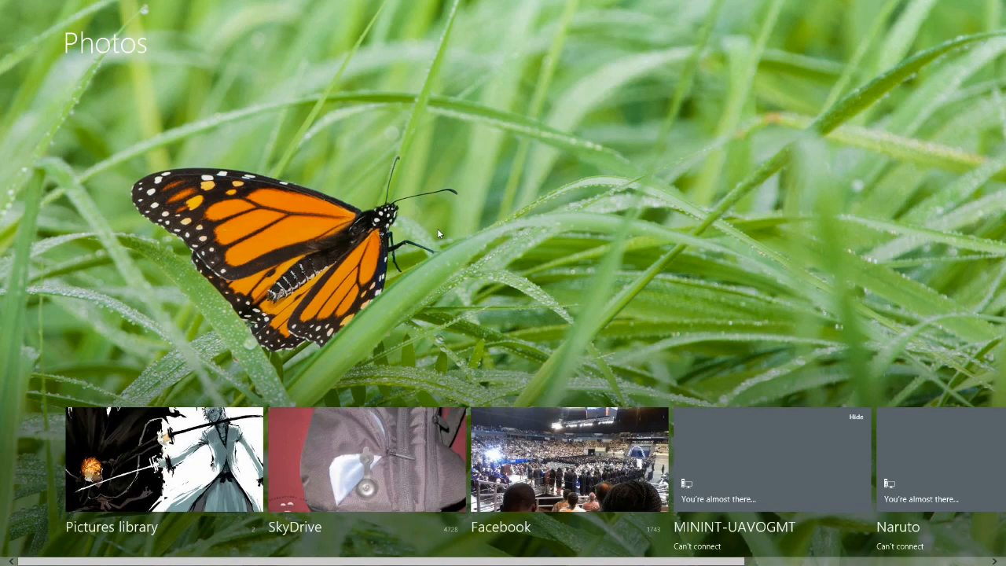
pyautogui.moveTo(442, 205)
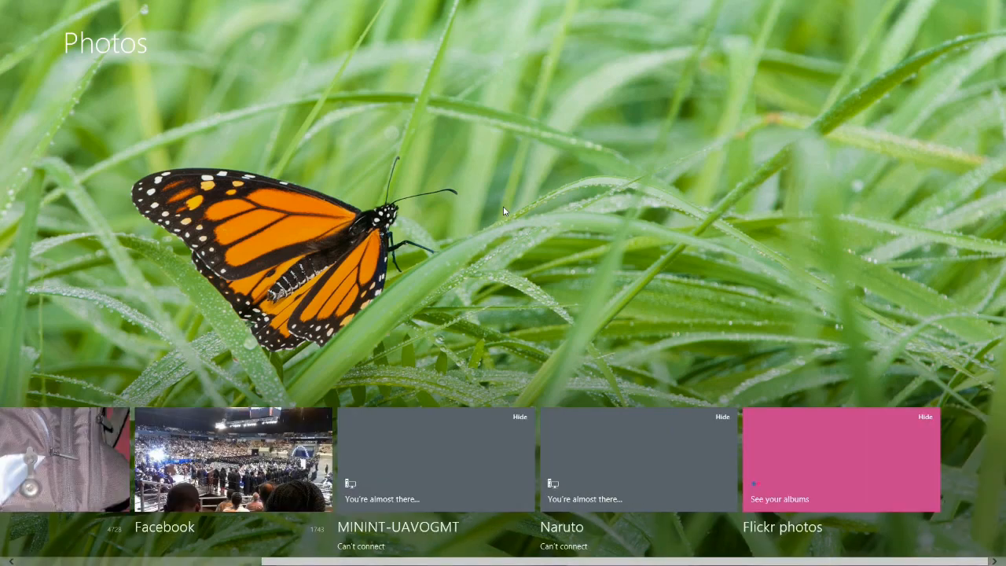
pyautogui.hscroll(-3)
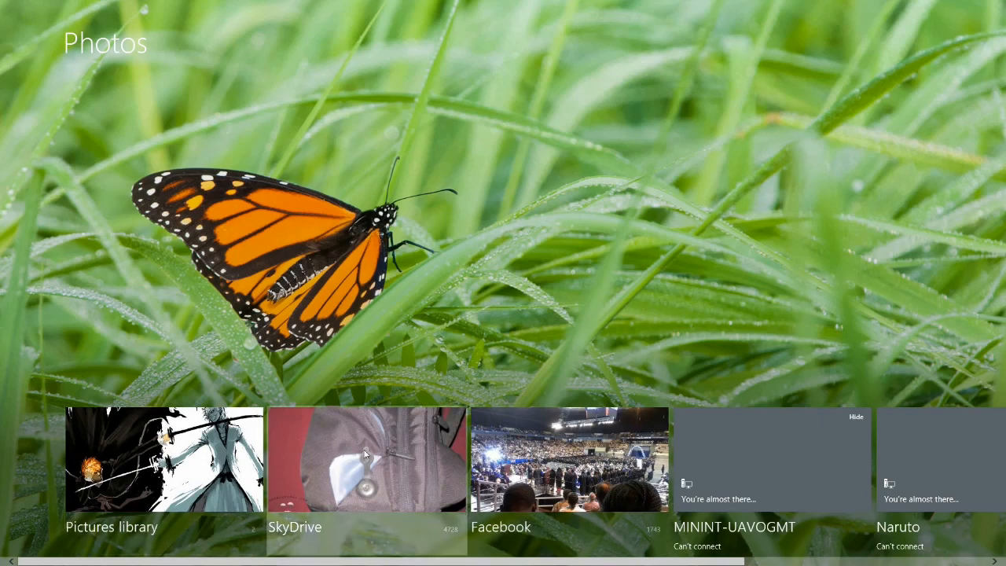
pyautogui.hscroll(3)
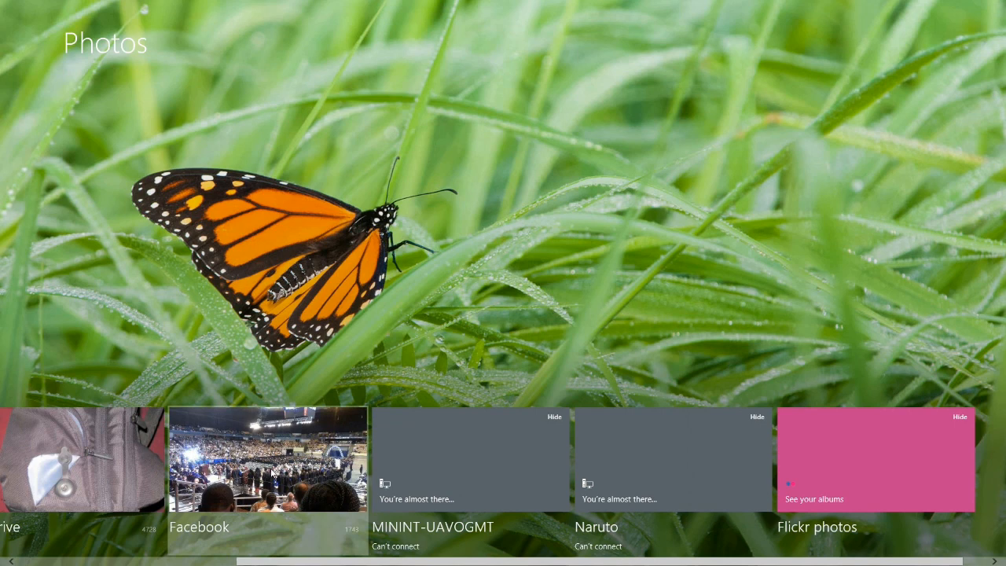
pyautogui.hscroll(-3)
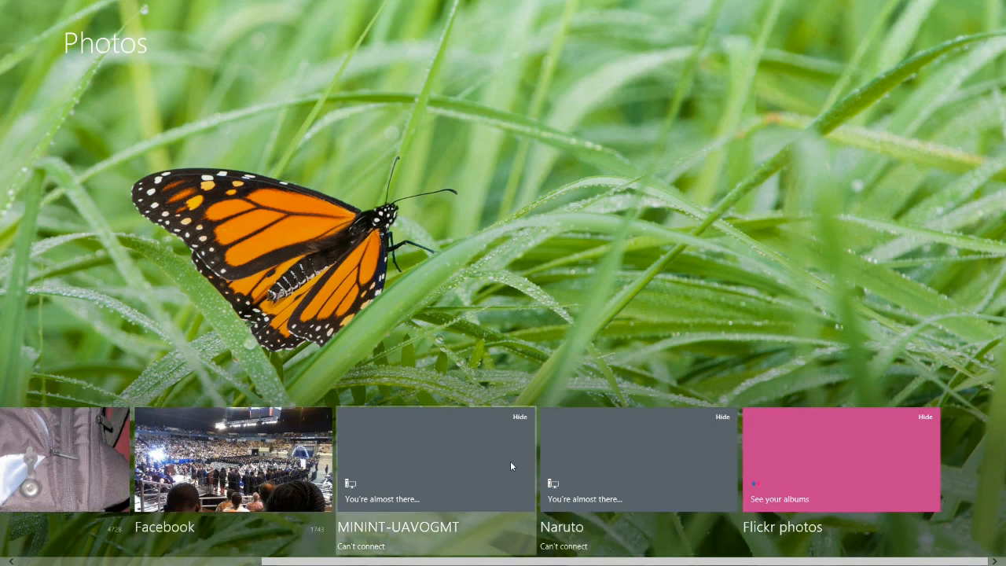
pyautogui.moveTo(786, 494)
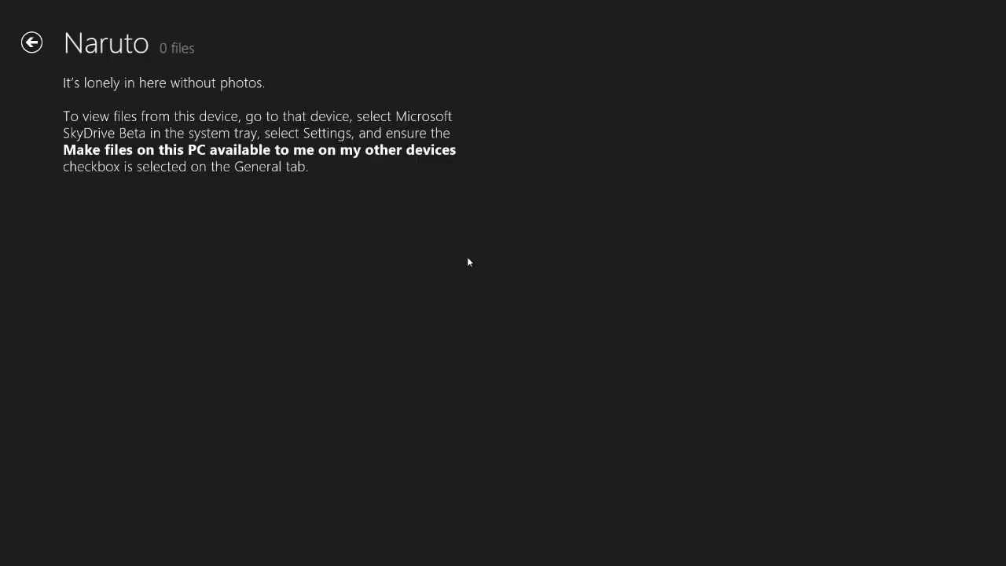
pyautogui.moveTo(133, 130)
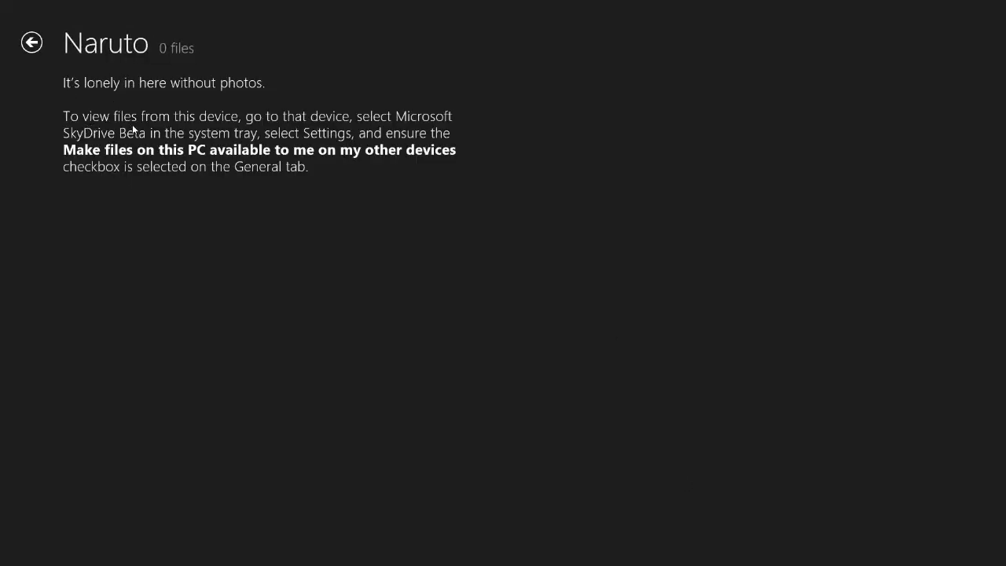
pyautogui.click(31, 43)
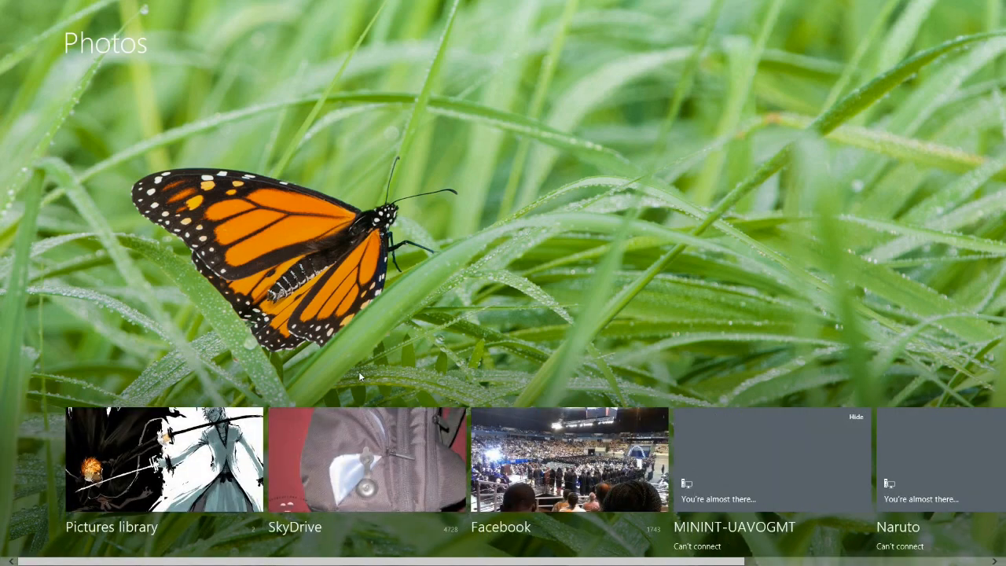
pyautogui.hscroll(3)
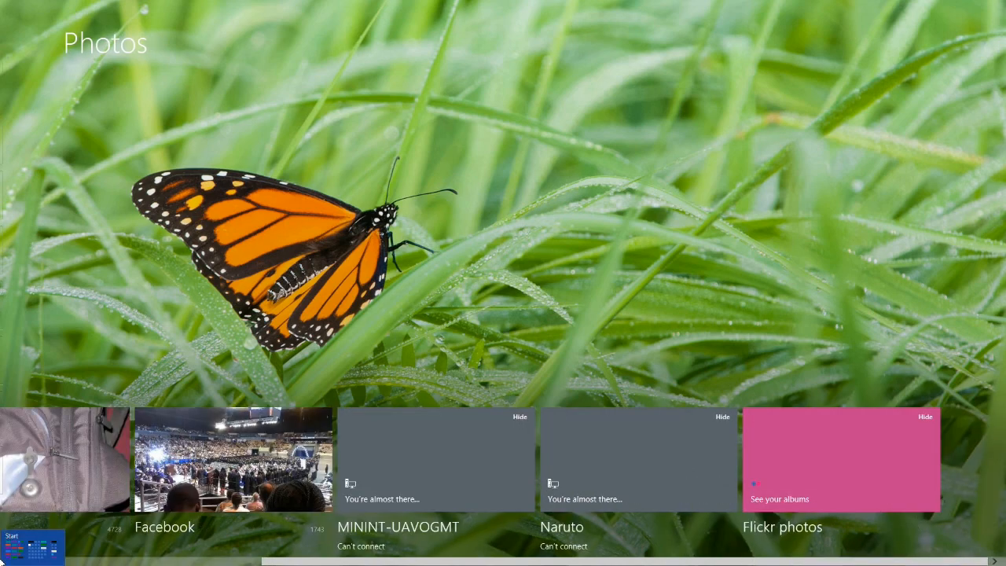
pyautogui.click(33, 546)
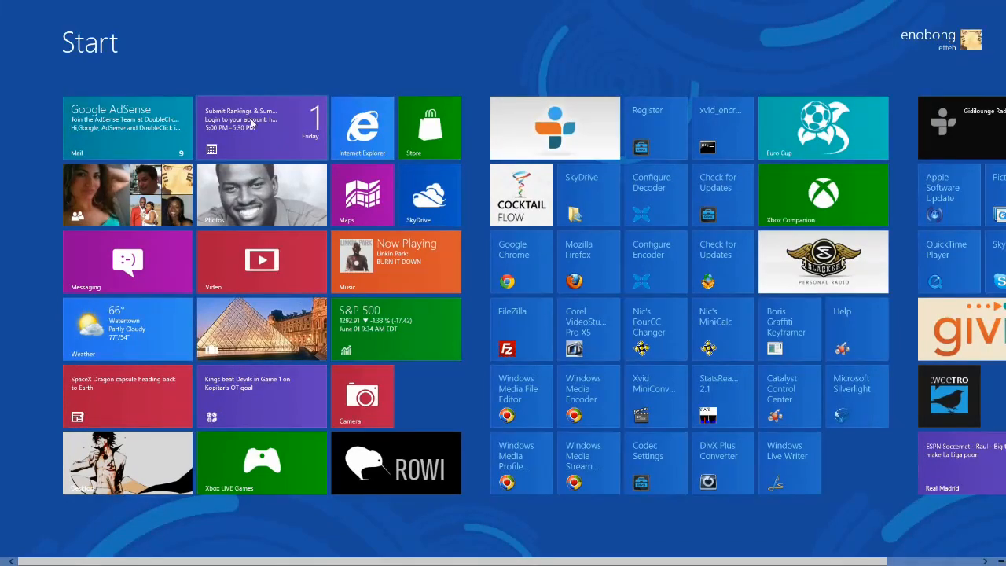
# - Open Calendar showing June 2012 birthdays, advance to July 2012, then return to Start
pyautogui.click(262, 126)
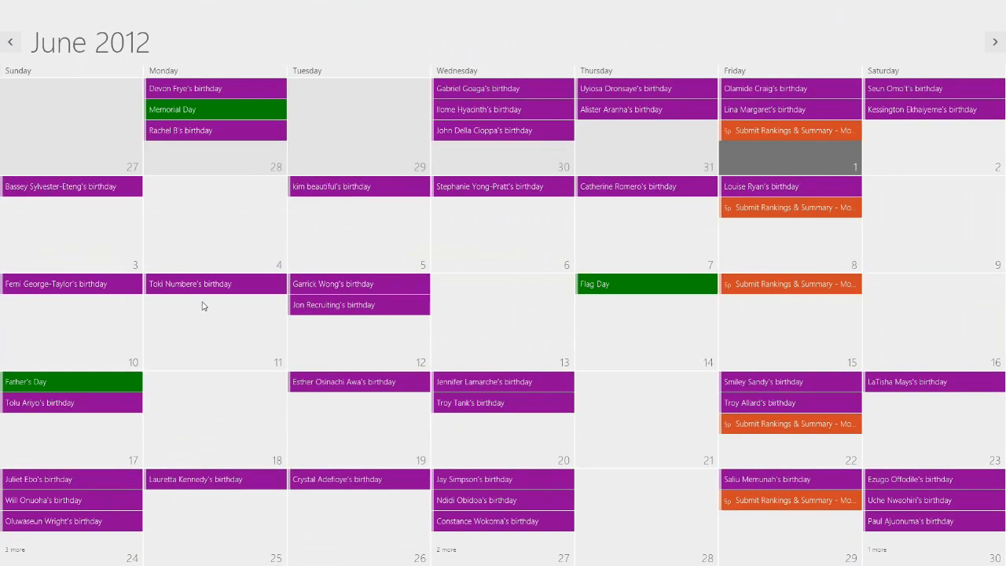
pyautogui.click(995, 42)
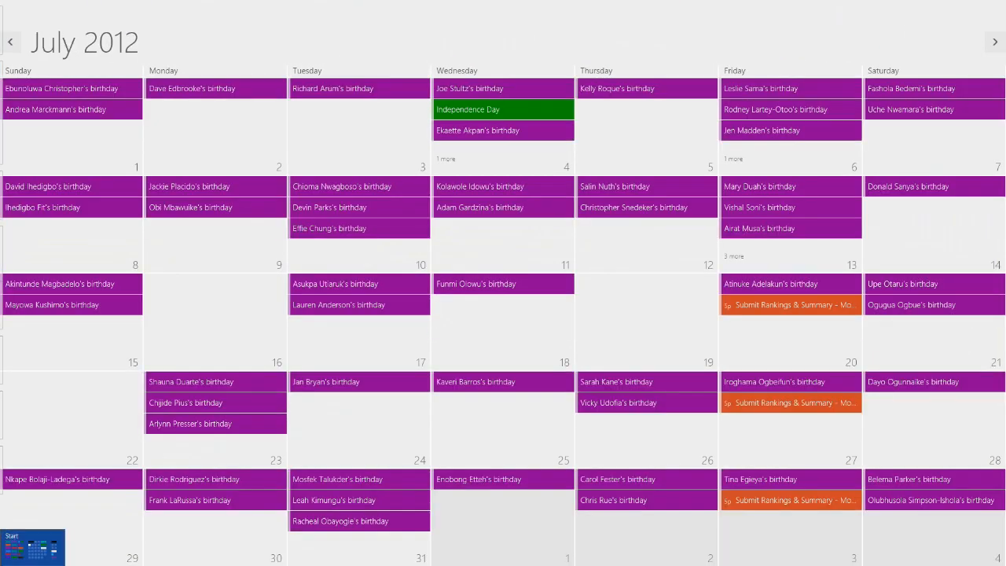
pyautogui.click(32, 546)
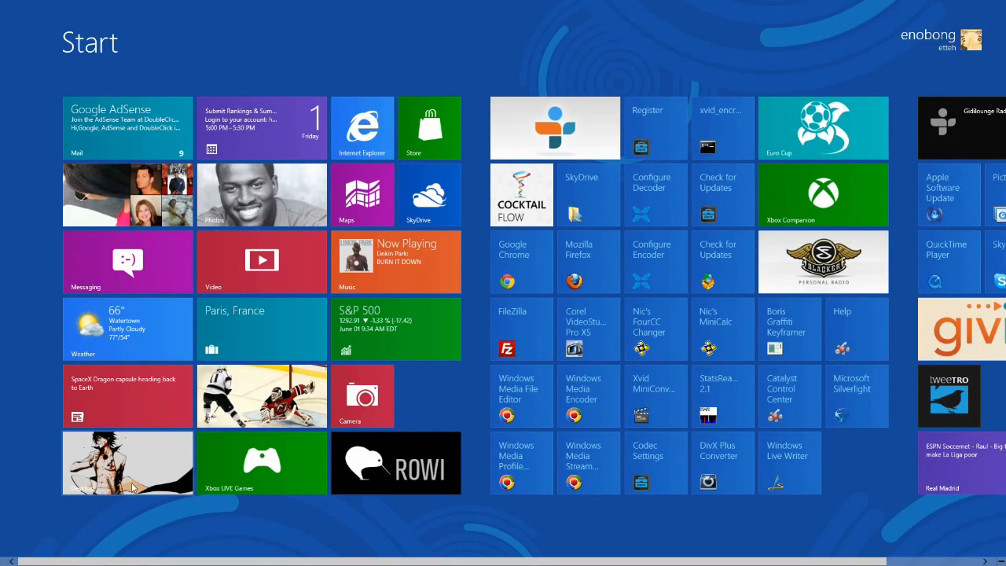
pyautogui.moveTo(173, 449)
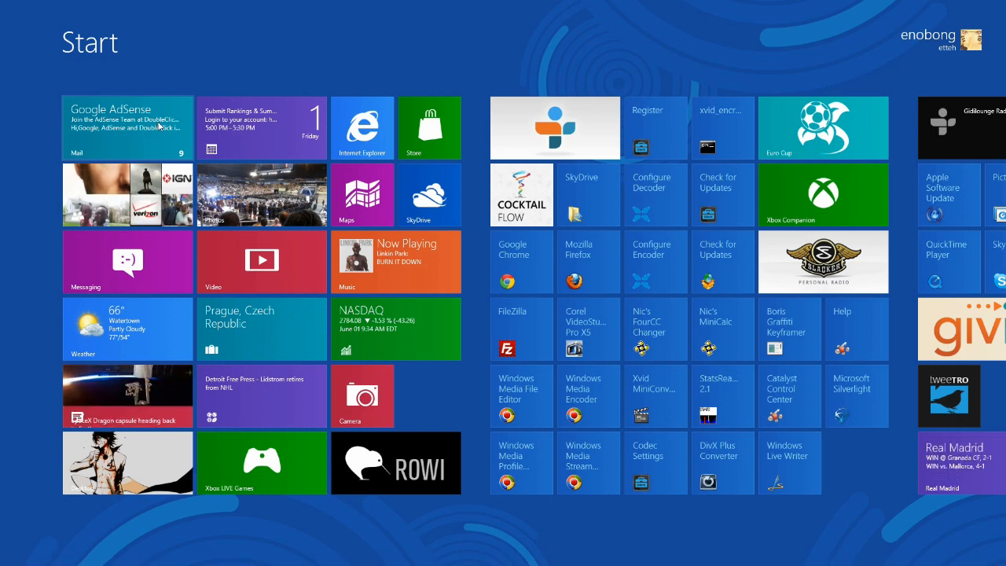
# - Read the Google inbox in Mail, view and close its Settings pane, then return to Start
pyautogui.click(126, 127)
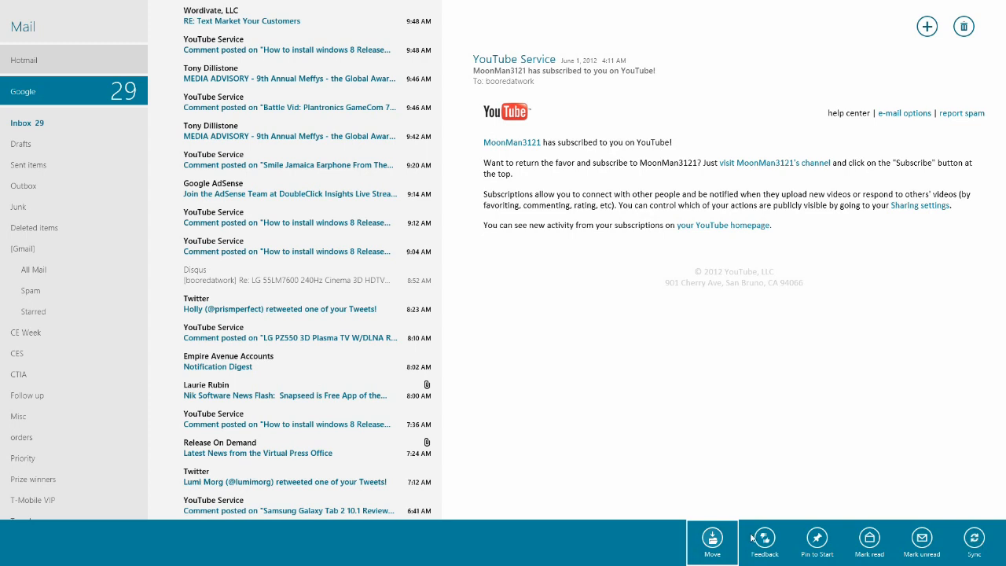
pyautogui.moveTo(764, 538)
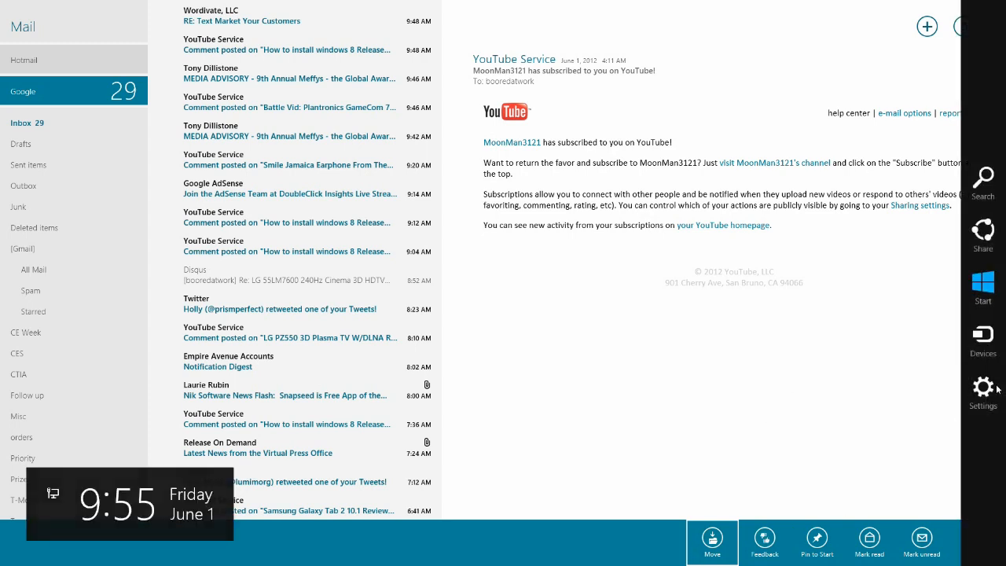
pyautogui.click(983, 389)
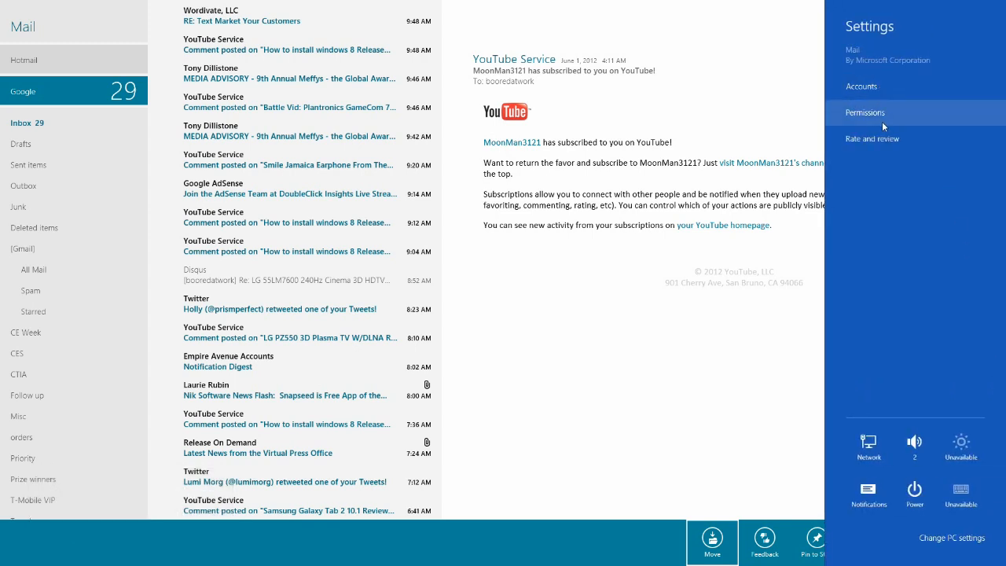
pyautogui.moveTo(516, 470)
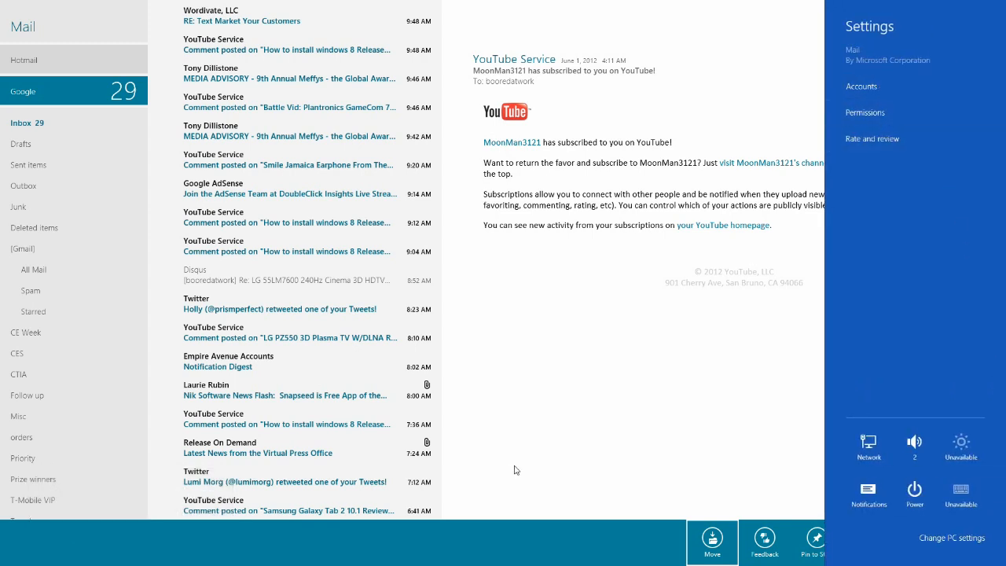
pyautogui.click(515, 470)
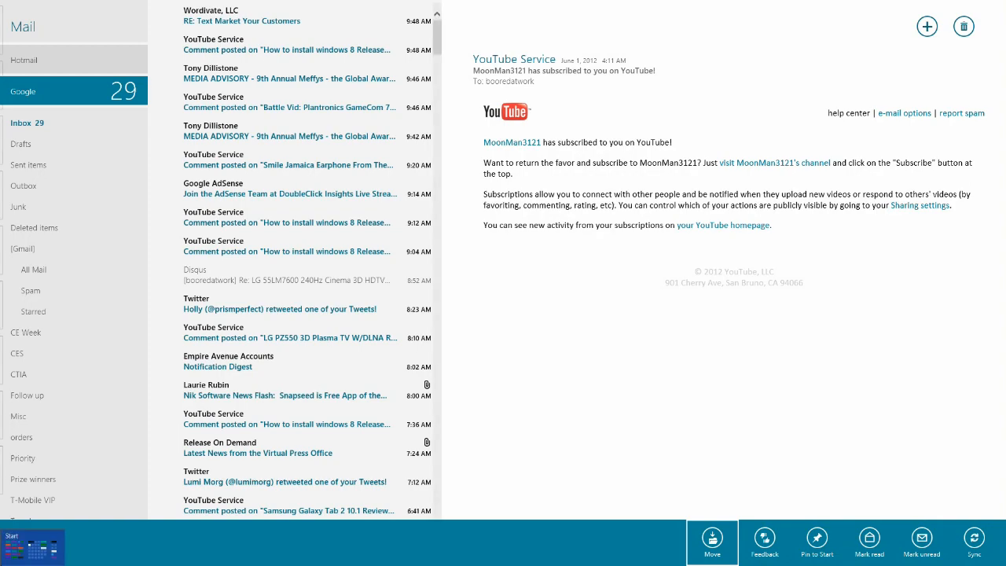
pyautogui.click(11, 535)
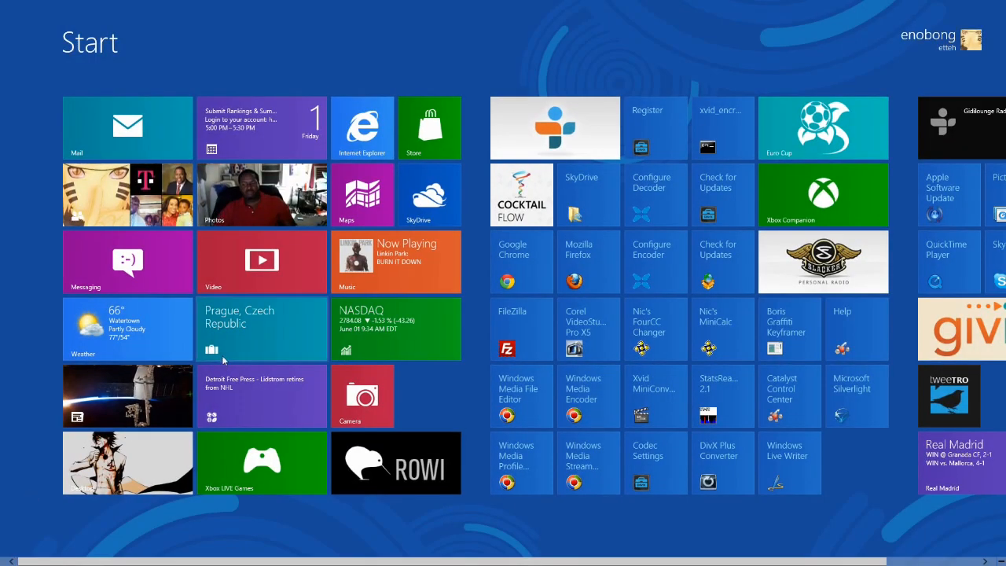
pyautogui.moveTo(223, 359)
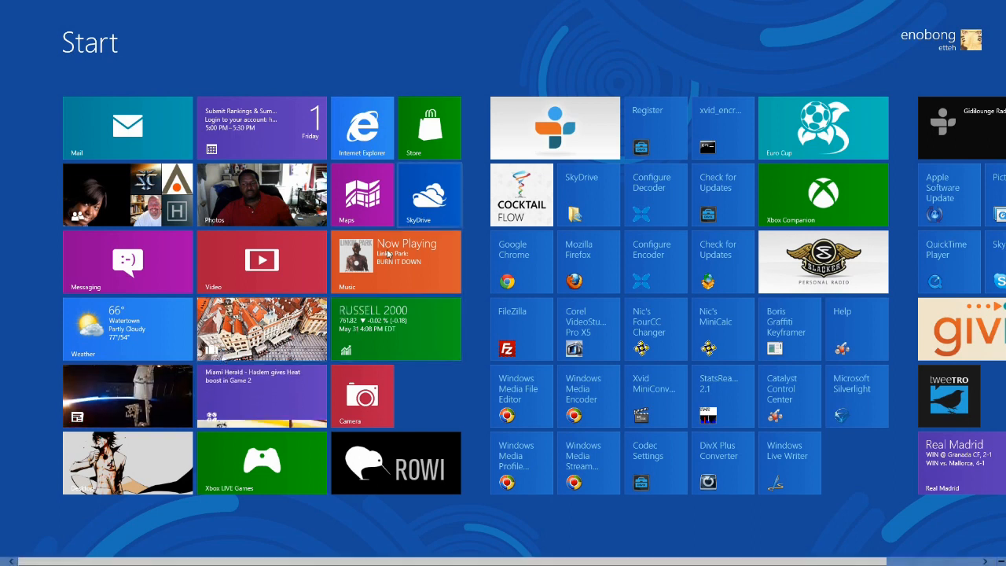
# - Open the SkyDrive folder shortcut from the Start screen onto the desktop
pyautogui.click(127, 127)
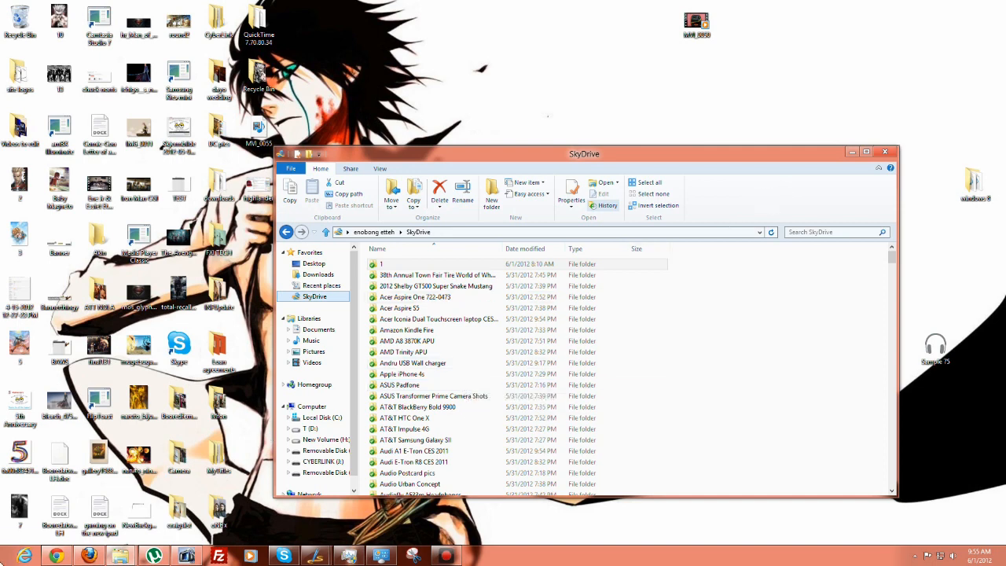
# - After viewing the synced SkyDrive subfolders, go back to the Start screen
pyautogui.press('Super')
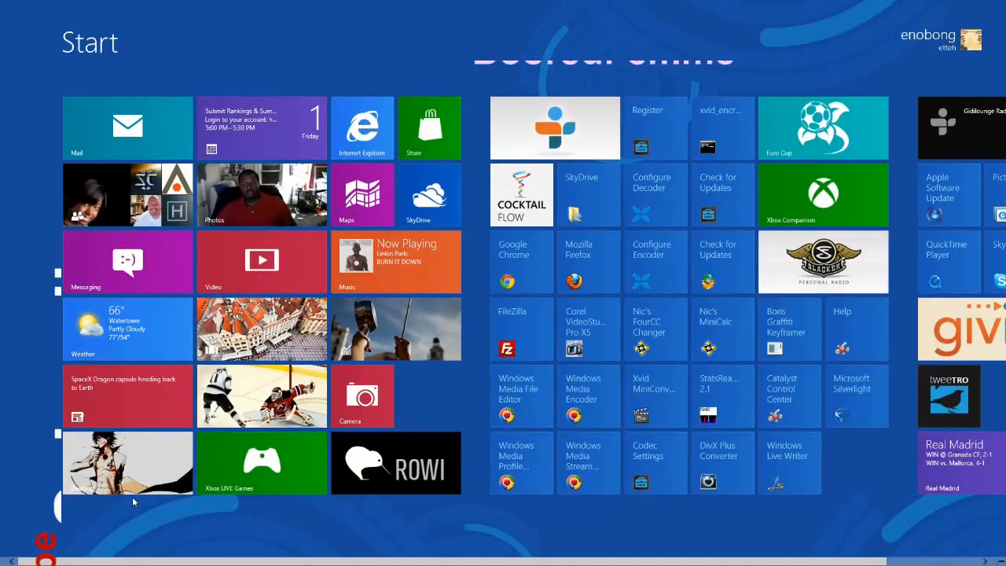